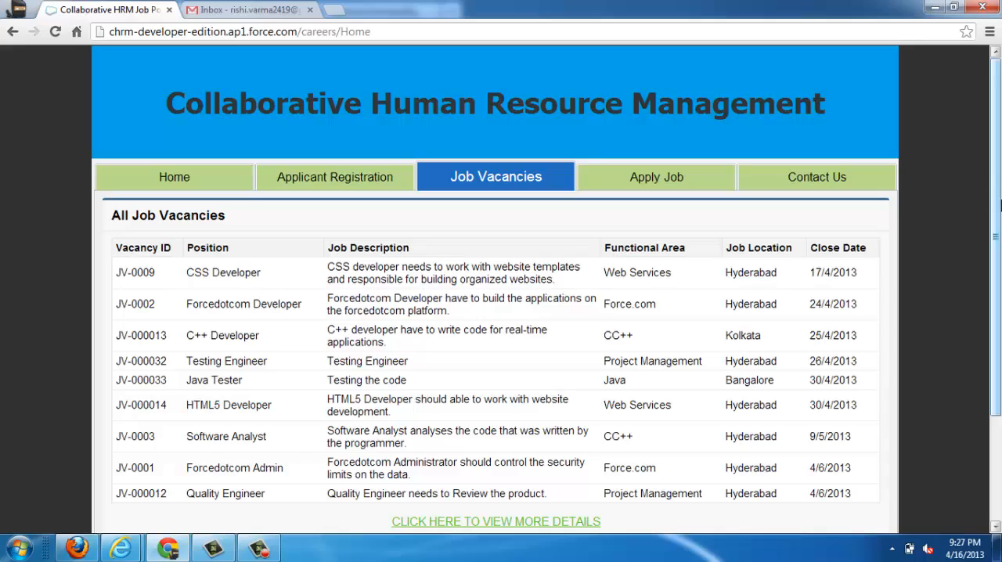
Browse the careers site's overview, Applicant Registration, Apply Job and Job Vacancies pages.
scroll(down, 3)
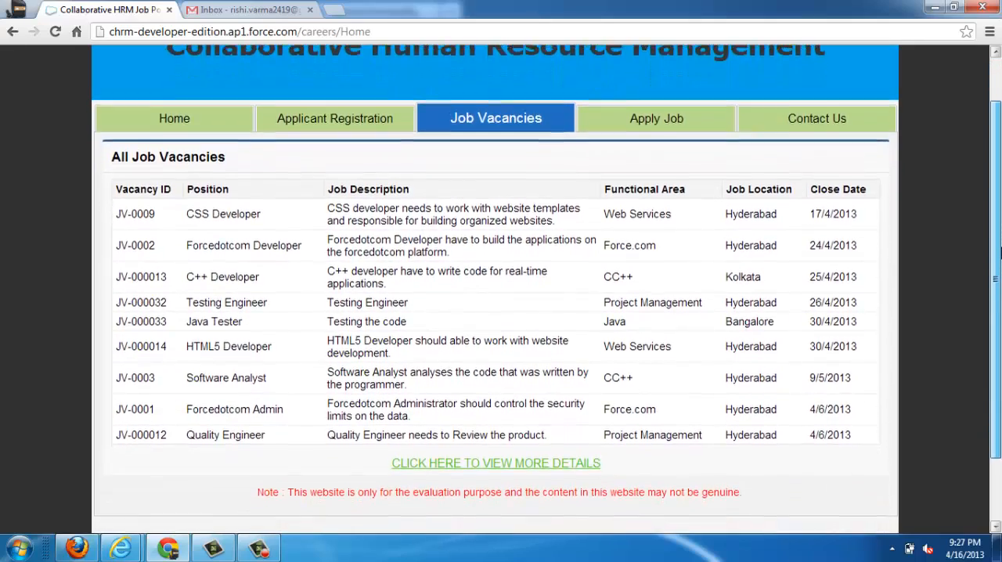
scroll(down, 3)
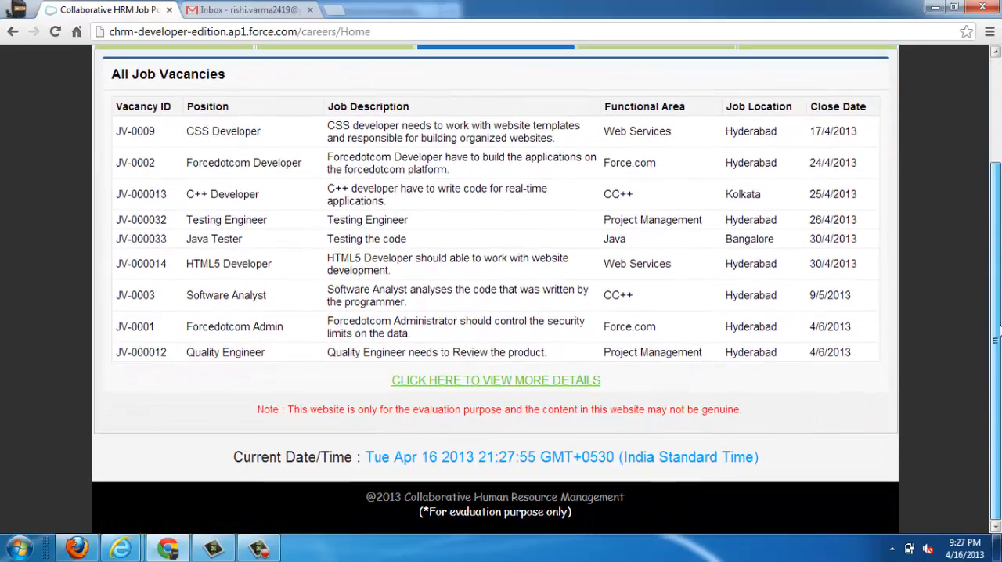
scroll(up, 3)
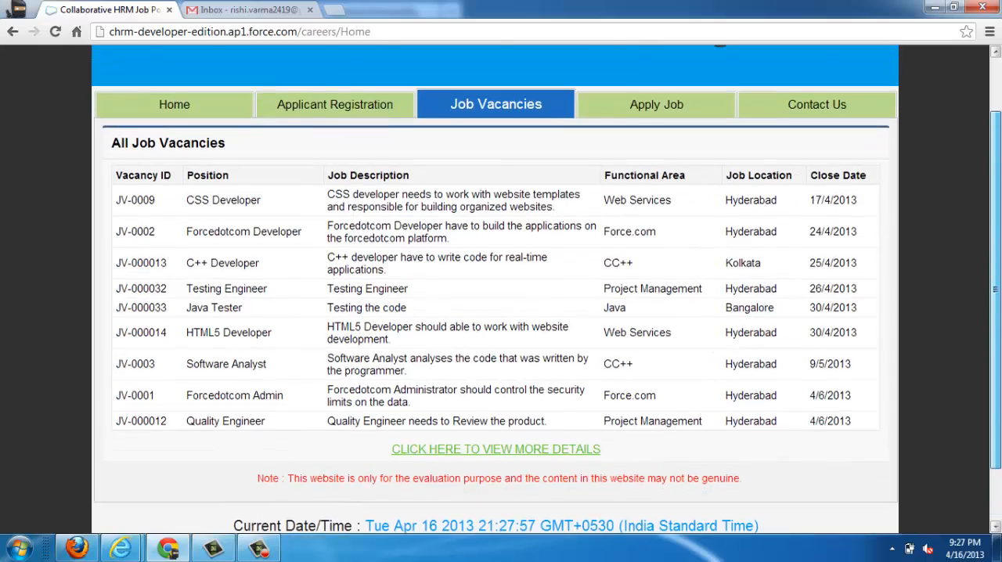
scroll(up, 3)
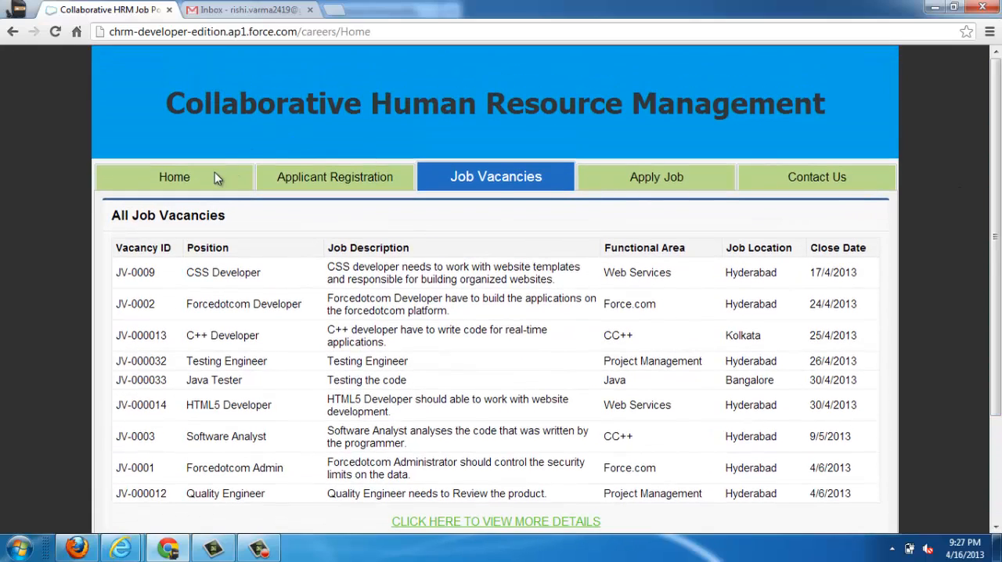
click(174, 175)
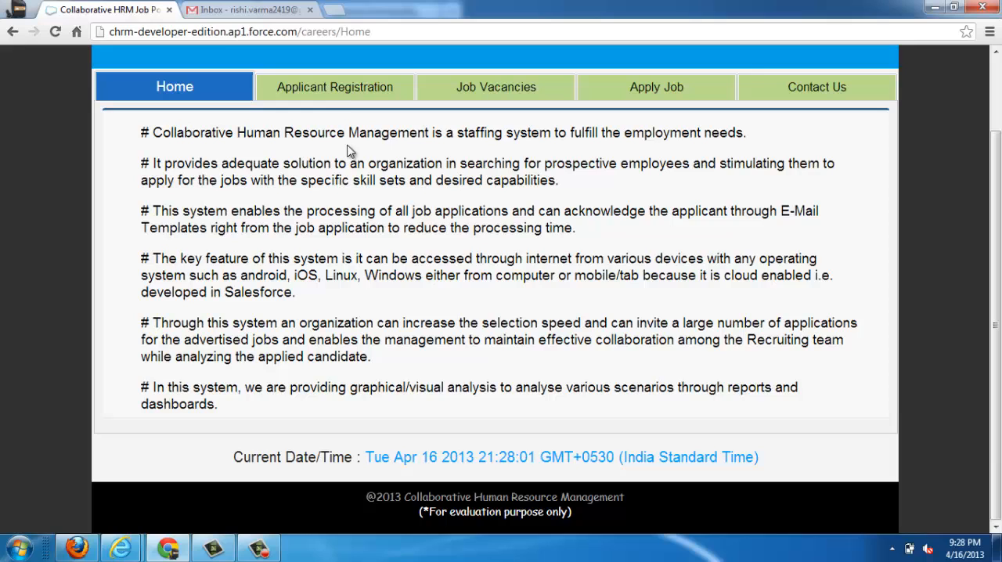
click(335, 88)
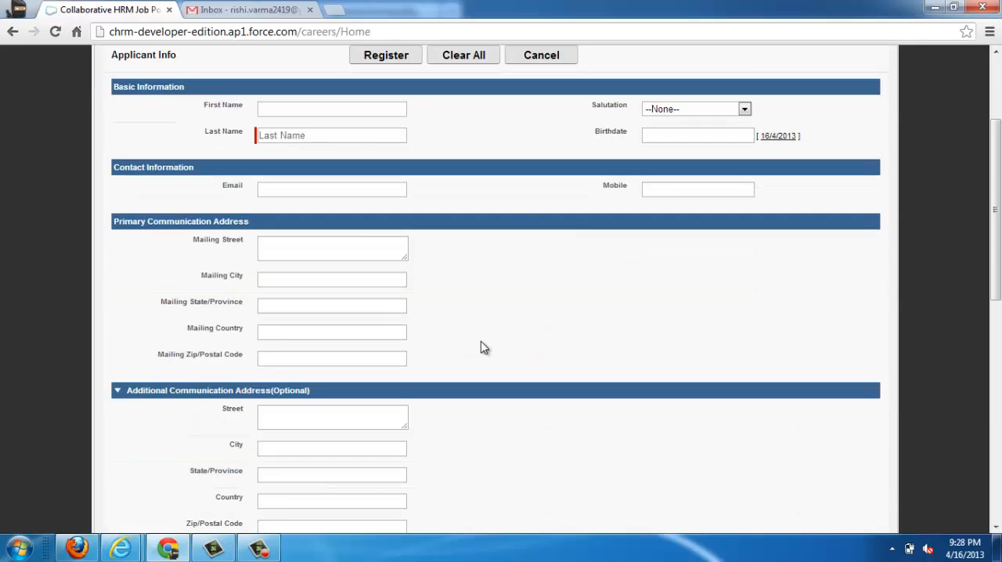
scroll(down, 3)
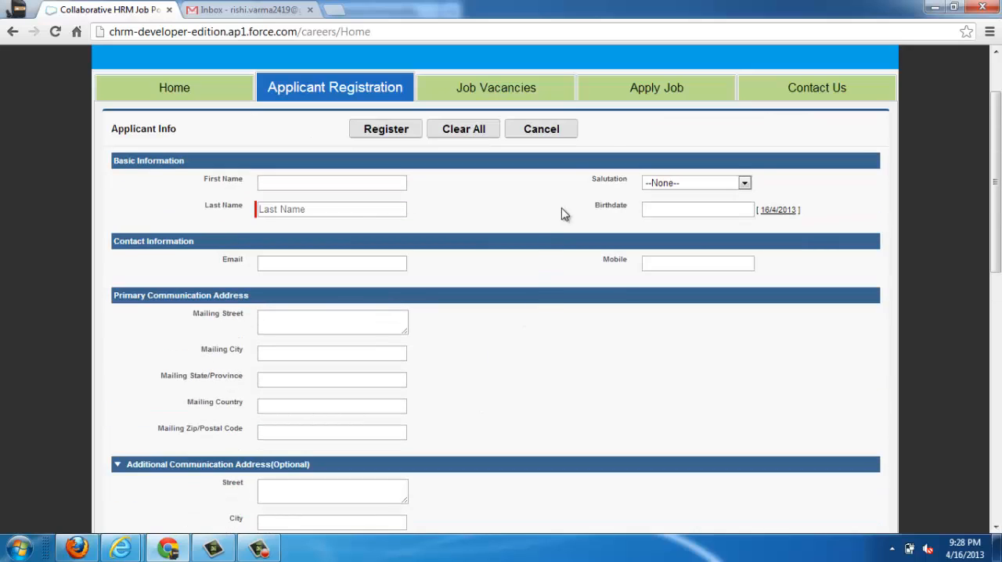
click(655, 87)
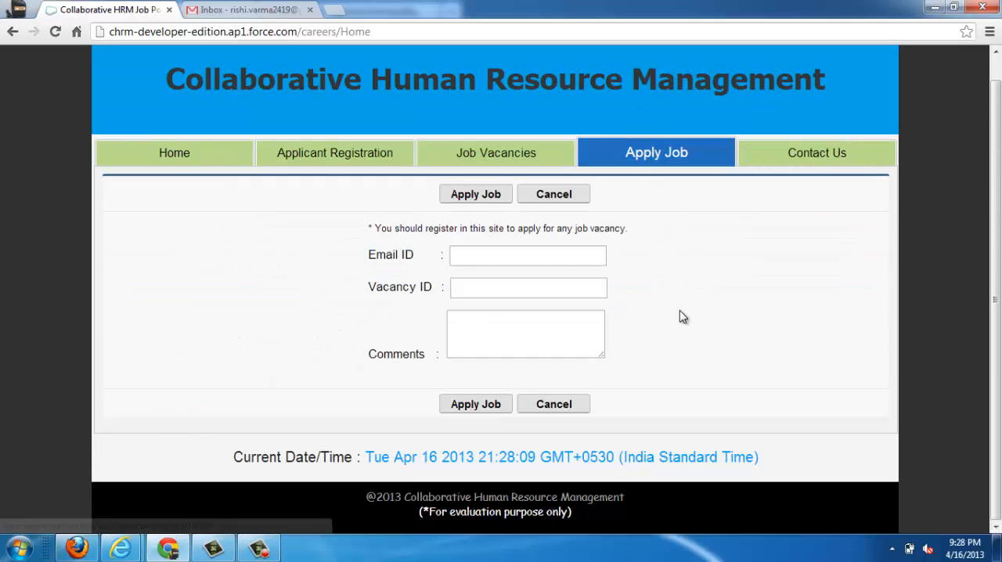
mouse_move(636, 286)
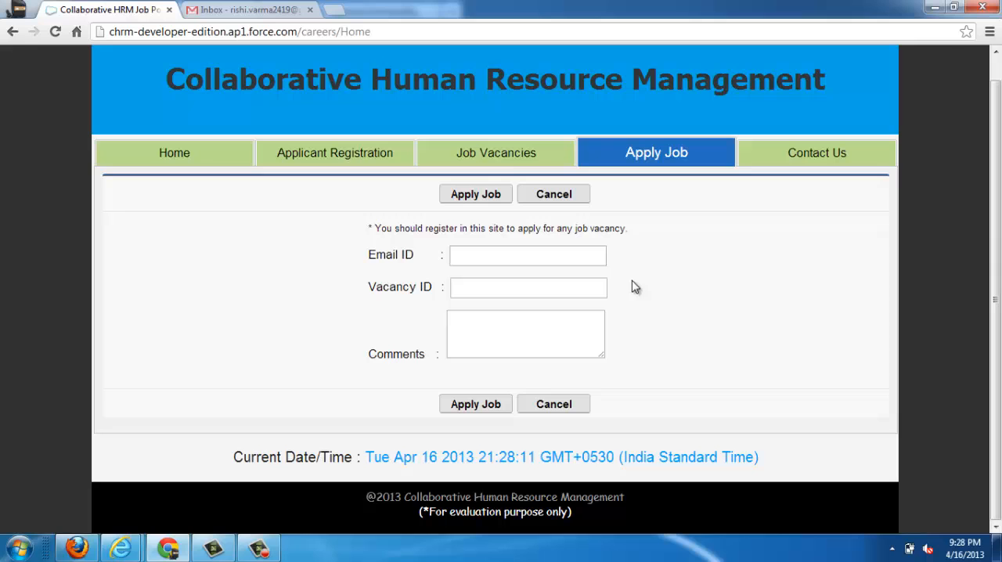
click(494, 154)
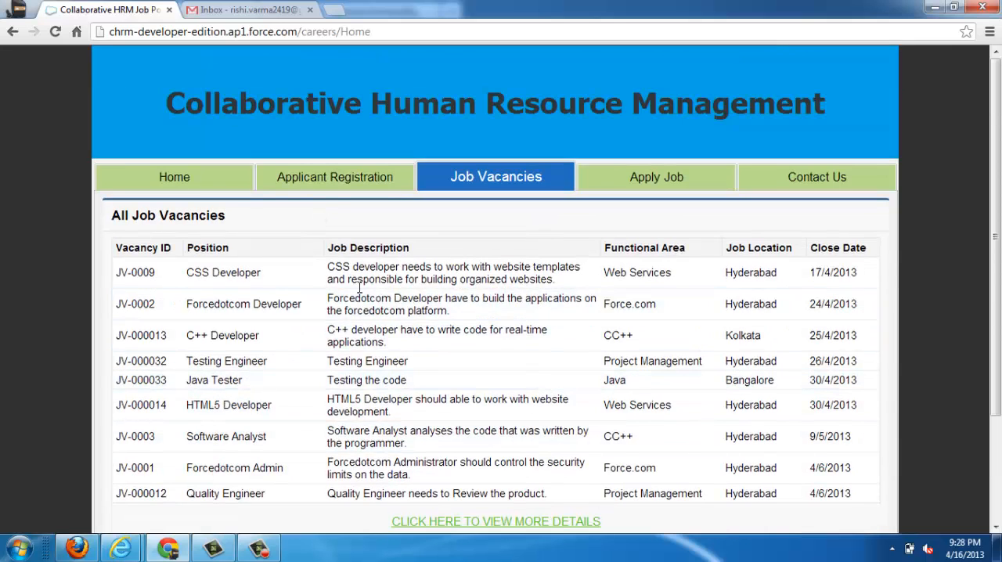
mouse_move(222, 518)
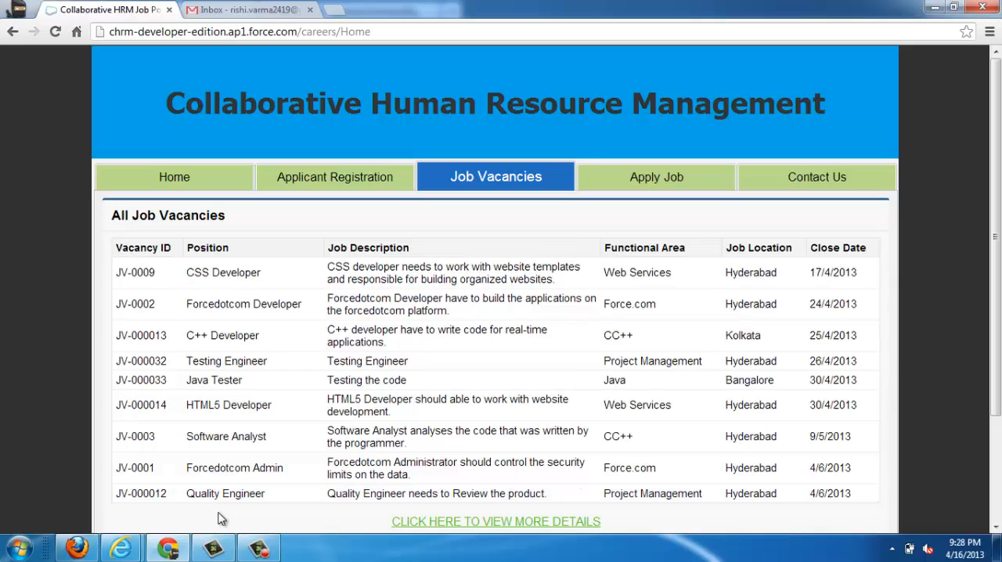
In Salesforce, start a new job vacancy named Joomla Developer and set its functional area.
click(75, 546)
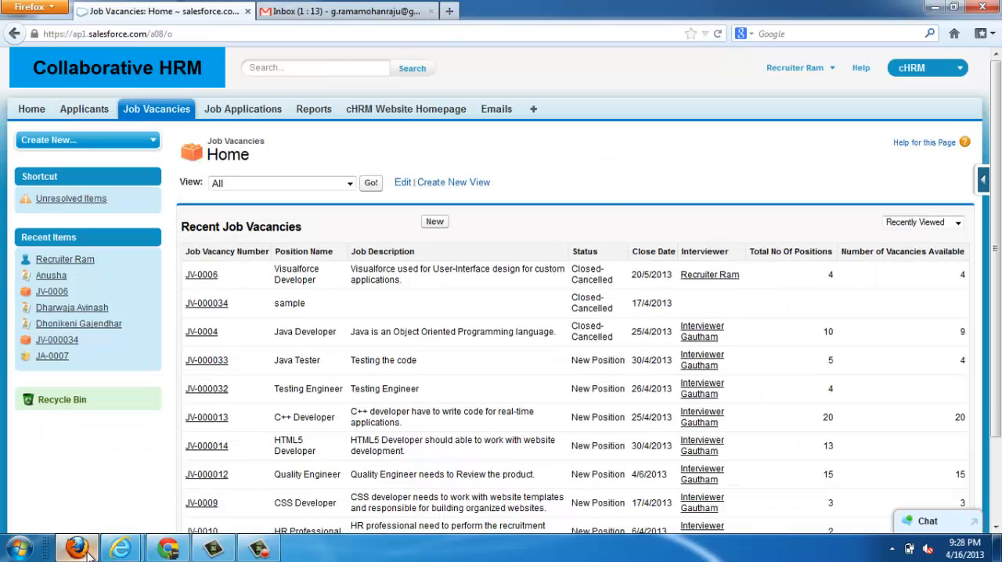
mouse_move(795, 67)
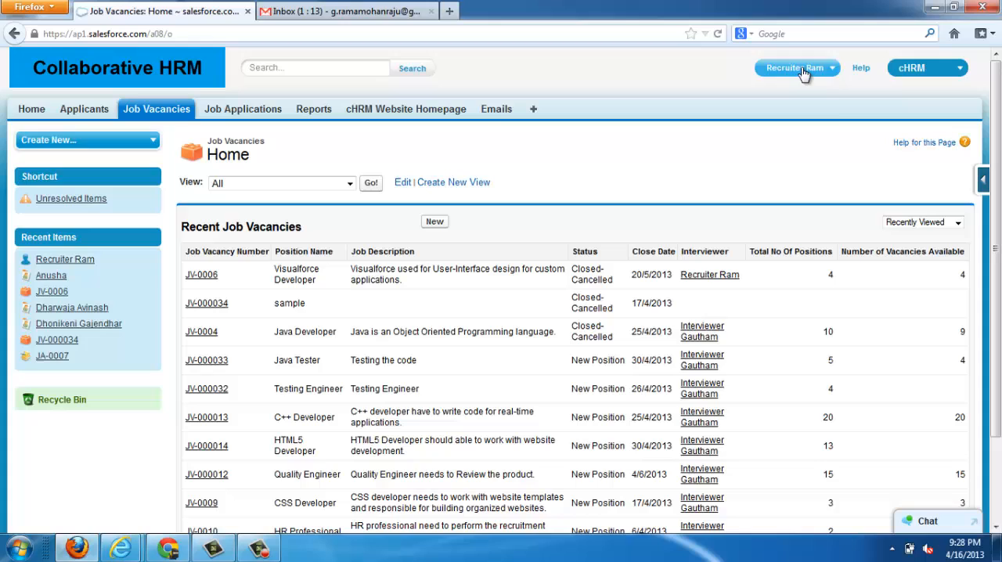
click(797, 68)
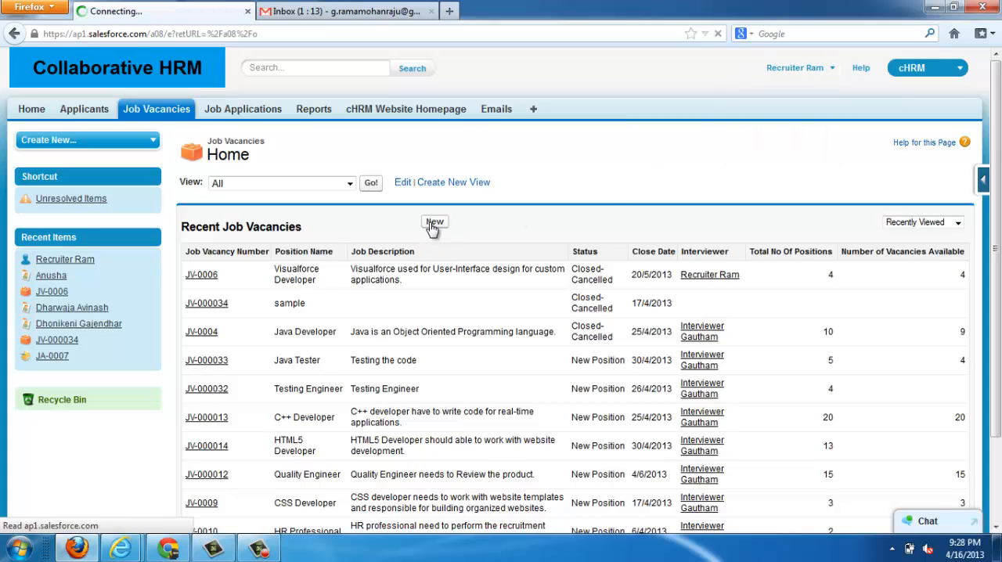
click(435, 223)
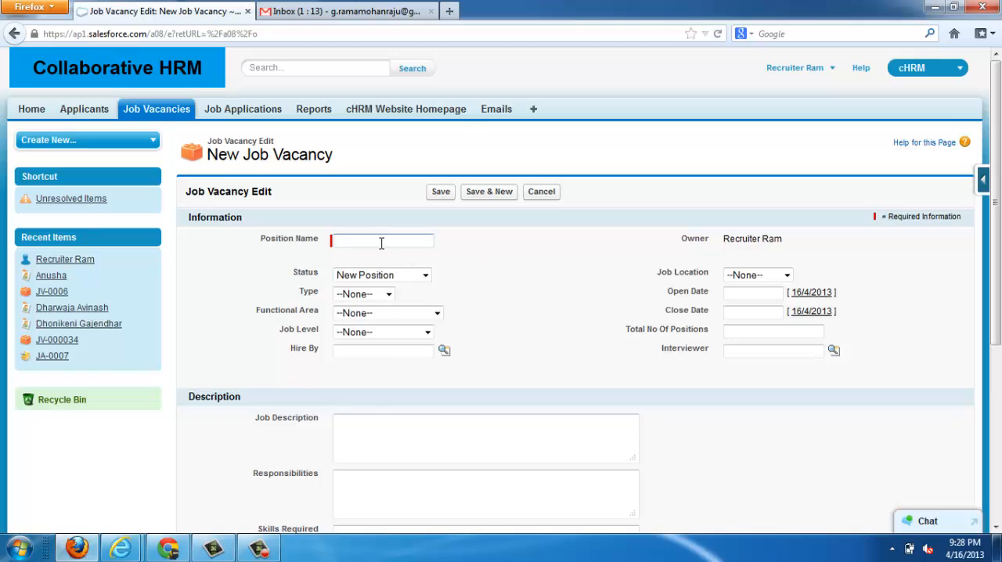
click(382, 241)
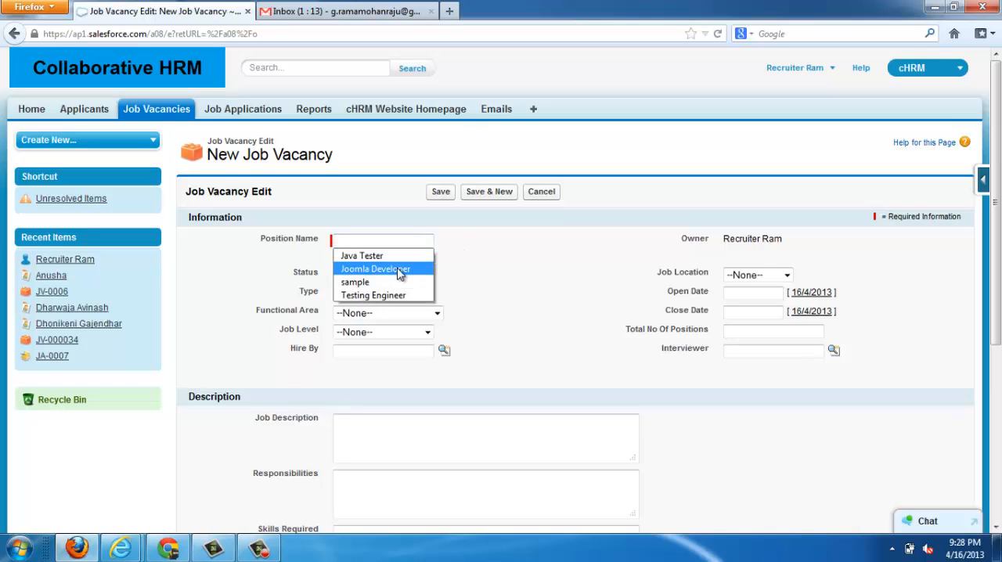
click(374, 269)
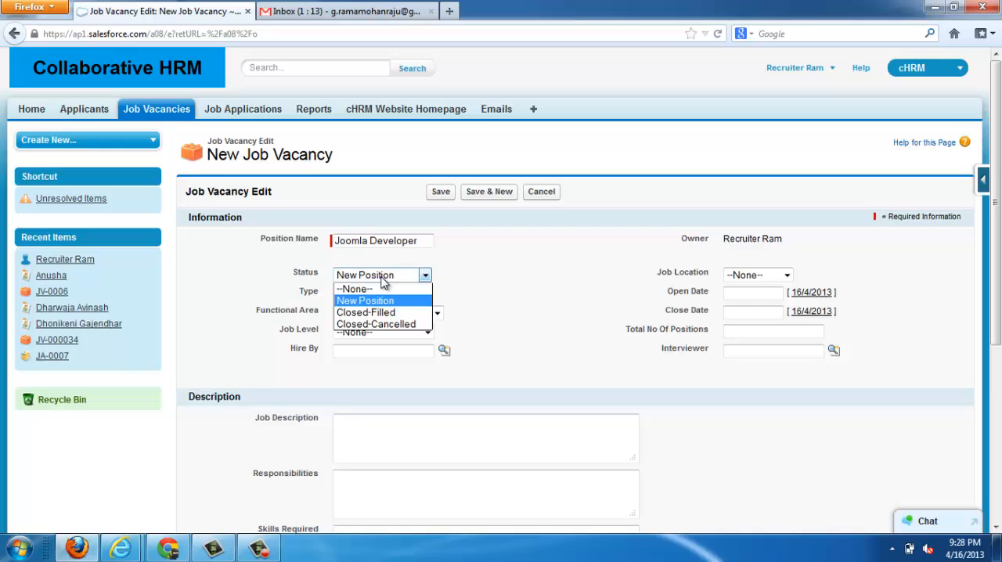
mouse_move(394, 310)
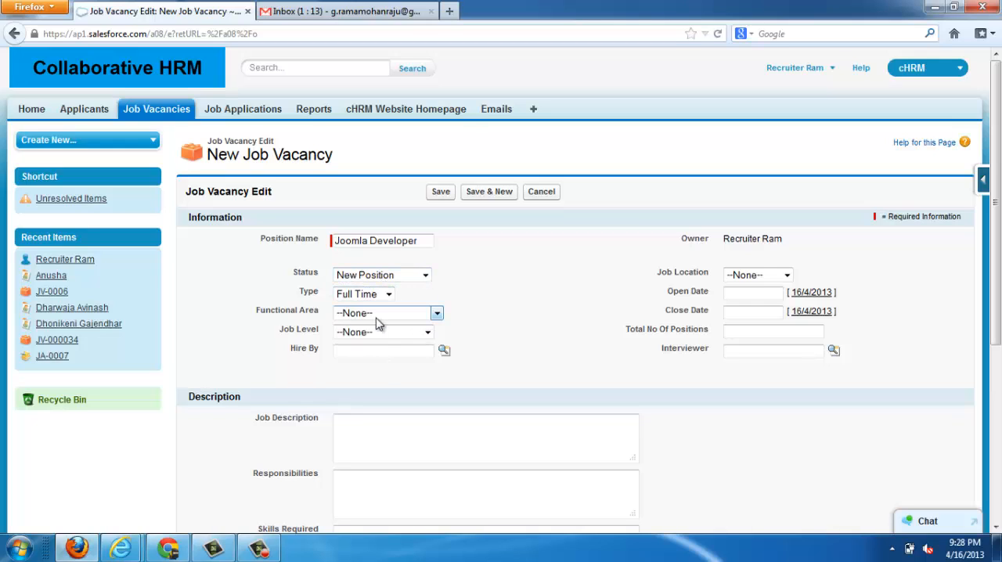
click(437, 313)
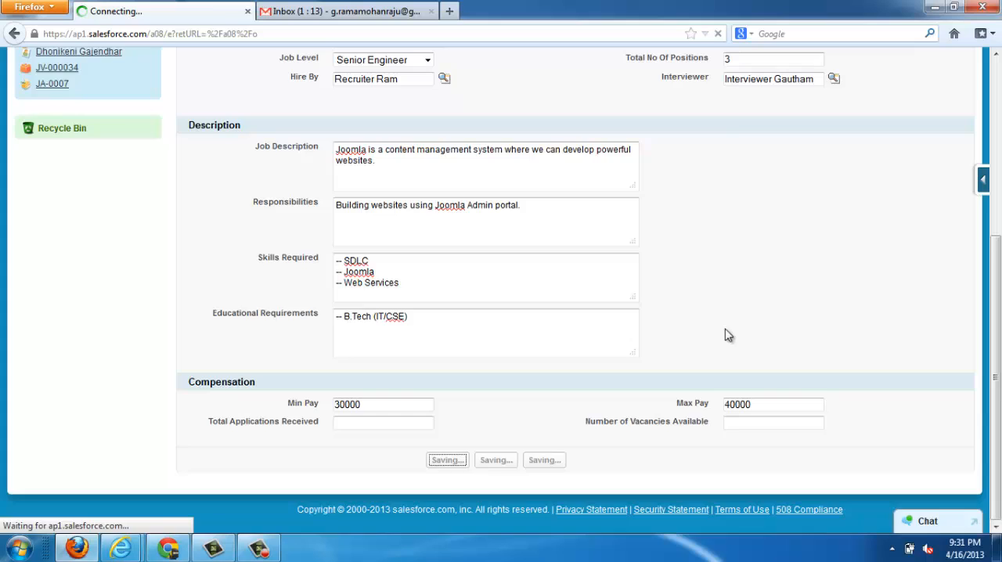
Save vacancy JV-000036 and review its description, compensation and empty Job Applications list.
click(446, 461)
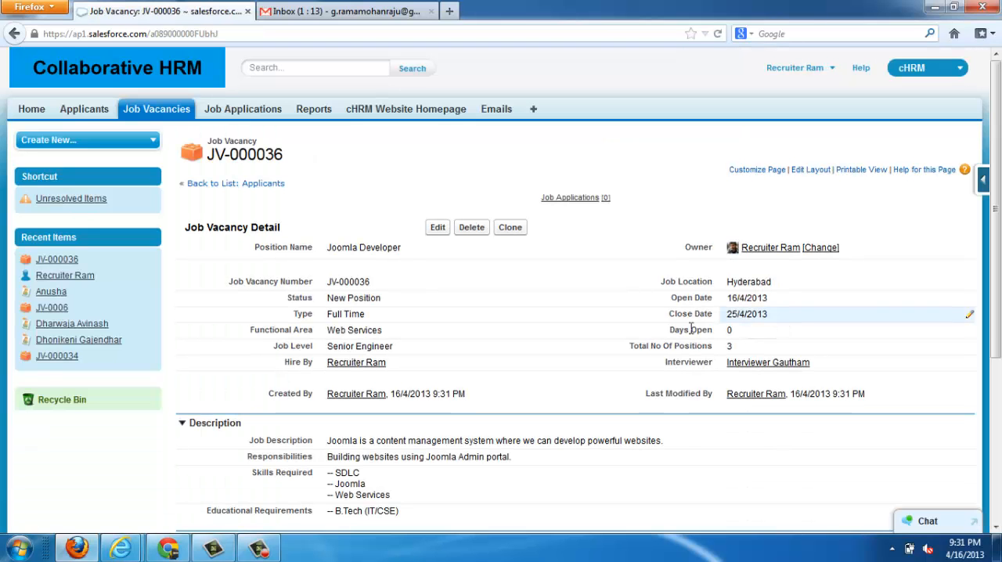
scroll(down, 3)
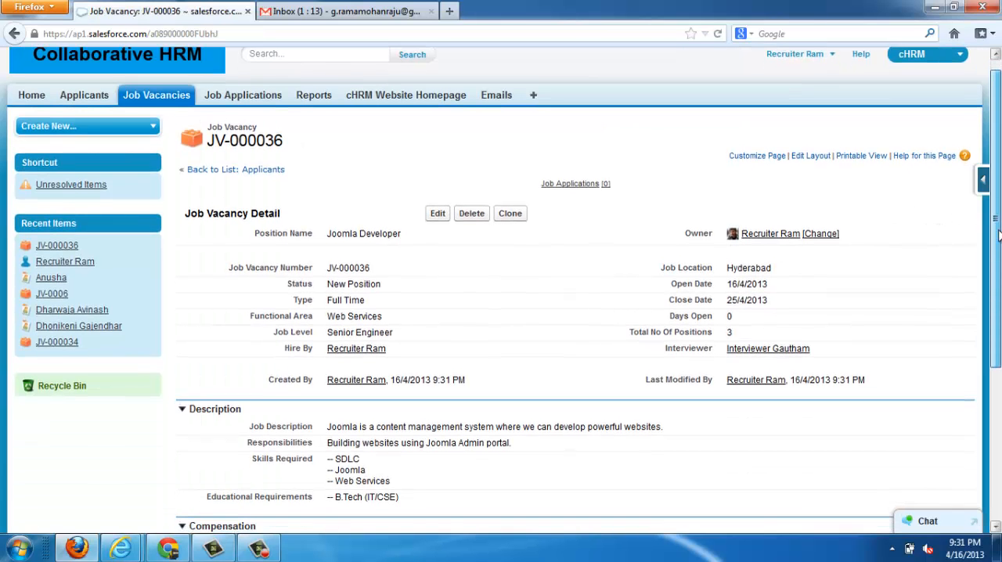
scroll(down, 3)
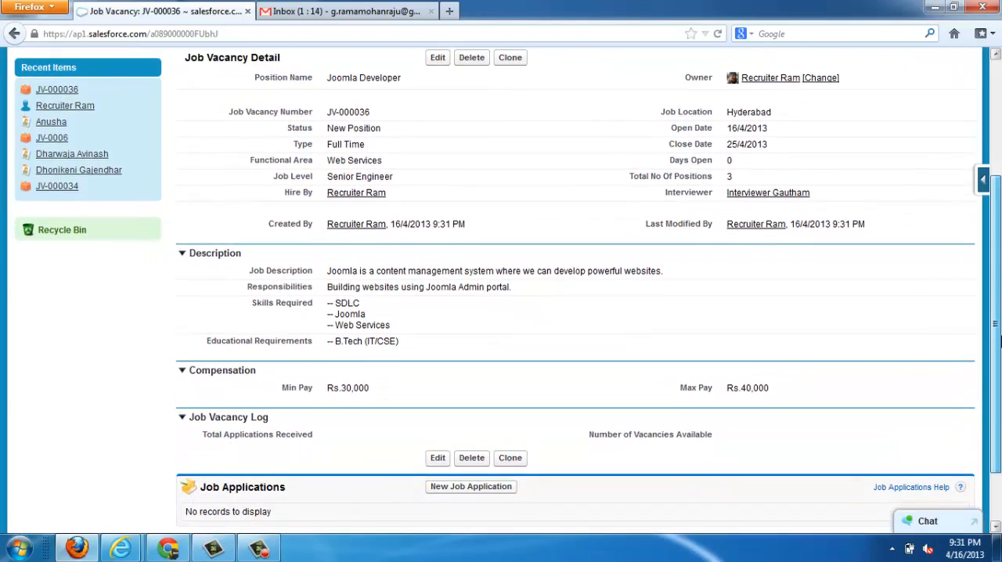
scroll(up, 3)
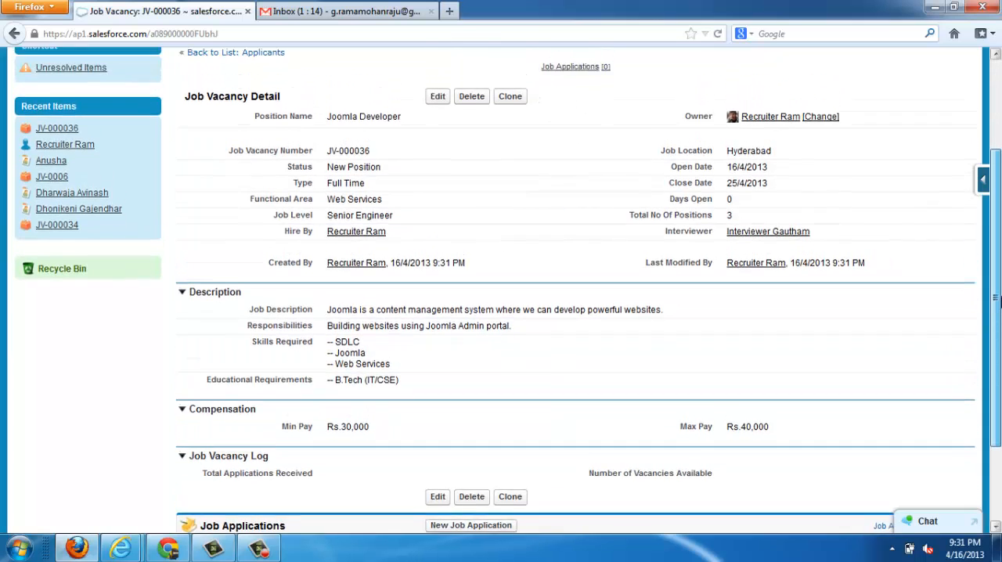
scroll(up, 3)
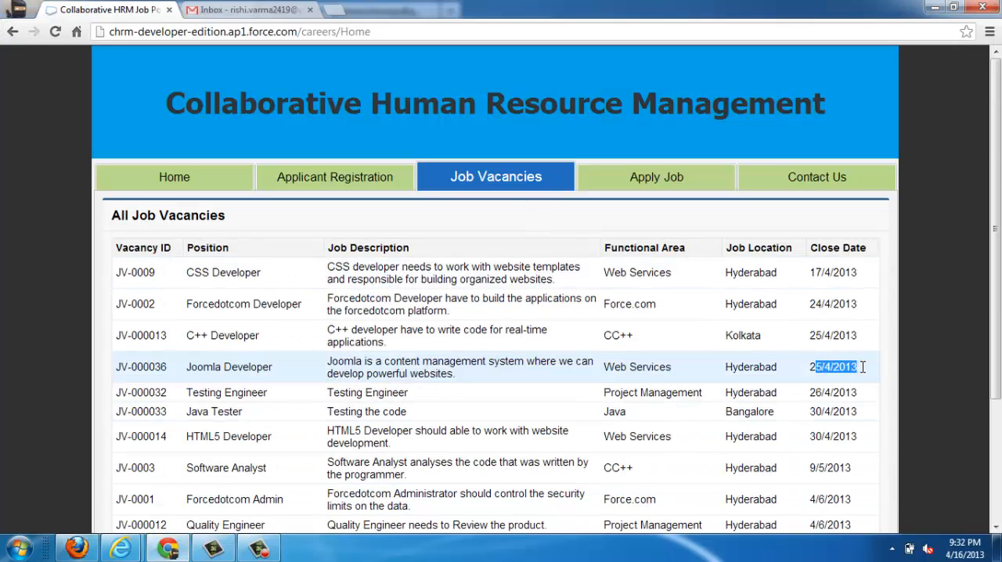
Check the new JV-000036 Joomla Developer row in the public Job Vacancies list, then go to Gmail.
scroll(down, 3)
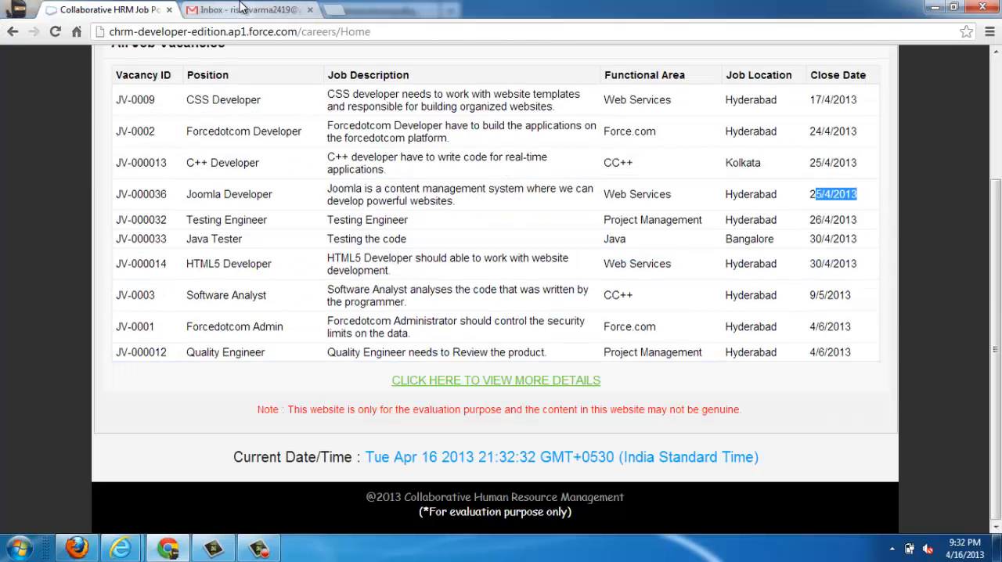
click(247, 10)
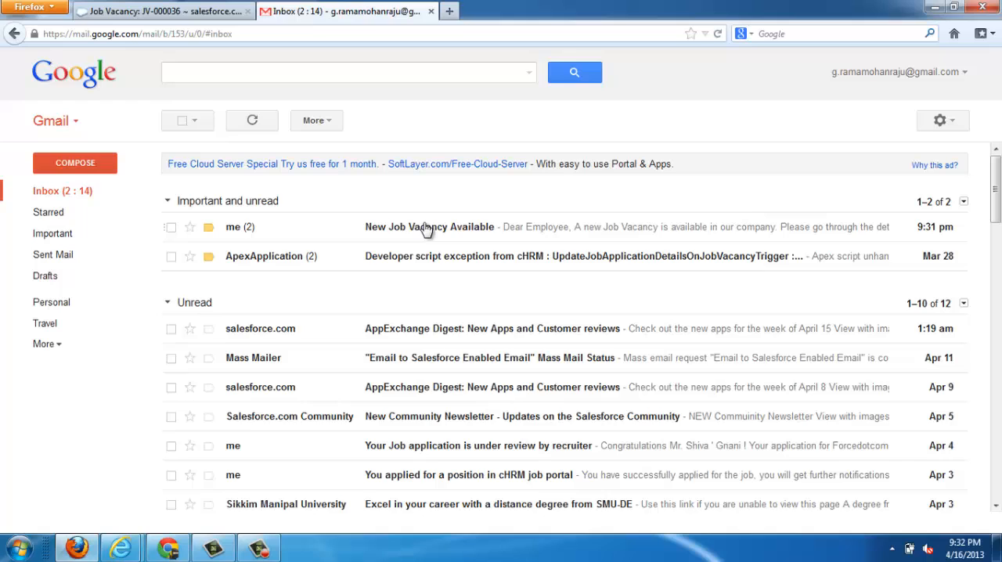
Read the 'New Job Vacancy Available' email with the Joomla Developer details and 25/4/2013 close date.
click(429, 227)
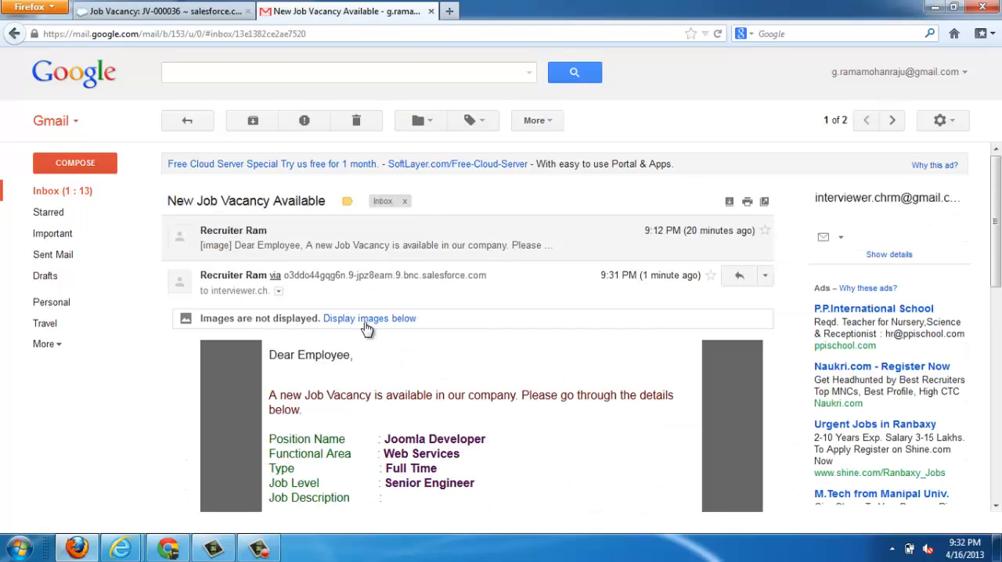
click(369, 318)
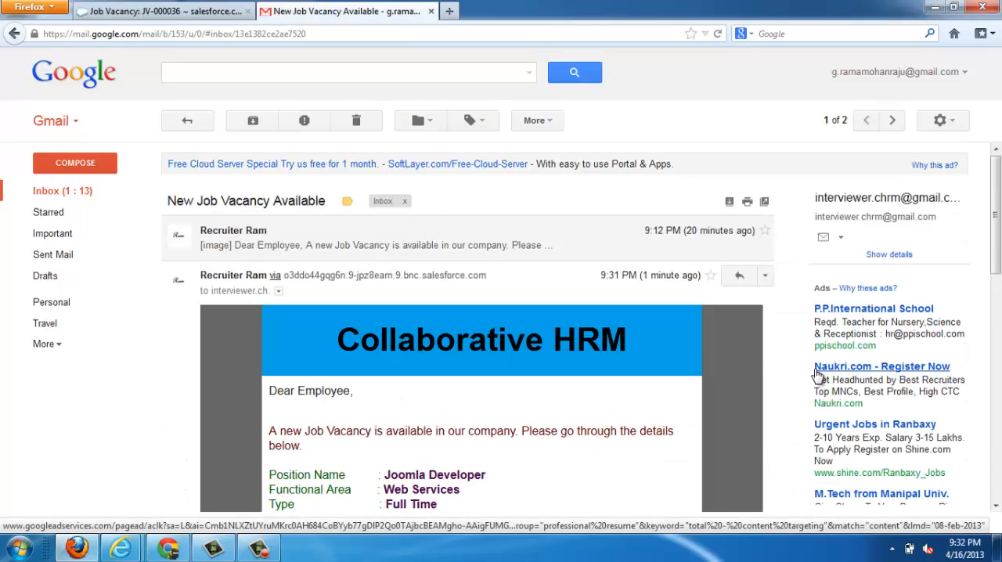
scroll(down, 3)
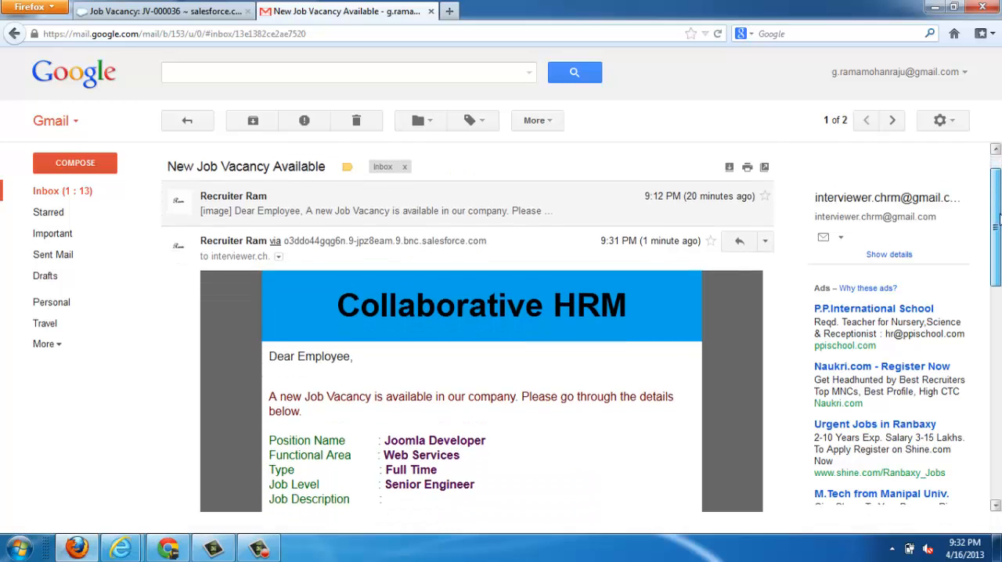
scroll(down, 3)
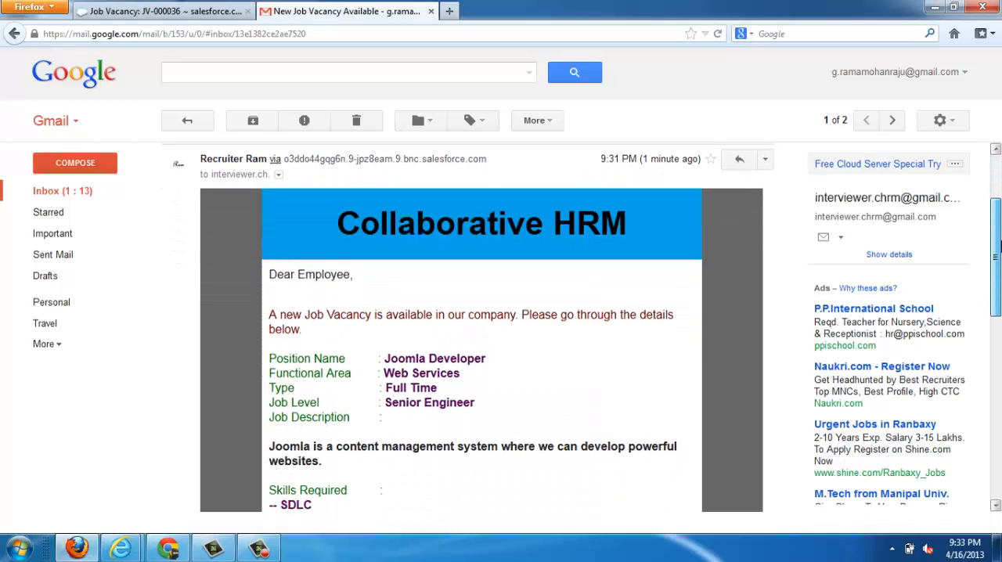
scroll(down, 3)
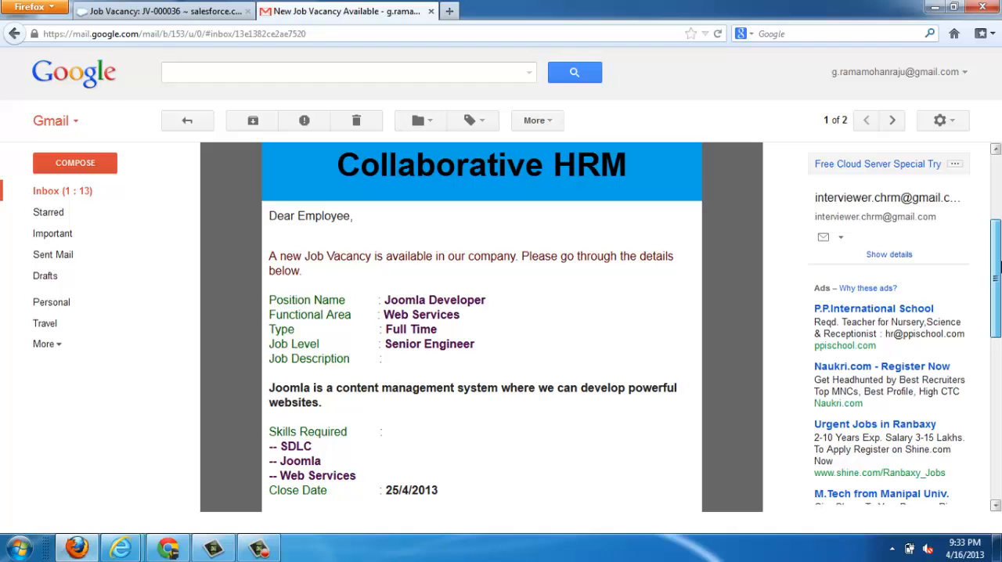
scroll(down, 3)
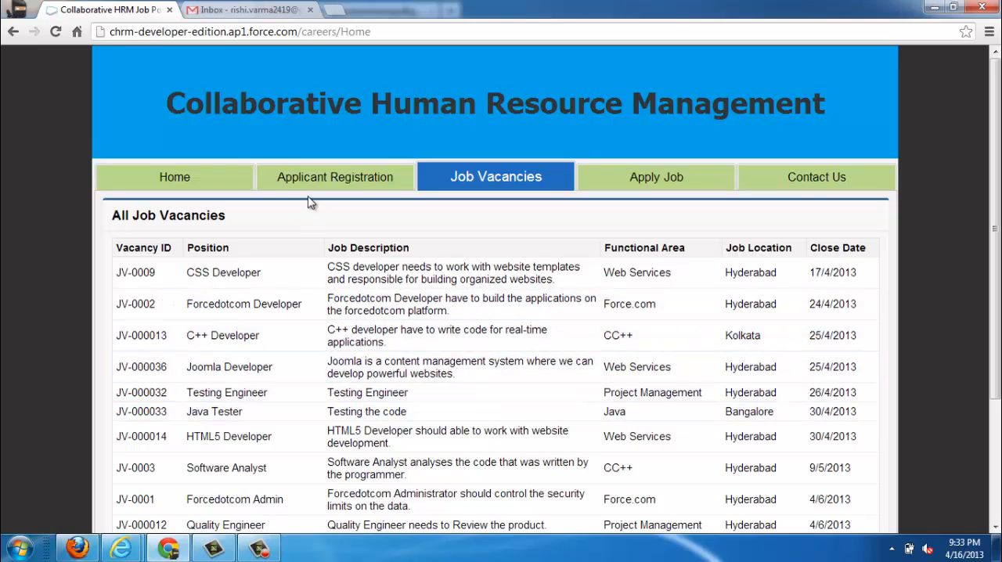
Register applicant Rishi with personal, address, academic, skills and Infosys employment details.
click(335, 176)
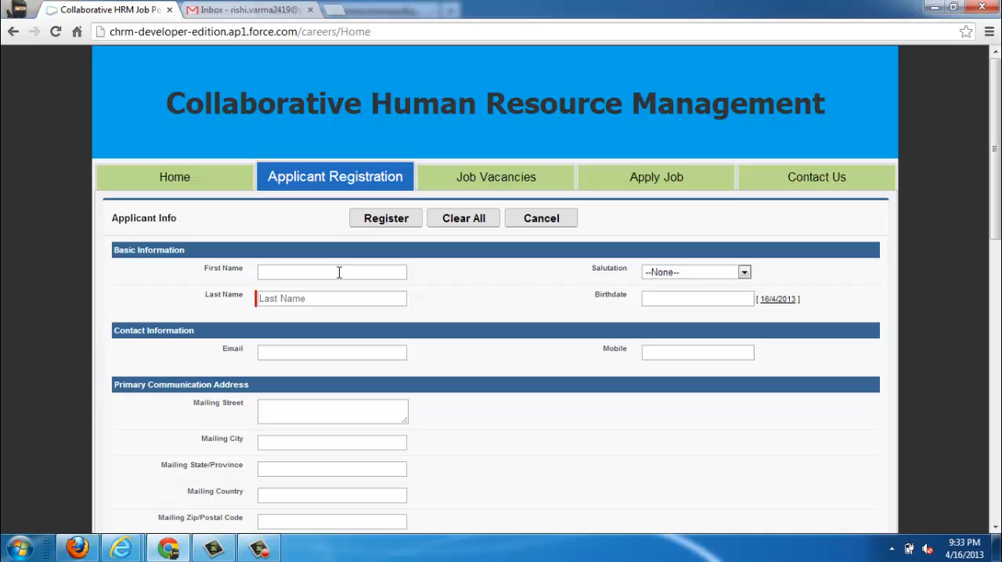
text(R)
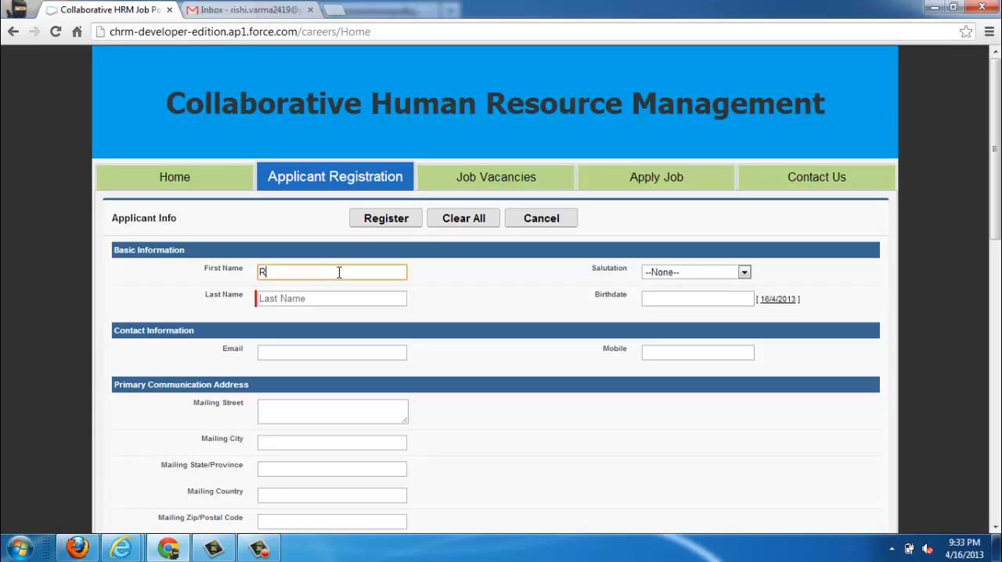
text(ishi)
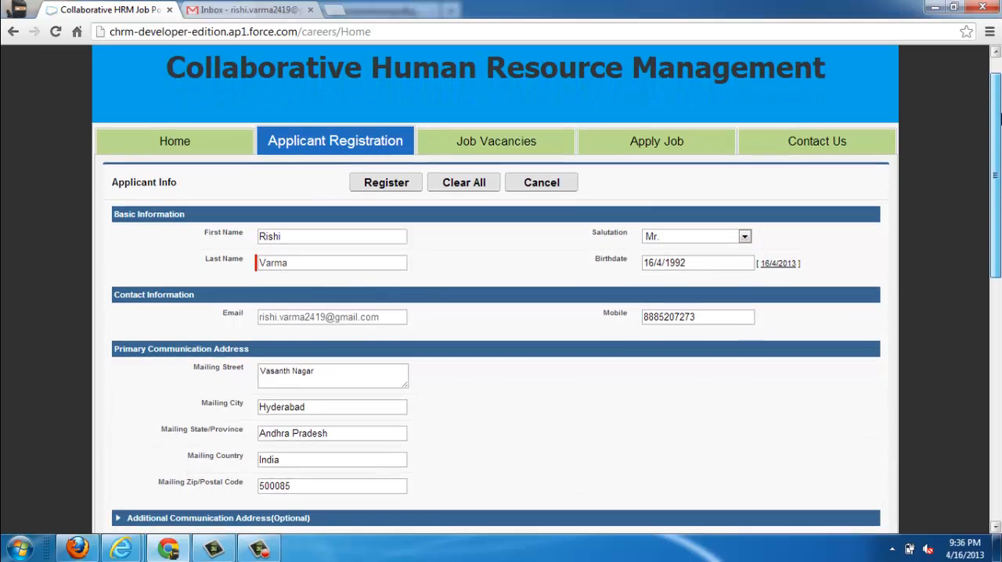
scroll(down, 3)
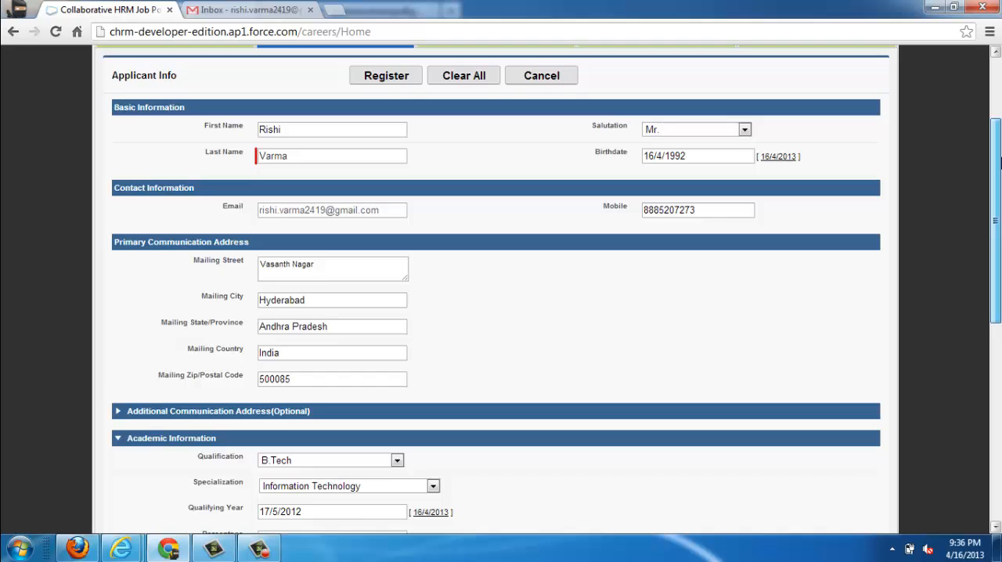
scroll(down, 3)
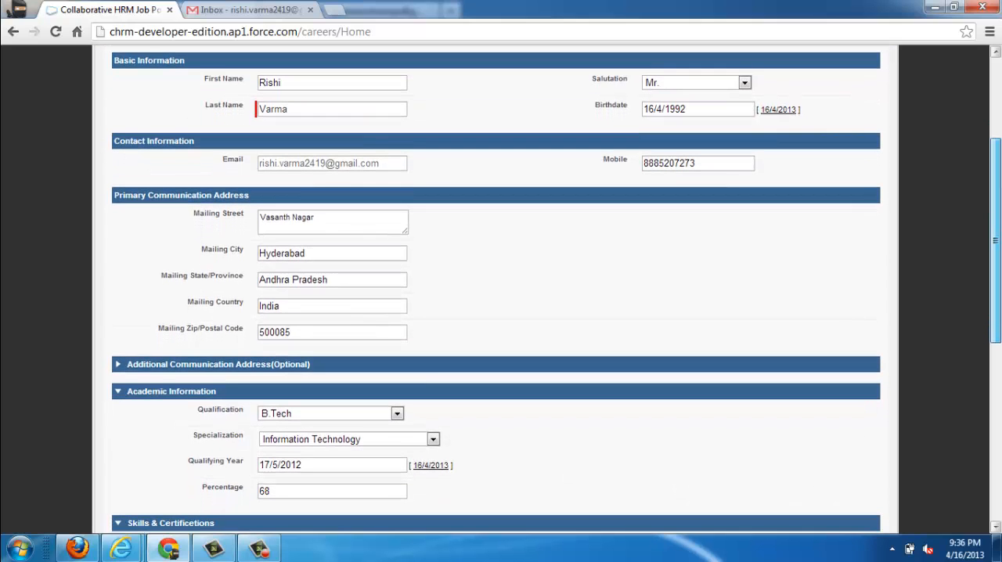
scroll(down, 3)
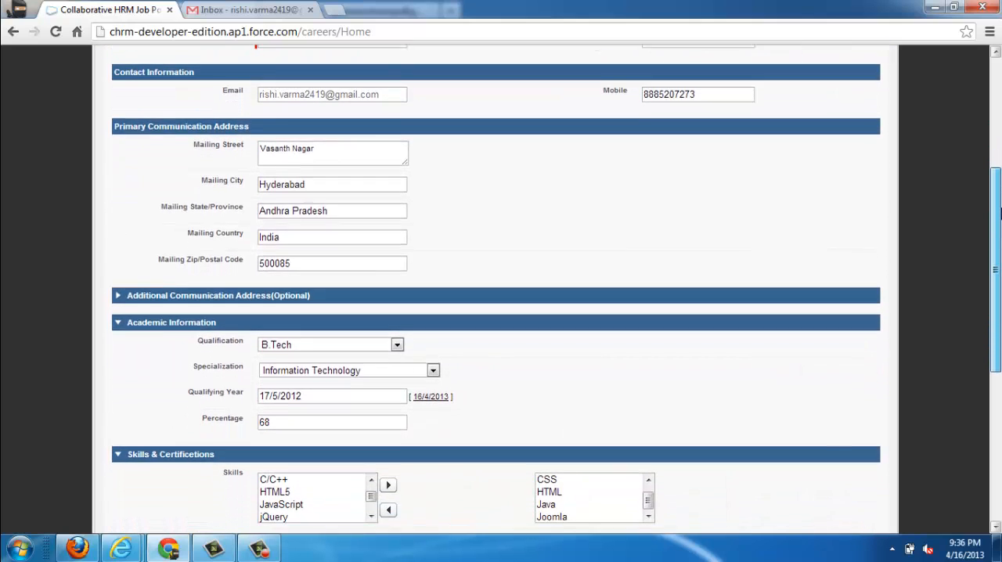
scroll(down, 3)
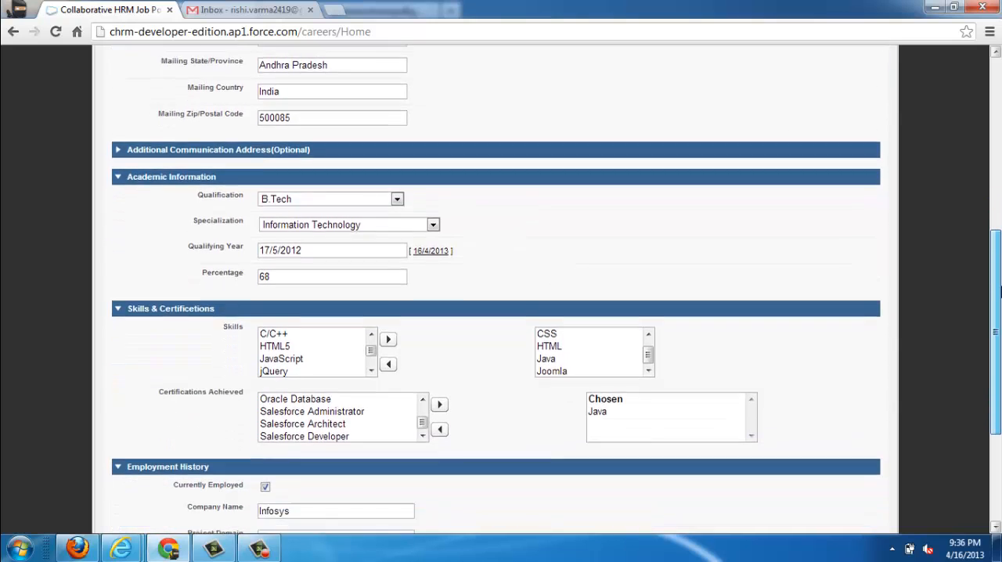
scroll(down, 3)
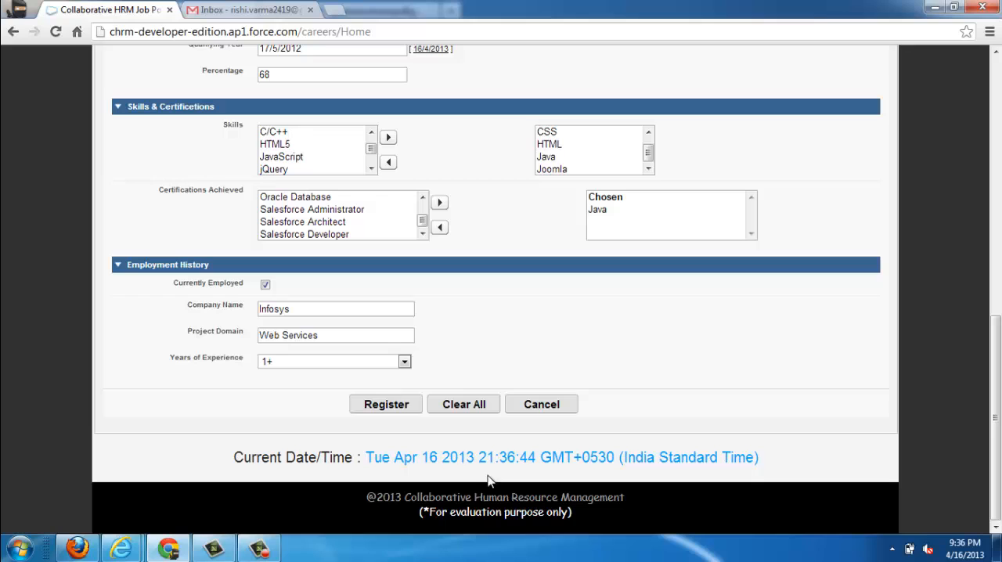
click(385, 404)
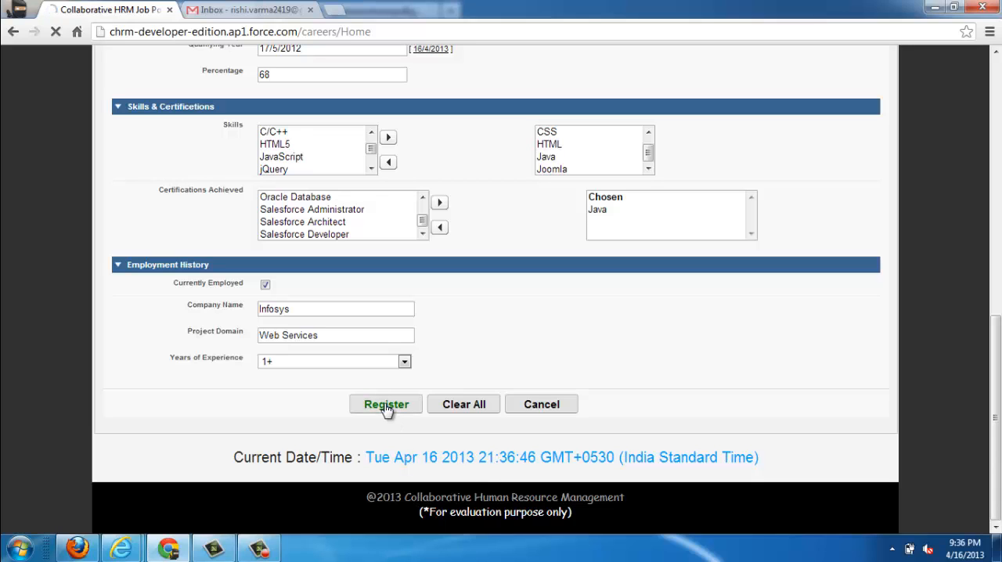
click(385, 404)
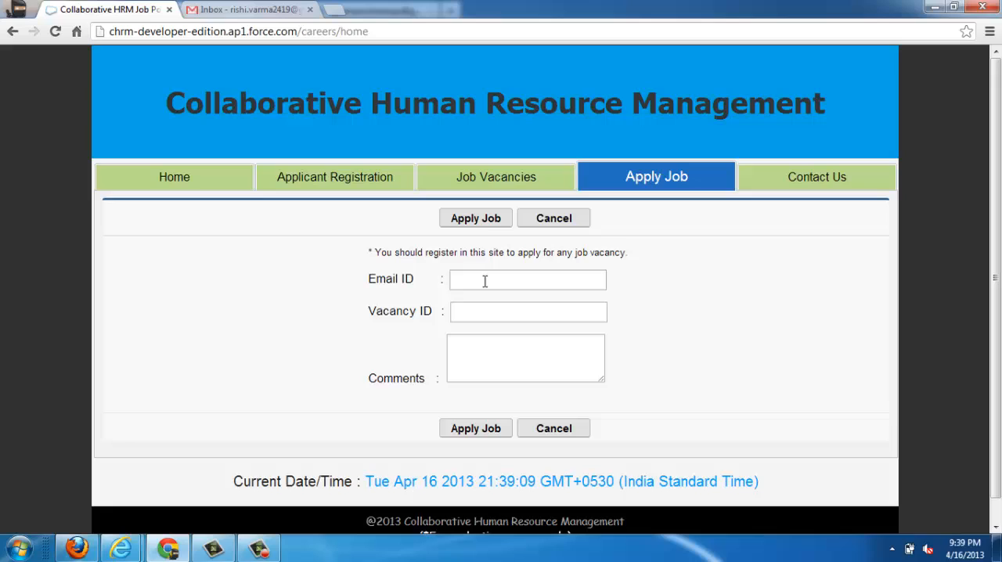
click(525, 278)
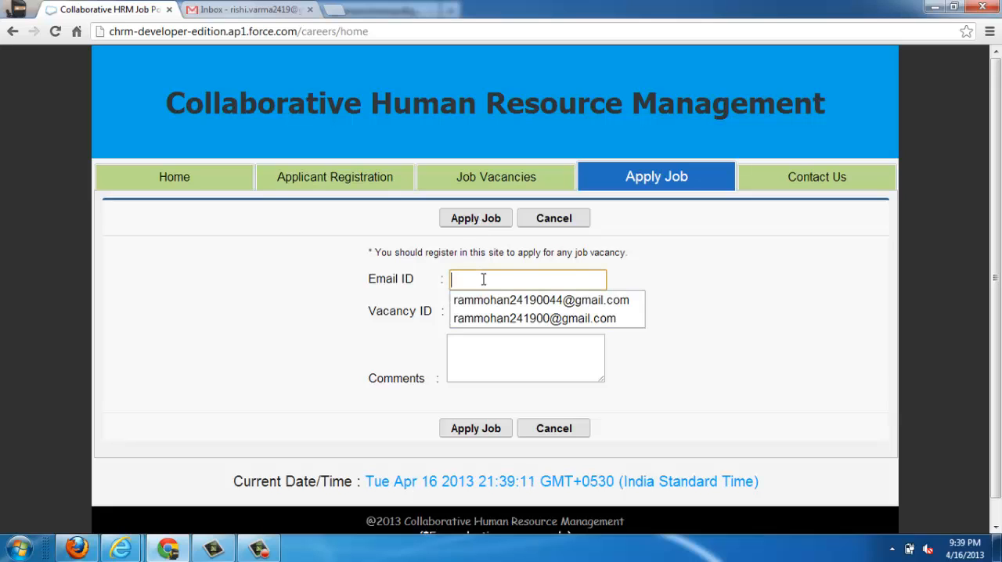
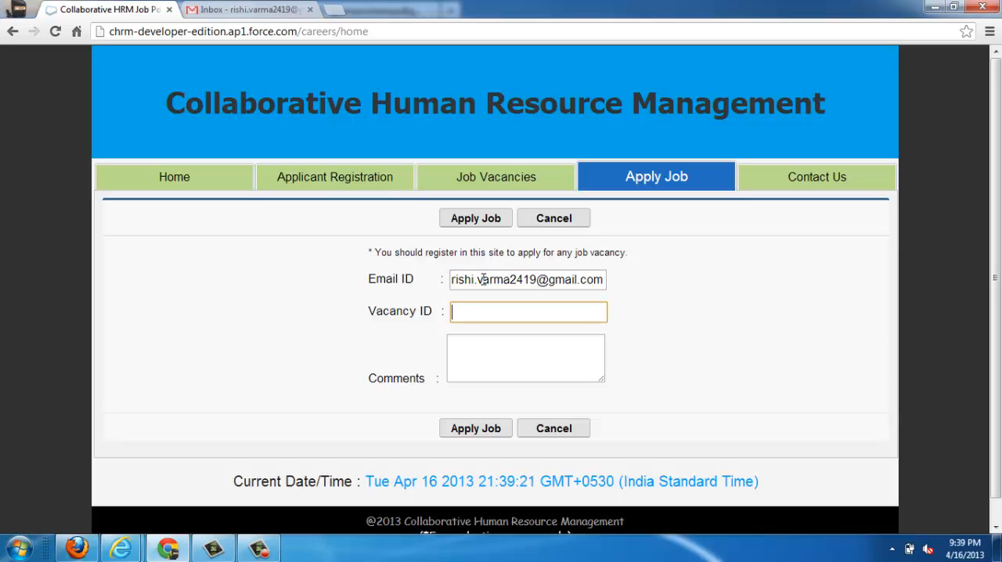
mouse_move(493, 188)
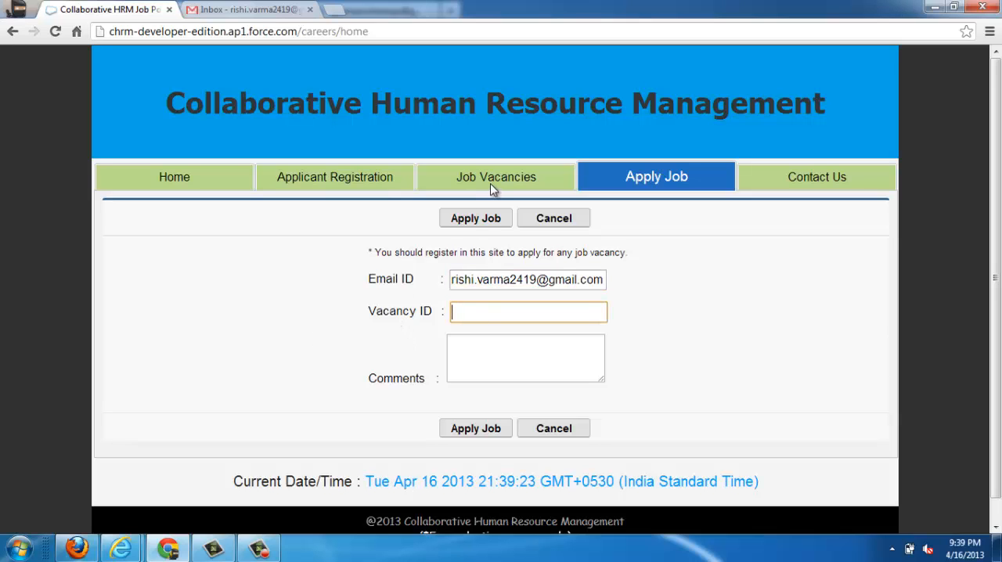
Copy JV-000036 from Job Vacancies into the Vacancy ID field and submit the application.
click(495, 175)
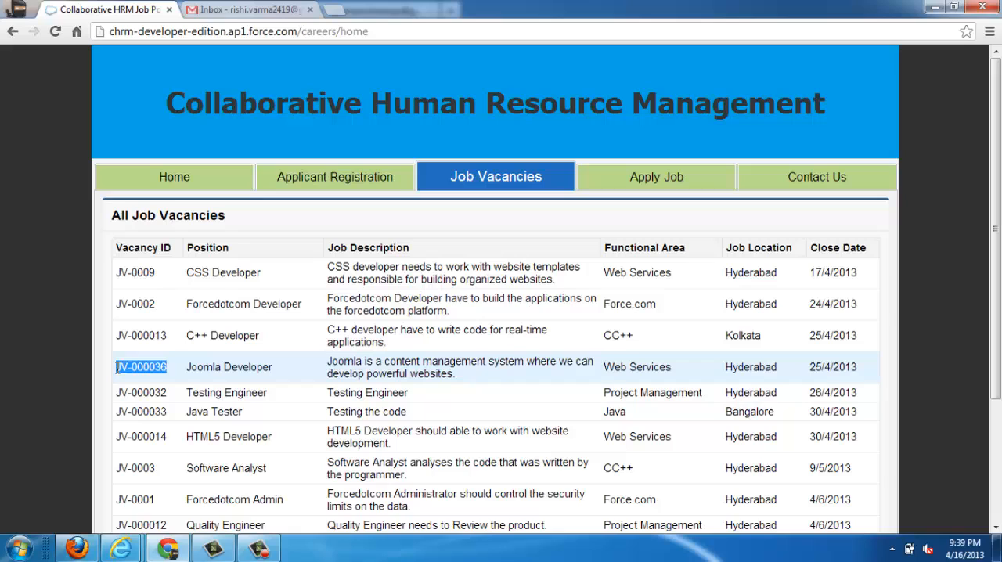
right_click(141, 366)
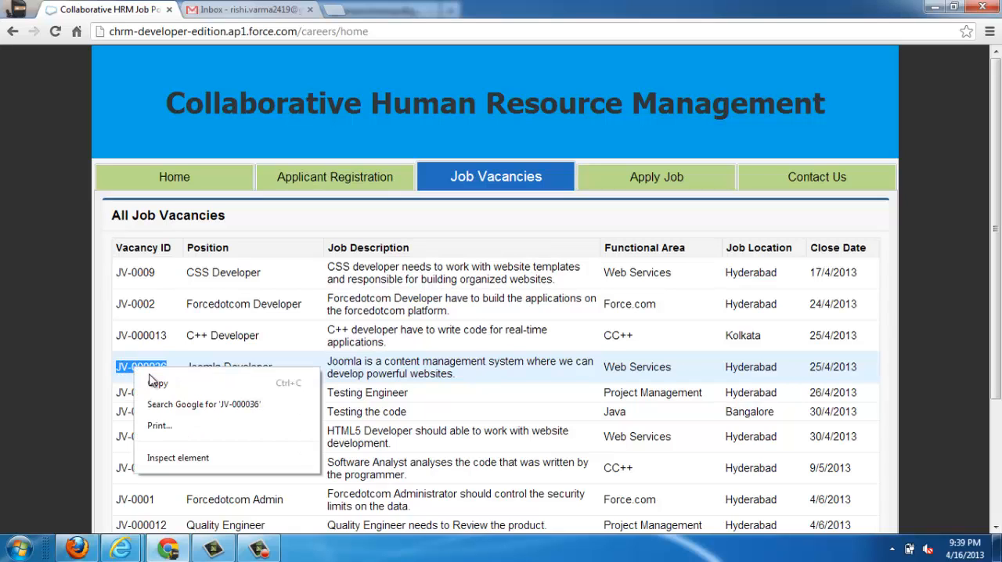
click(656, 176)
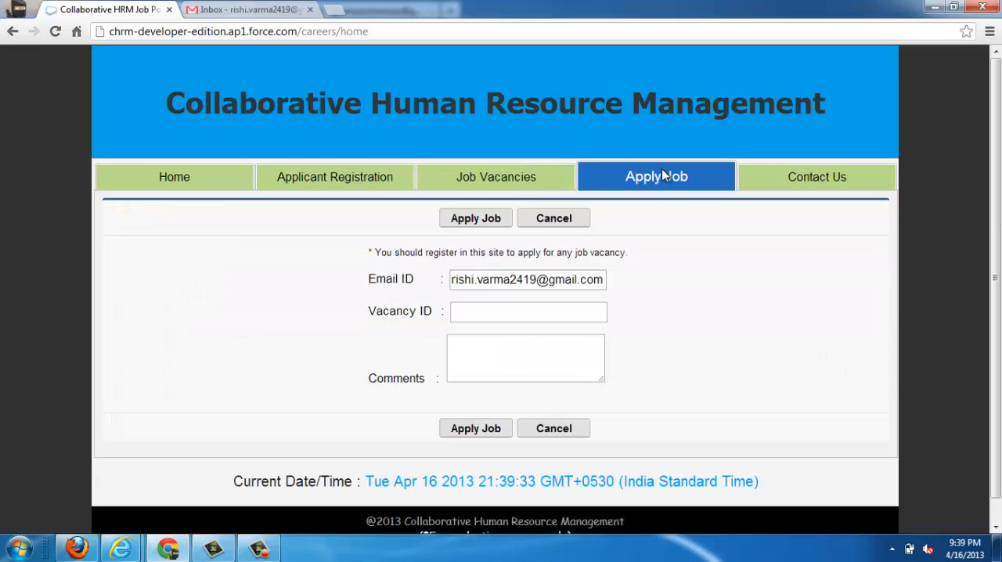
right_click(528, 310)
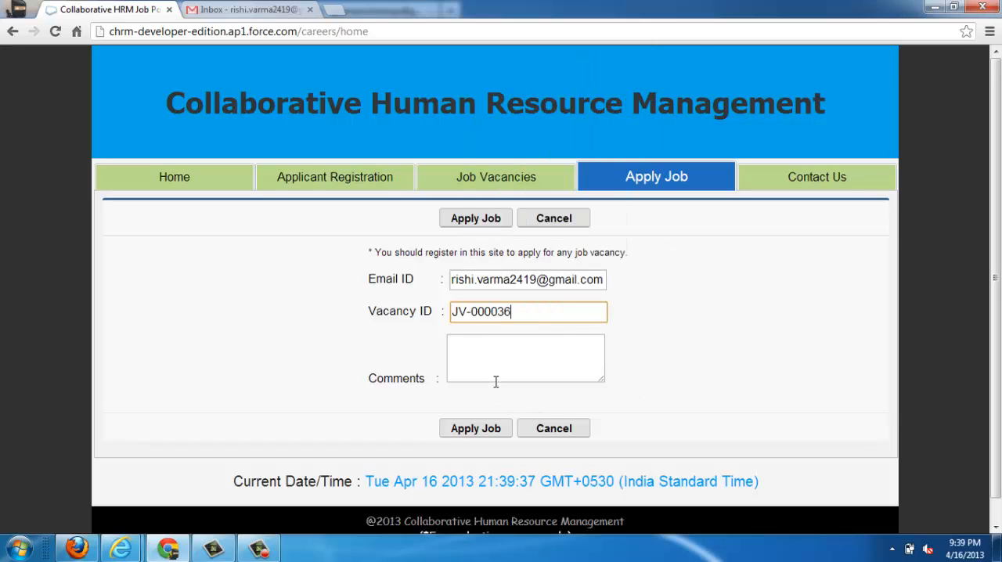
click(526, 359)
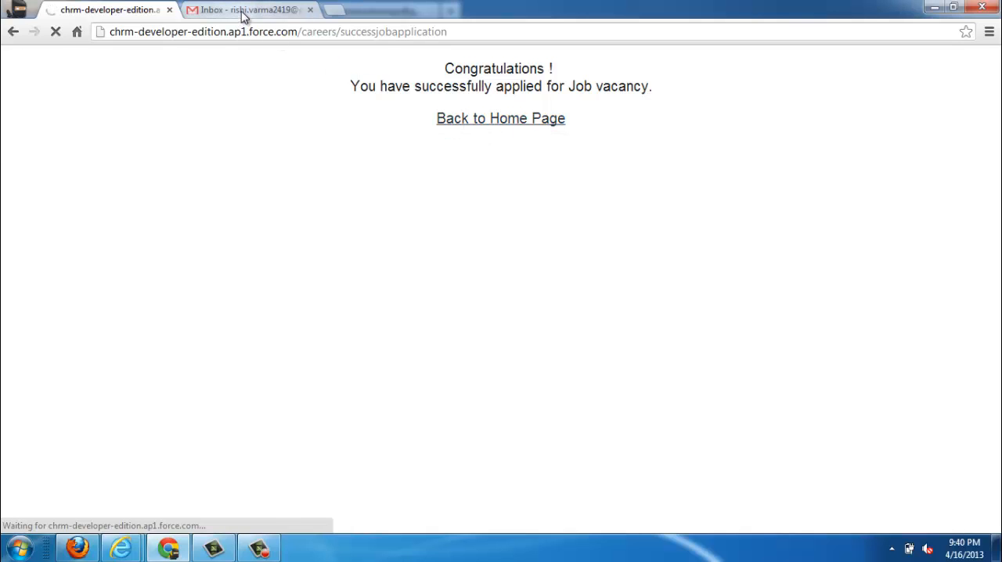
View the recruiter's 'Successfully applied' confirmation email in the applicant's Gmail inbox.
click(248, 10)
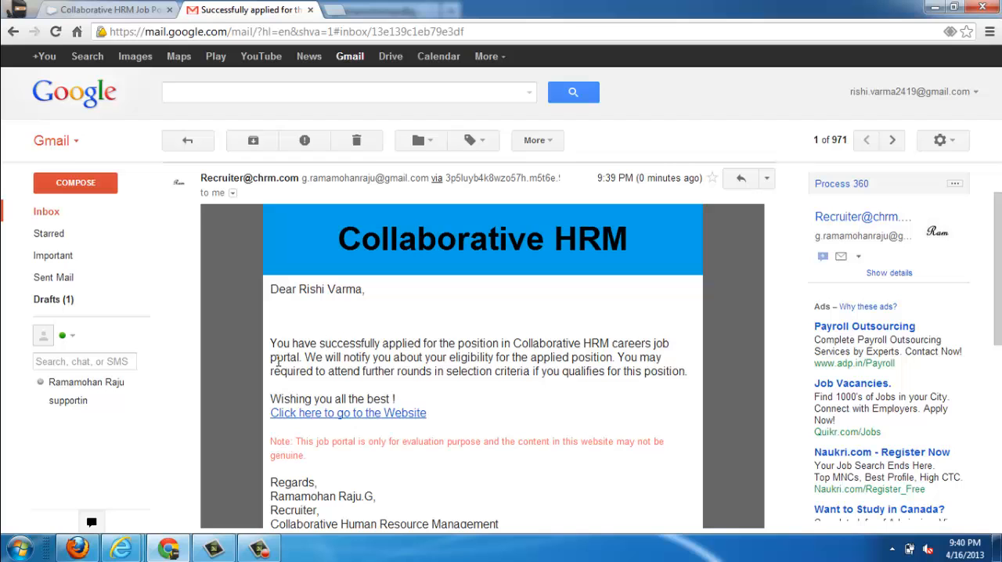
mouse_move(510, 360)
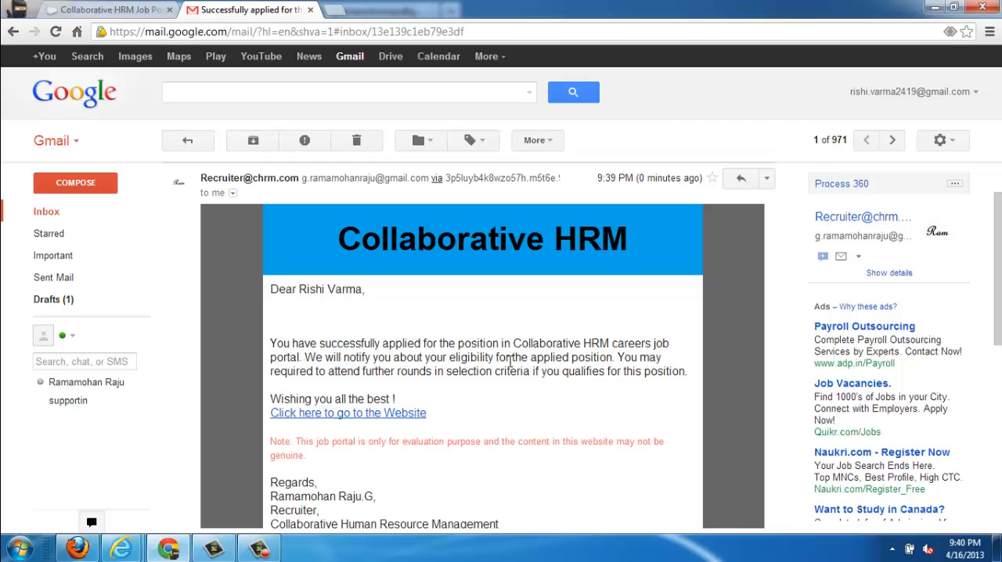
mouse_move(313, 388)
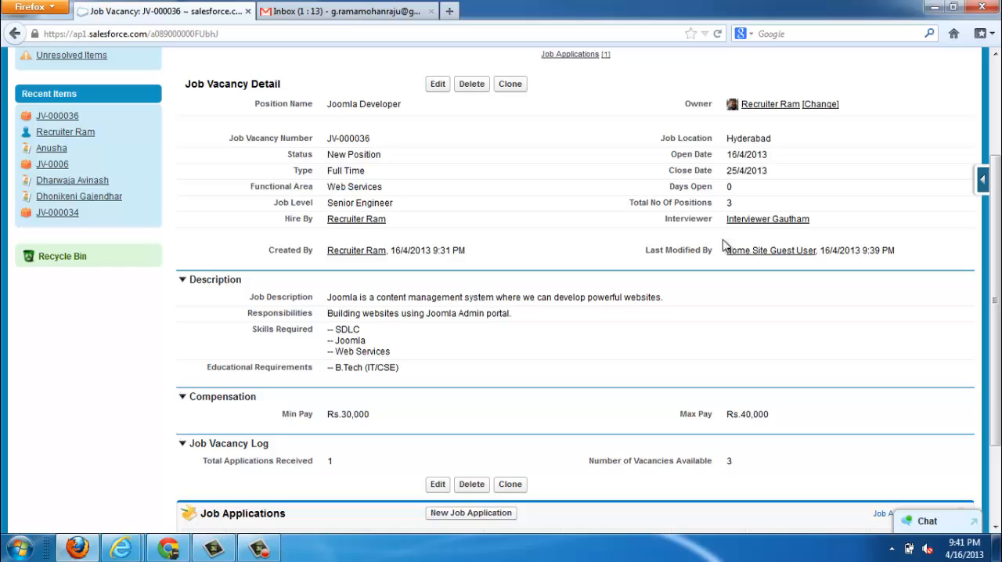
mouse_move(728, 472)
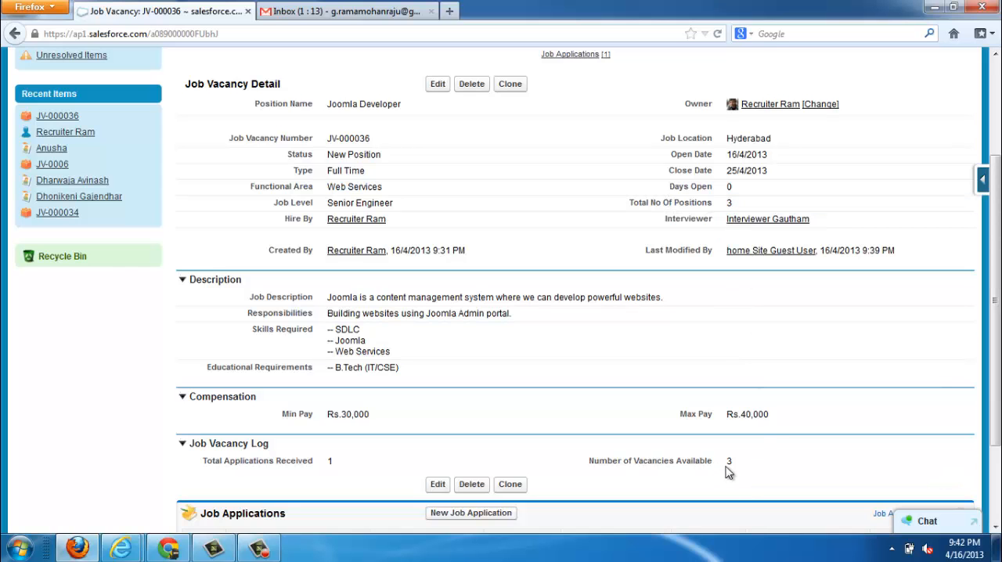
scroll(down, 3)
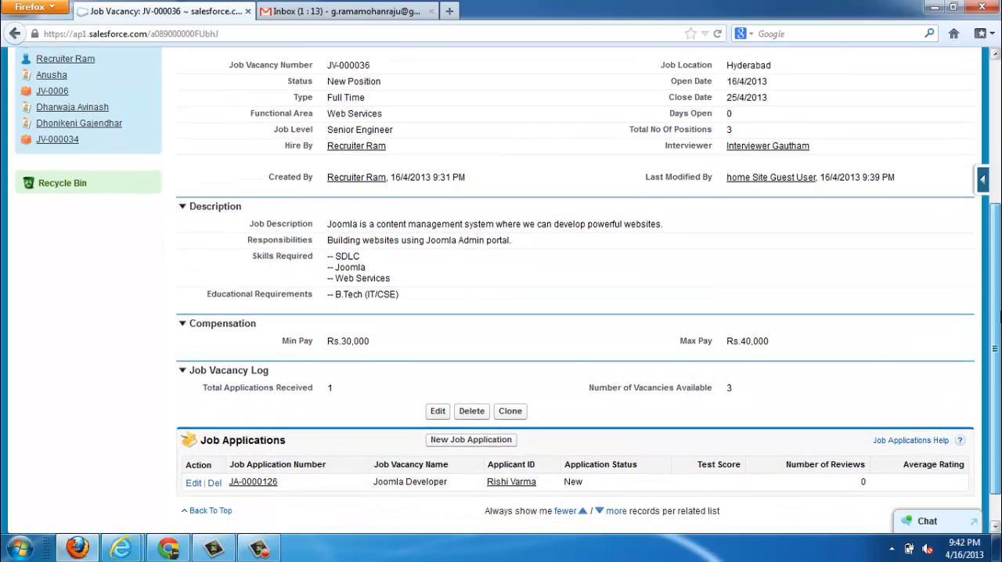
scroll(down, 3)
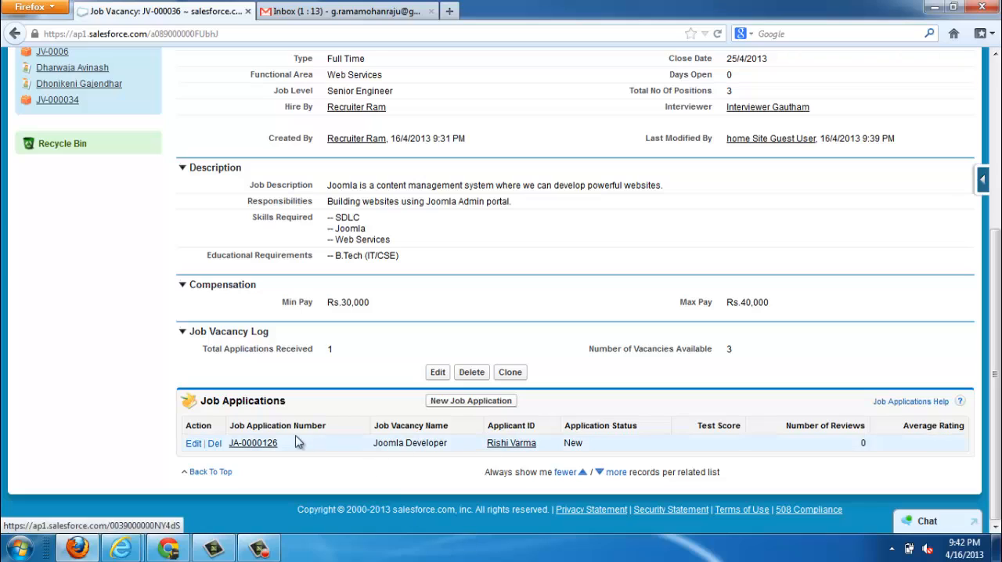
mouse_move(291, 422)
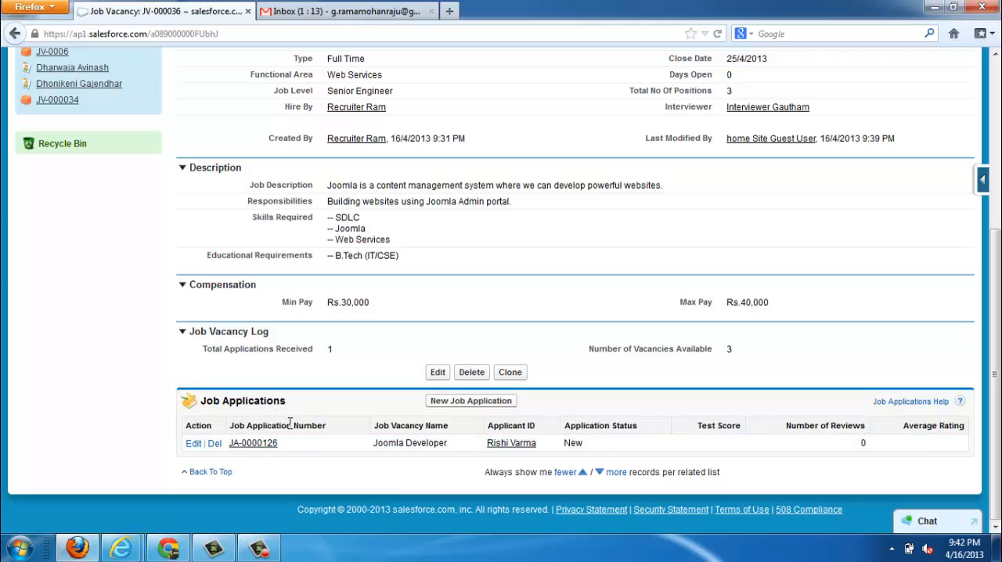
click(252, 443)
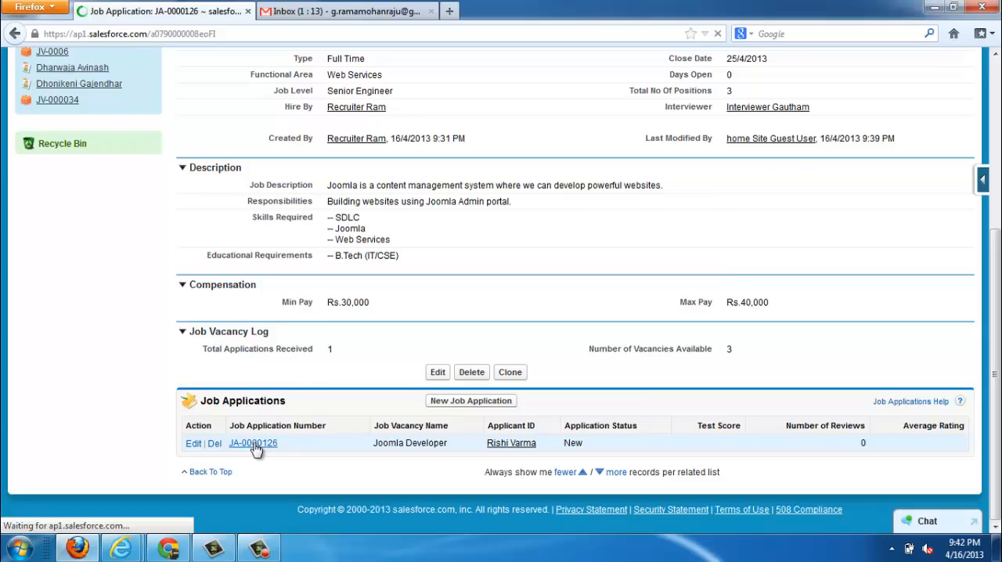
click(252, 443)
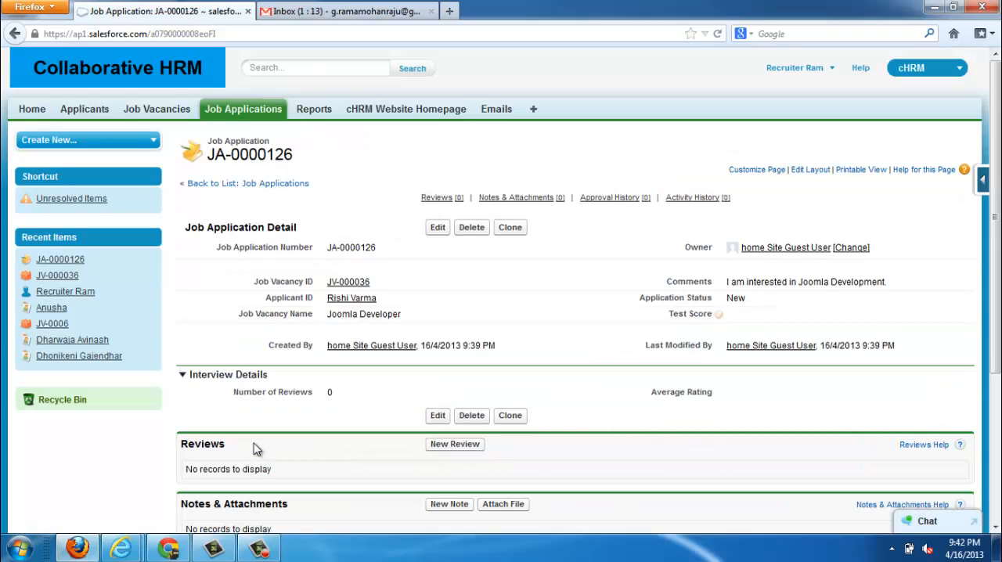
mouse_move(379, 290)
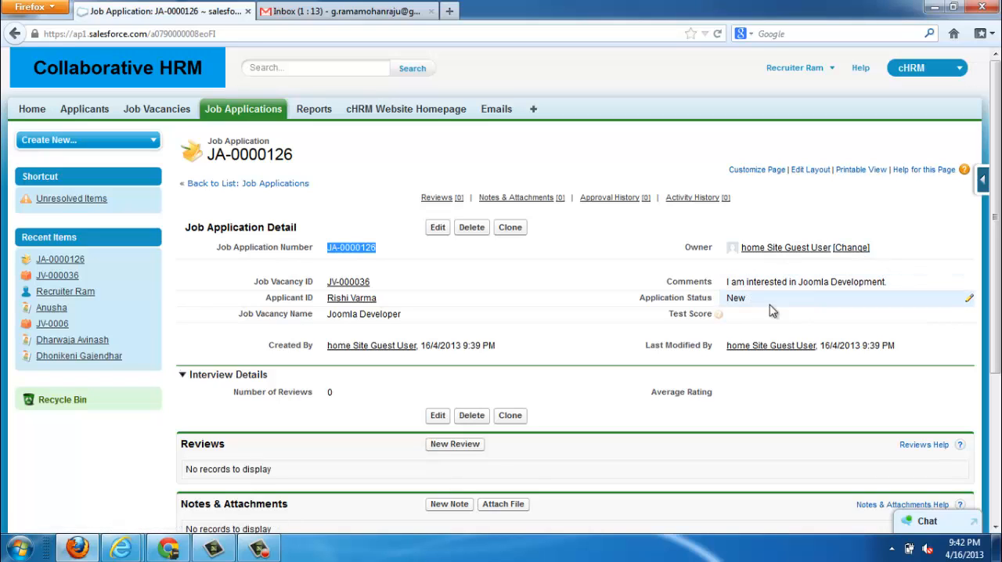
mouse_move(488, 316)
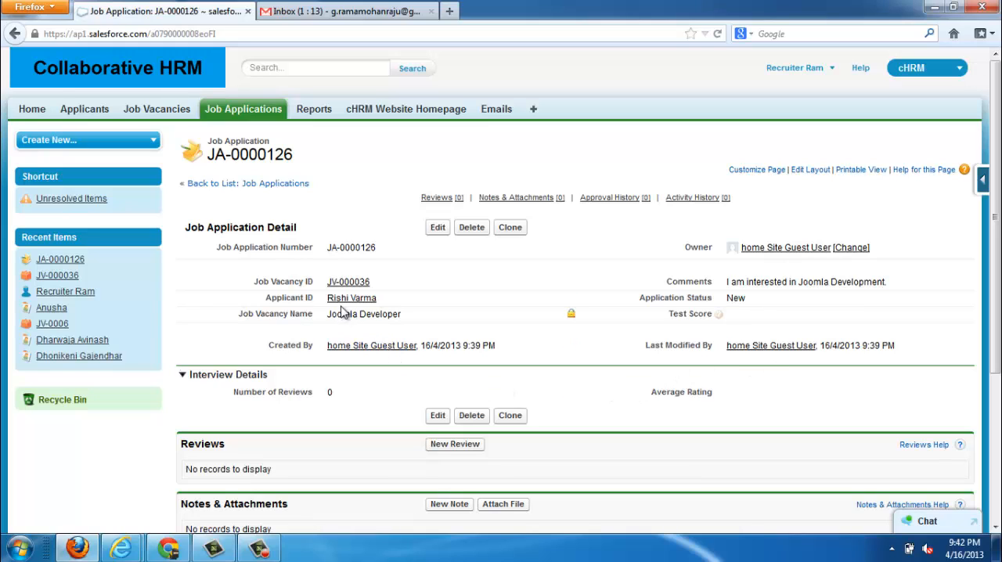
right_click(350, 297)
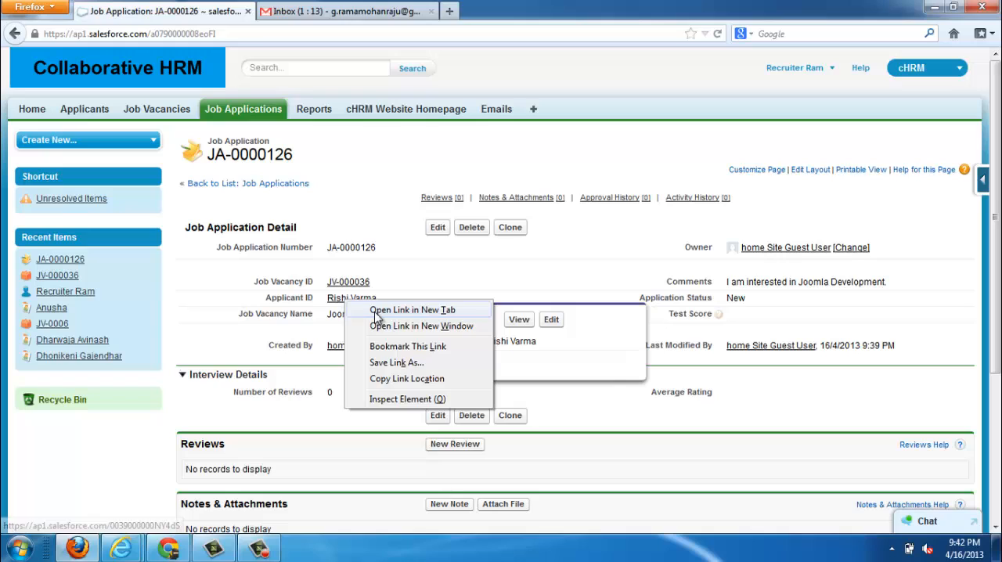
click(415, 310)
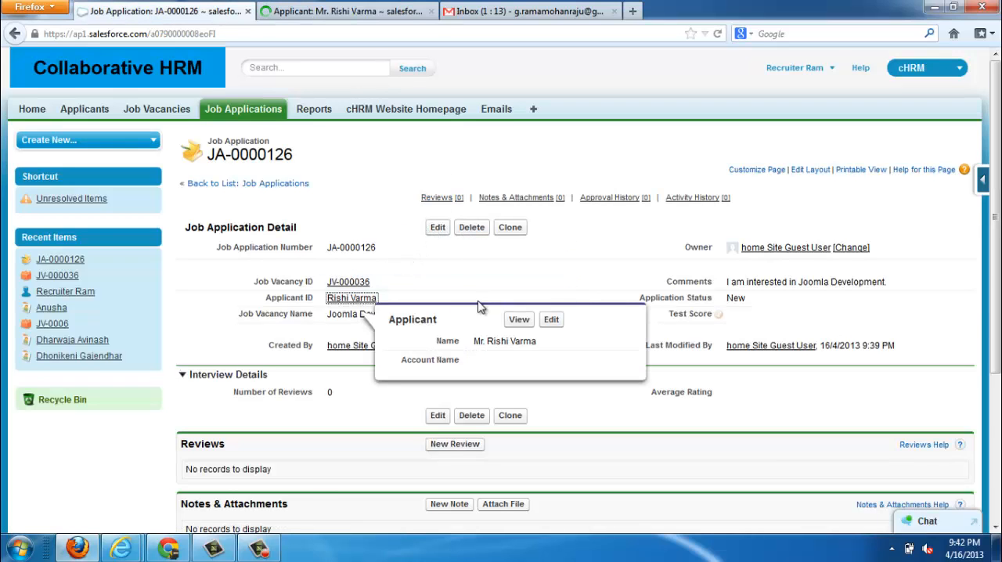
mouse_move(186, 316)
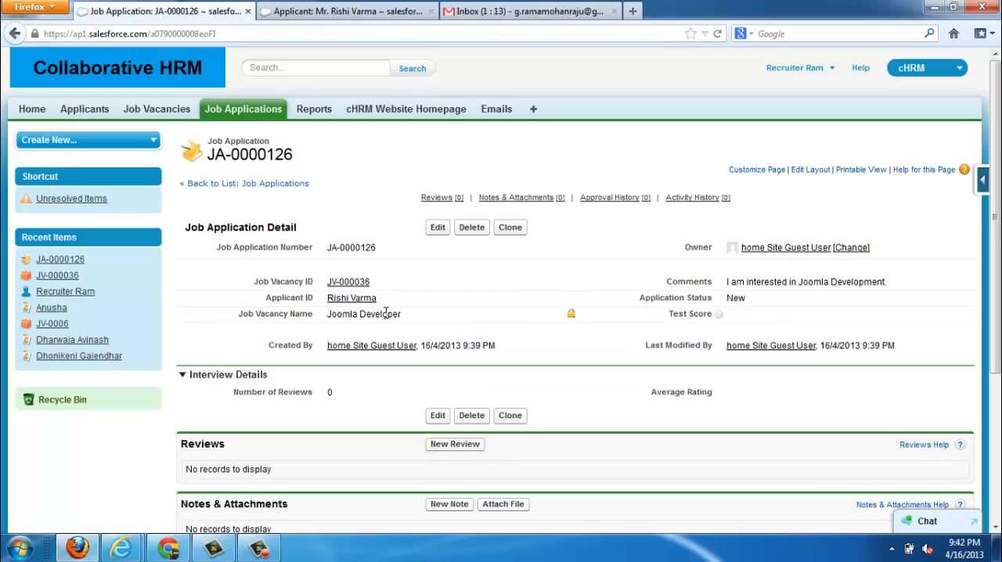
click(360, 298)
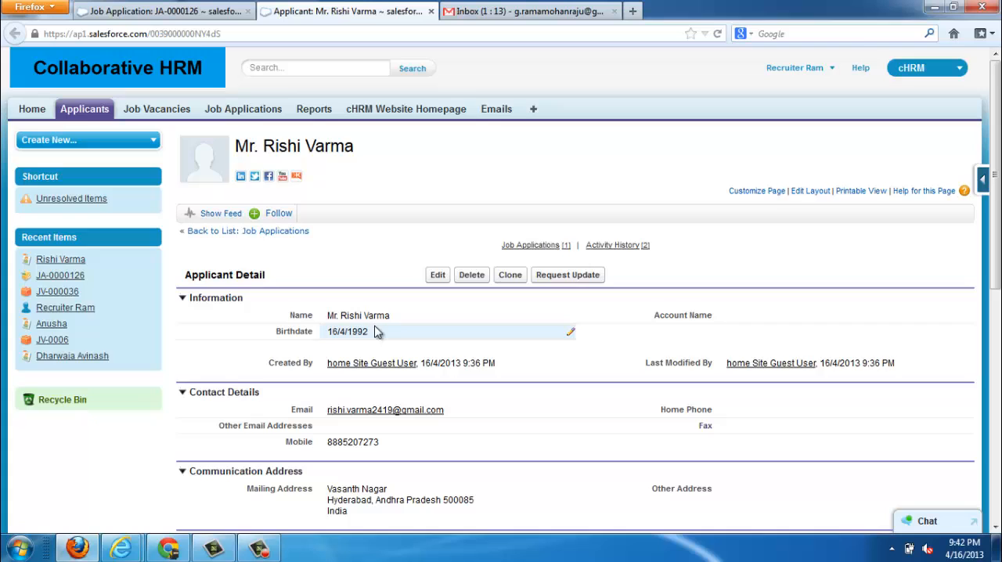
scroll(down, 3)
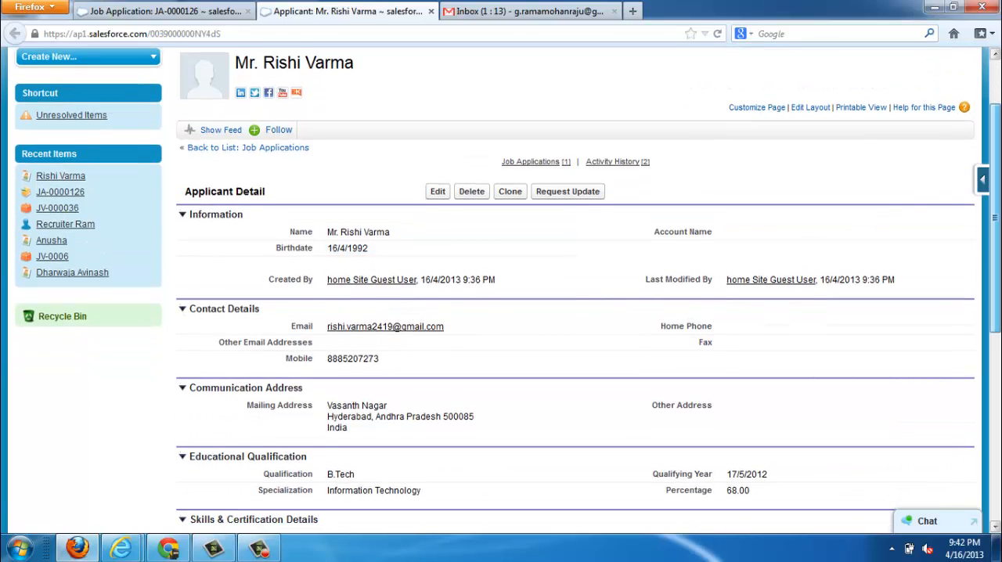
scroll(down, 3)
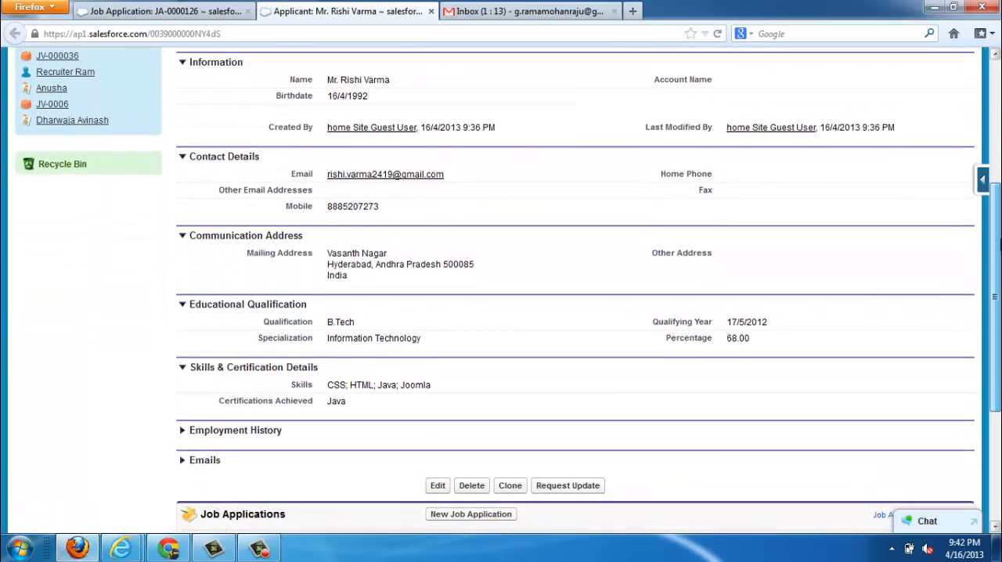
scroll(down, 3)
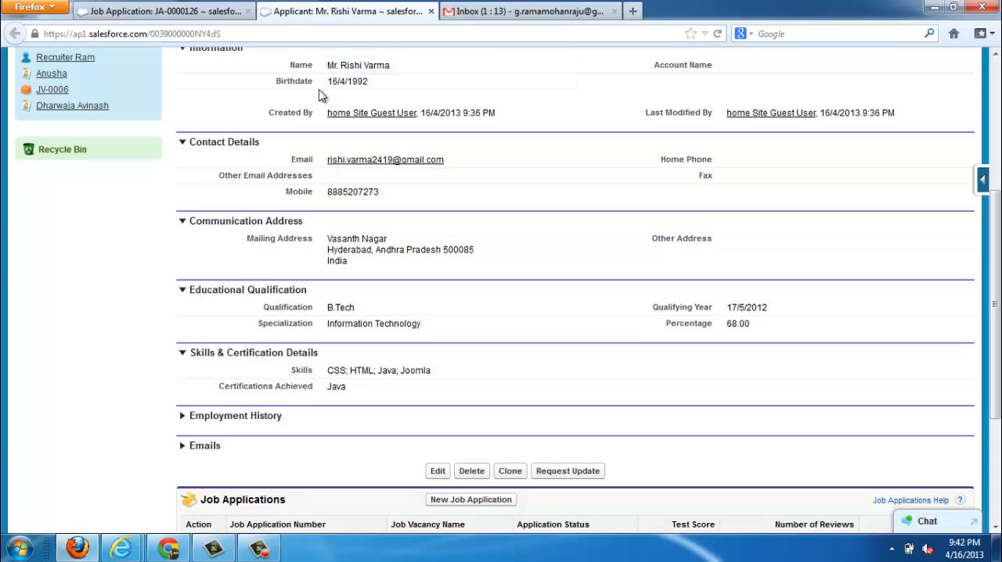
scroll(down, 3)
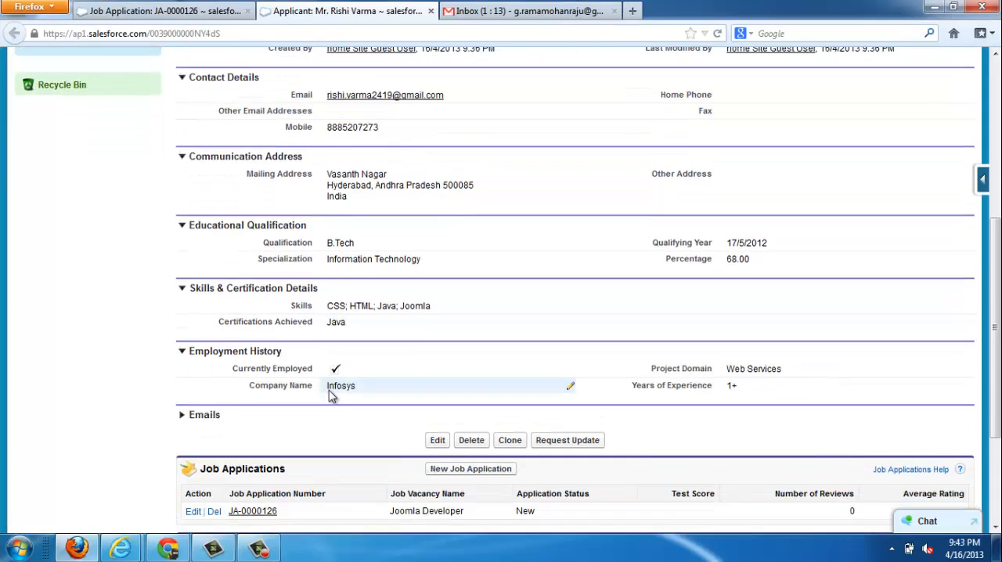
scroll(down, 3)
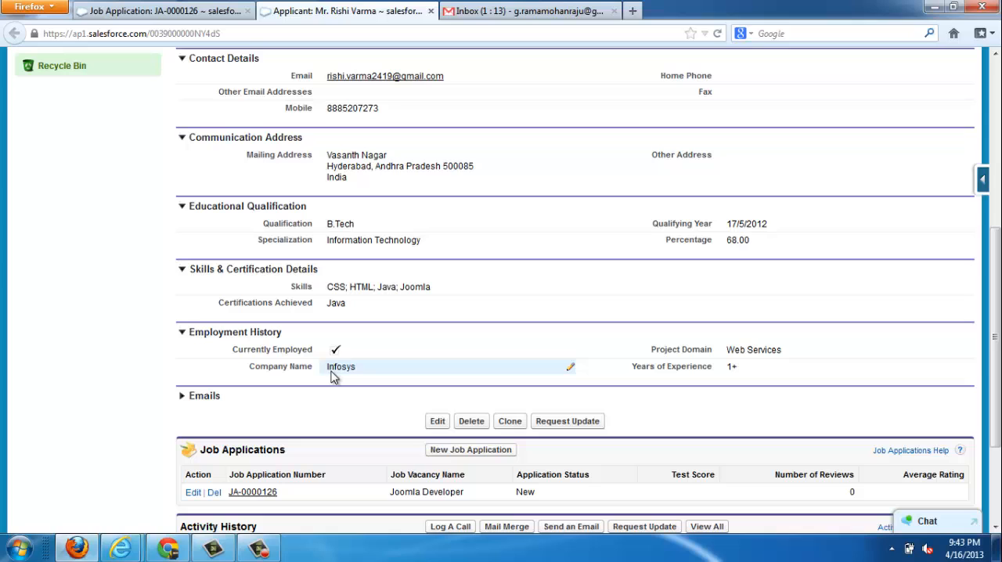
mouse_move(753, 351)
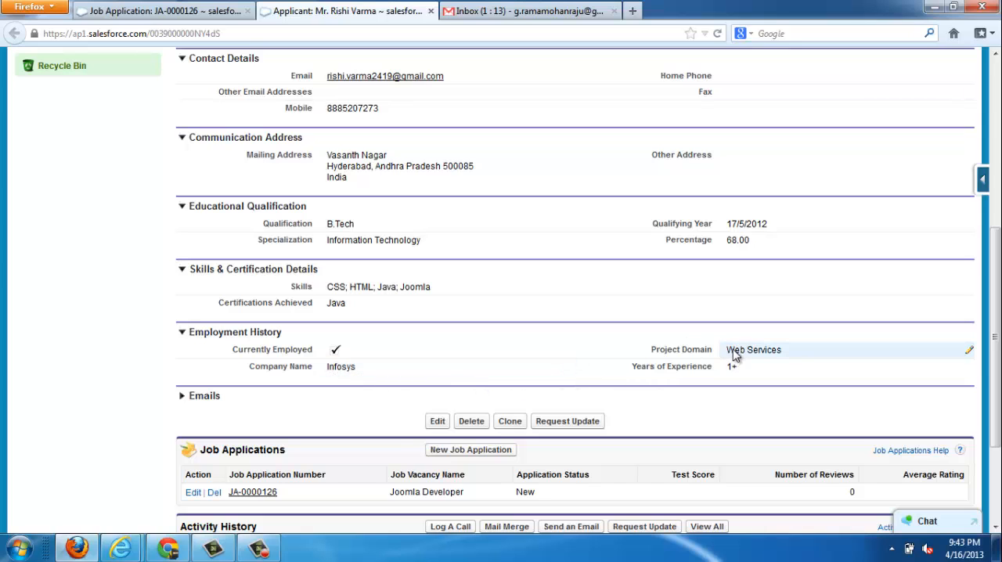
scroll(down, 3)
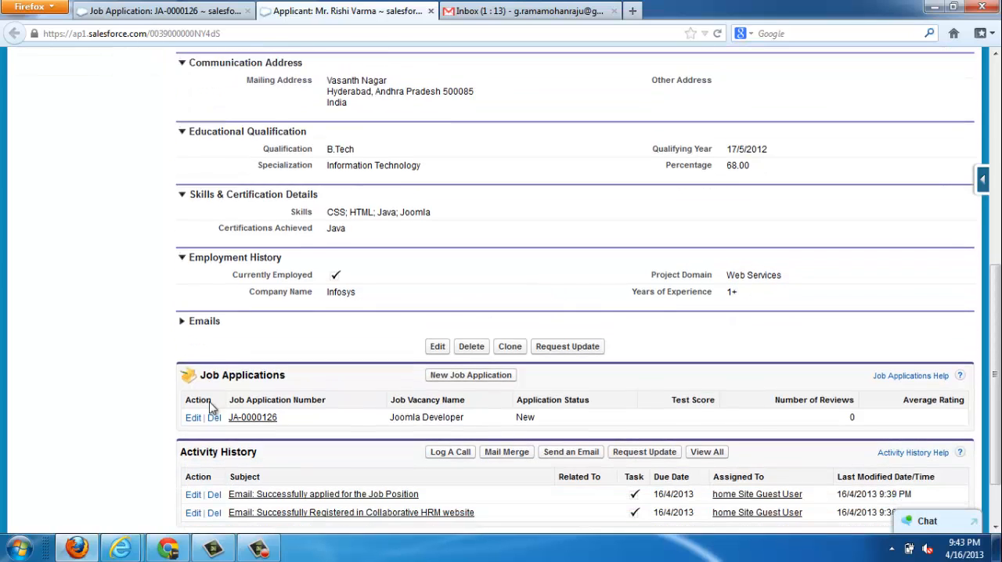
scroll(down, 3)
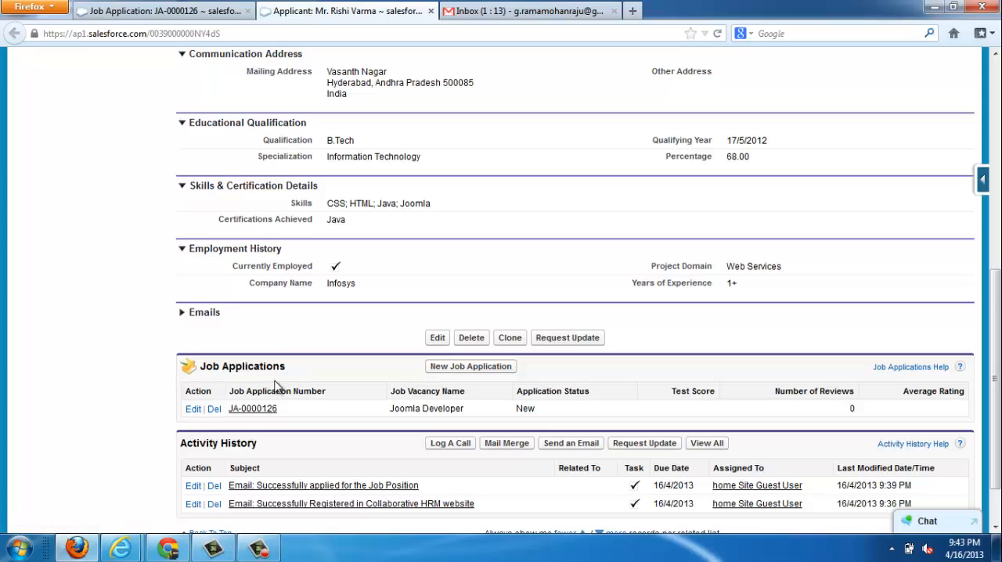
scroll(down, 3)
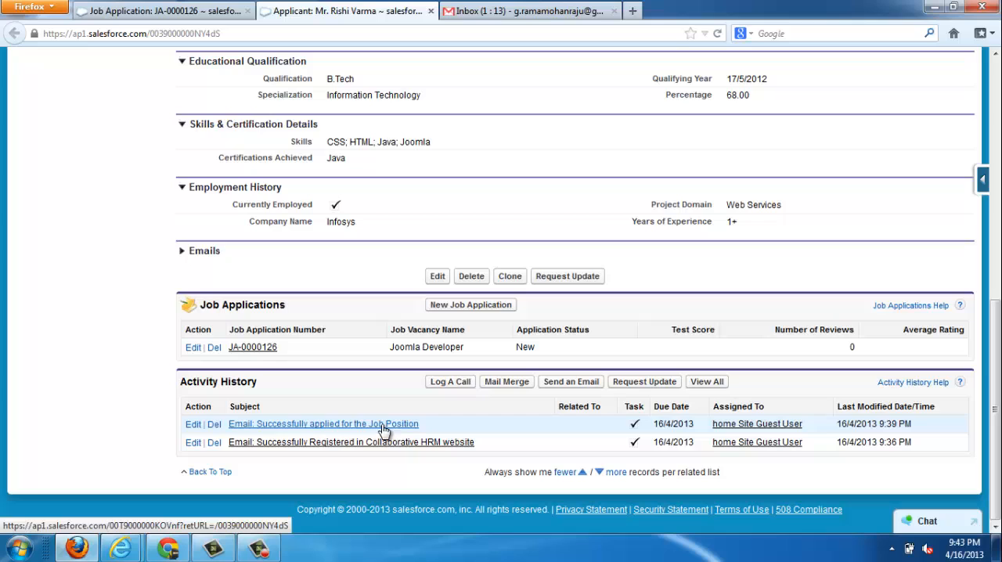
mouse_move(613, 413)
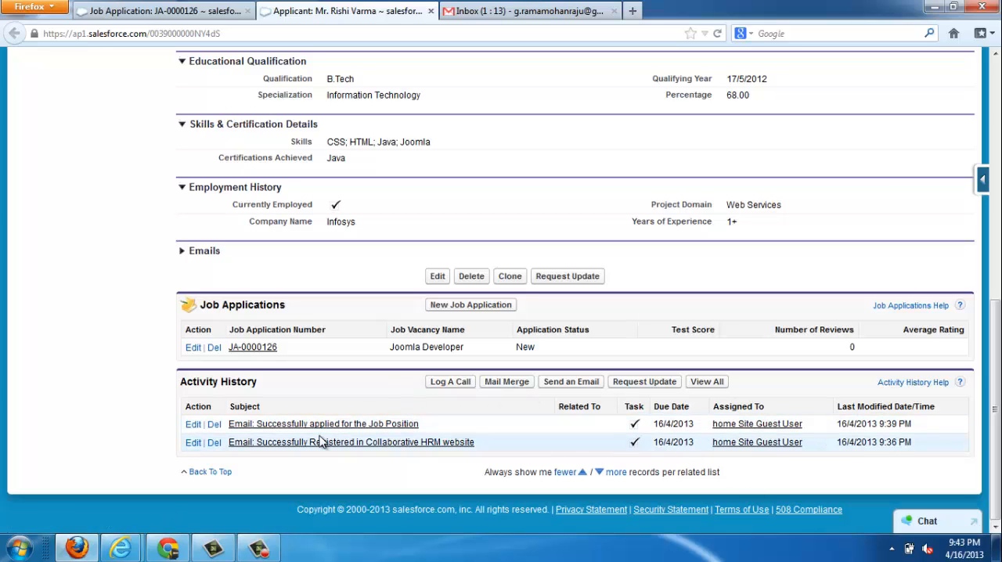
scroll(up, 3)
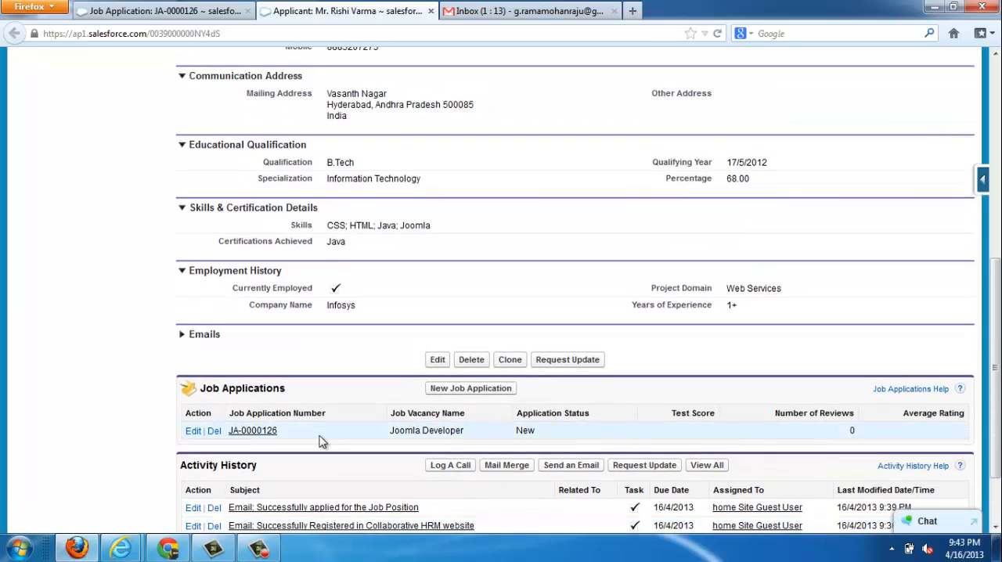
scroll(up, 3)
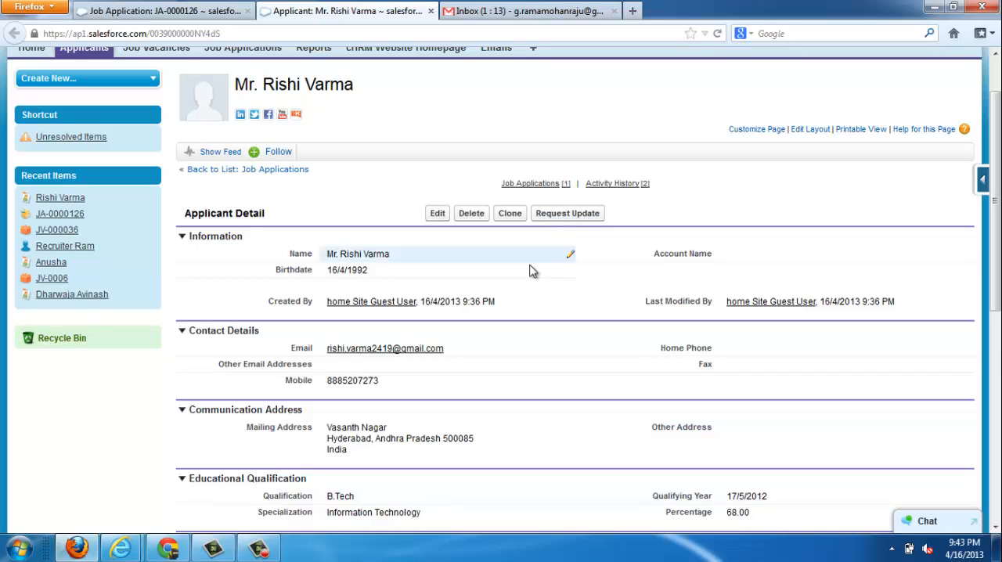
scroll(up, 3)
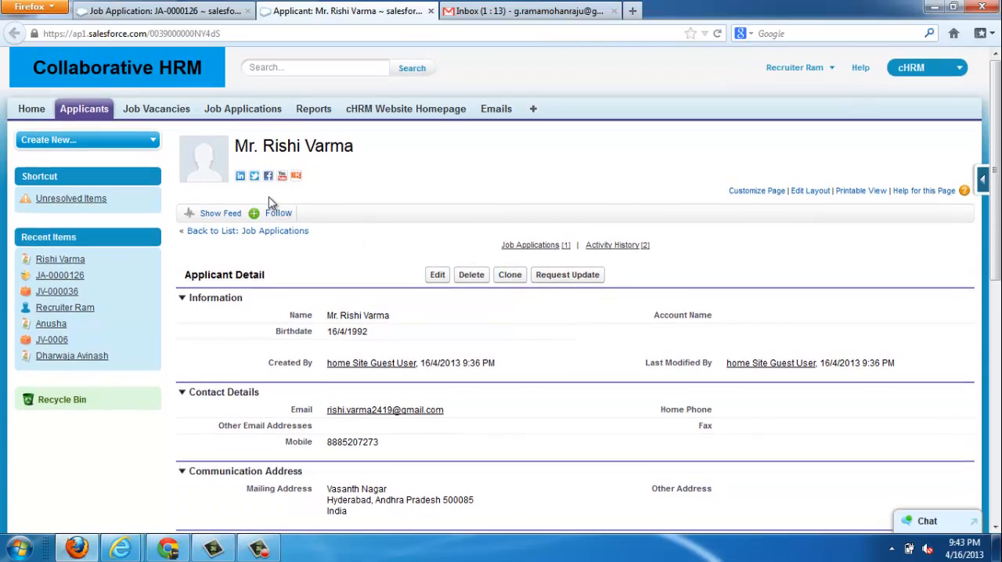
mouse_move(267, 175)
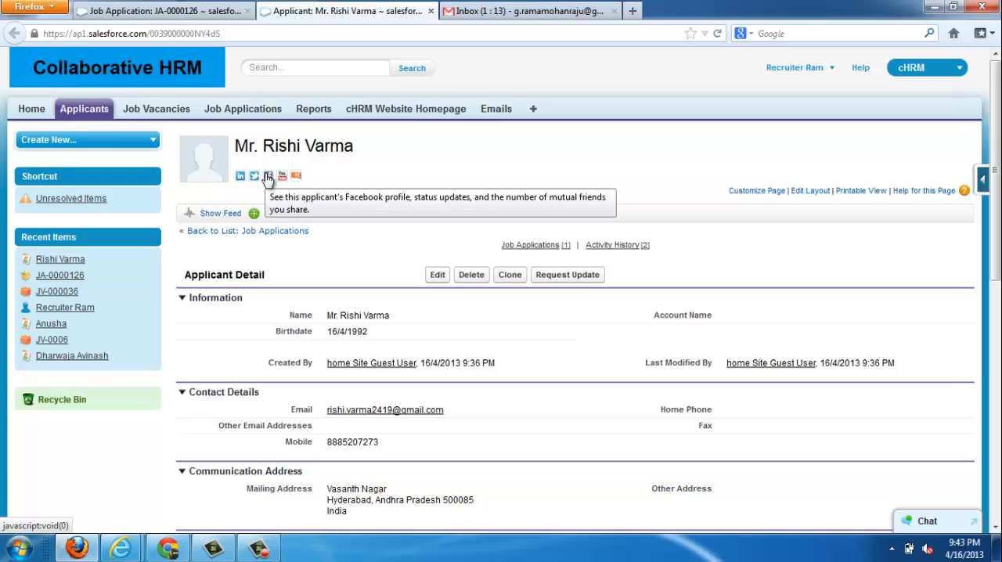
click(268, 175)
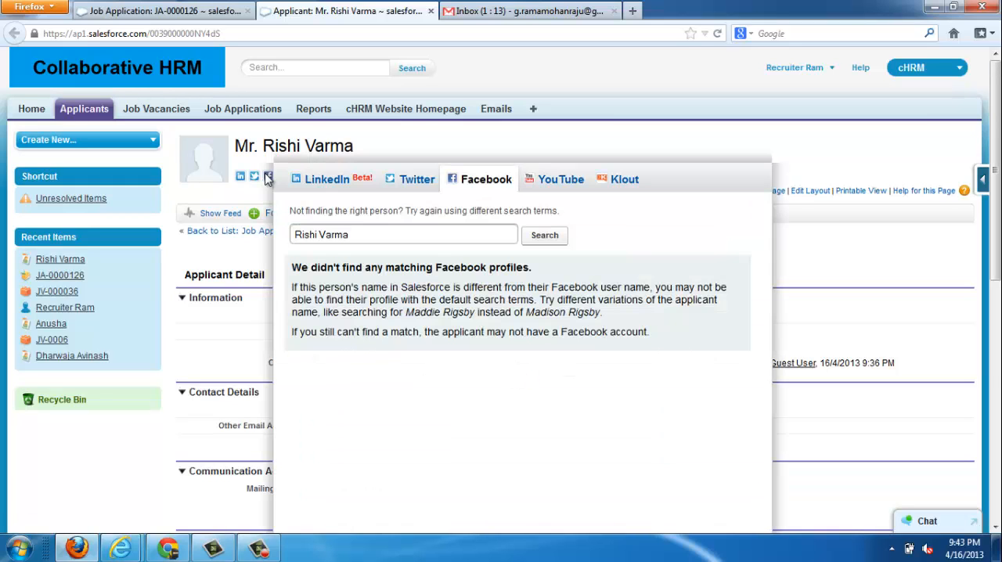
triple_click(404, 234)
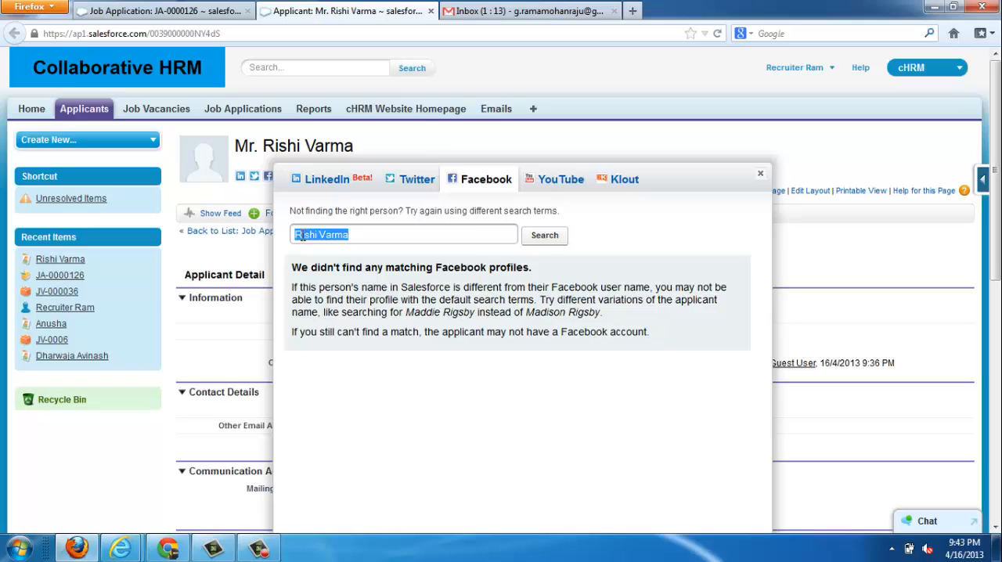
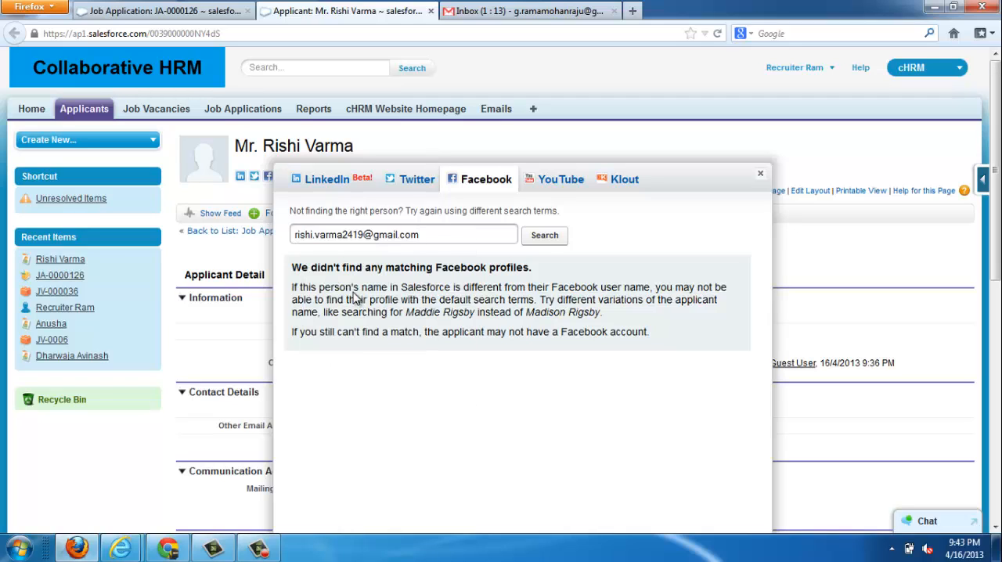
click(545, 235)
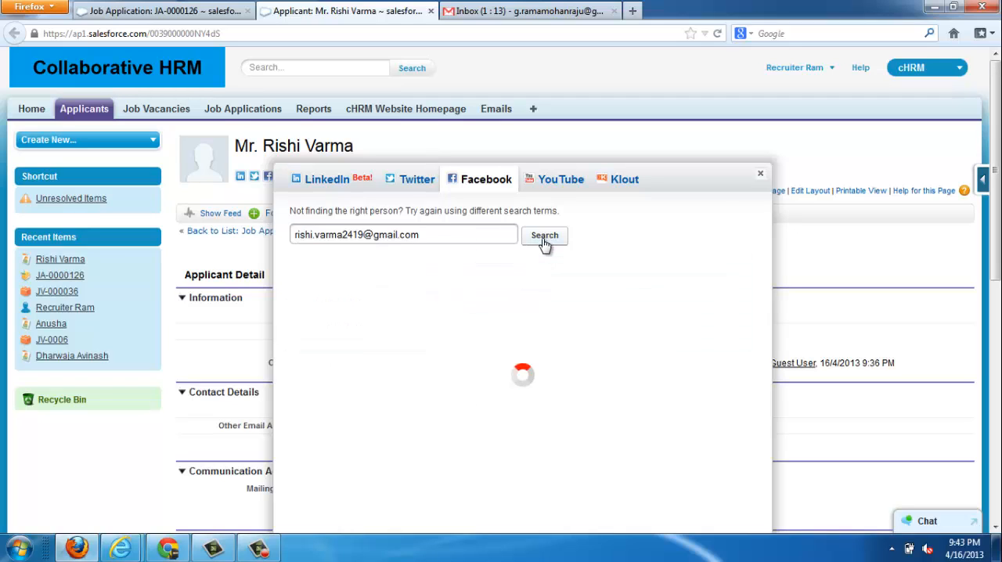
click(544, 235)
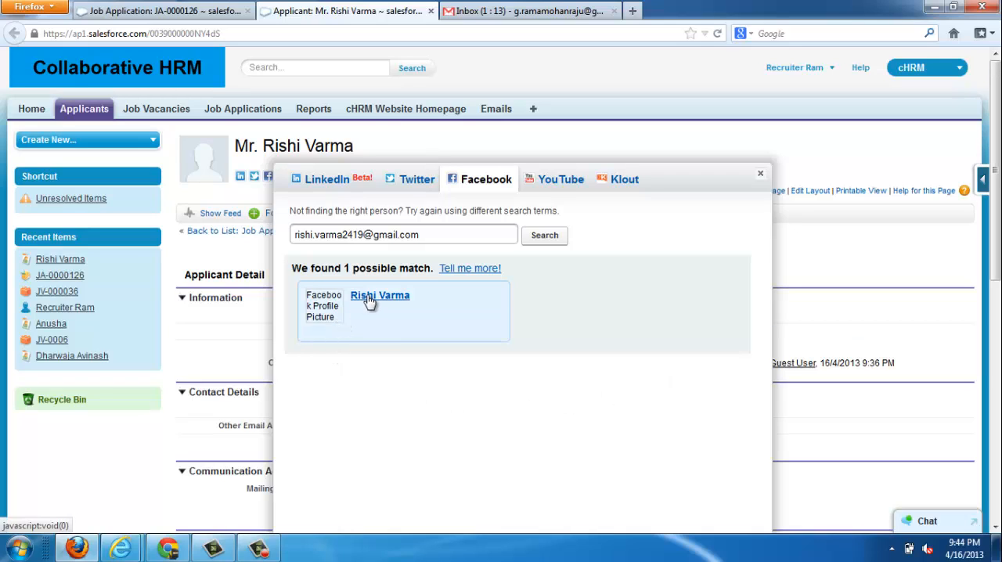
click(379, 294)
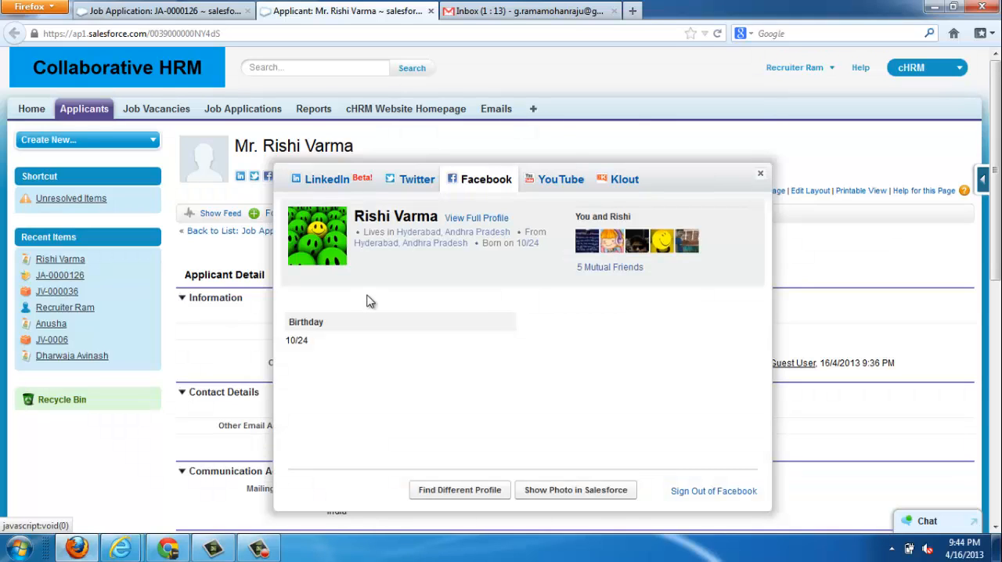
mouse_move(319, 341)
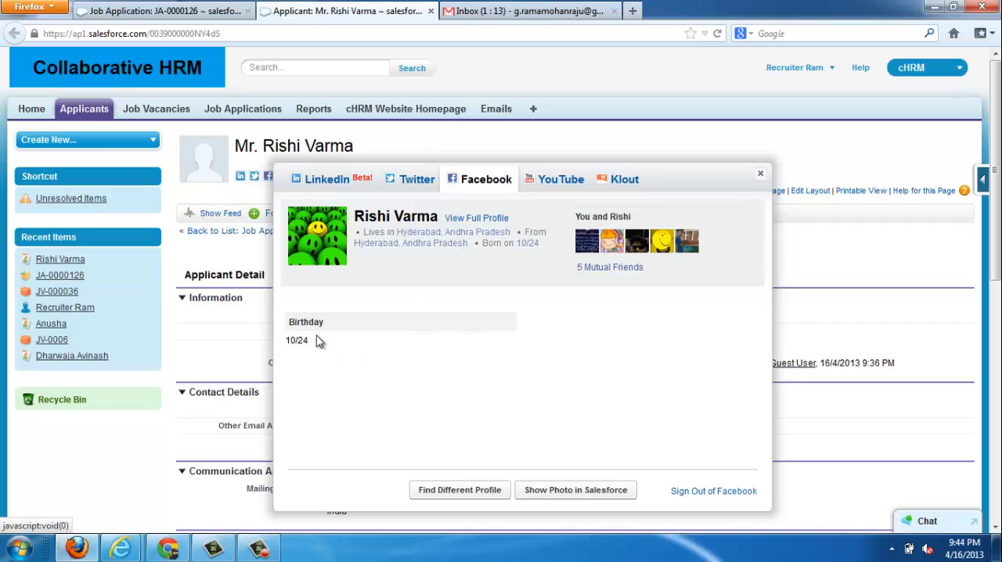
mouse_move(476, 217)
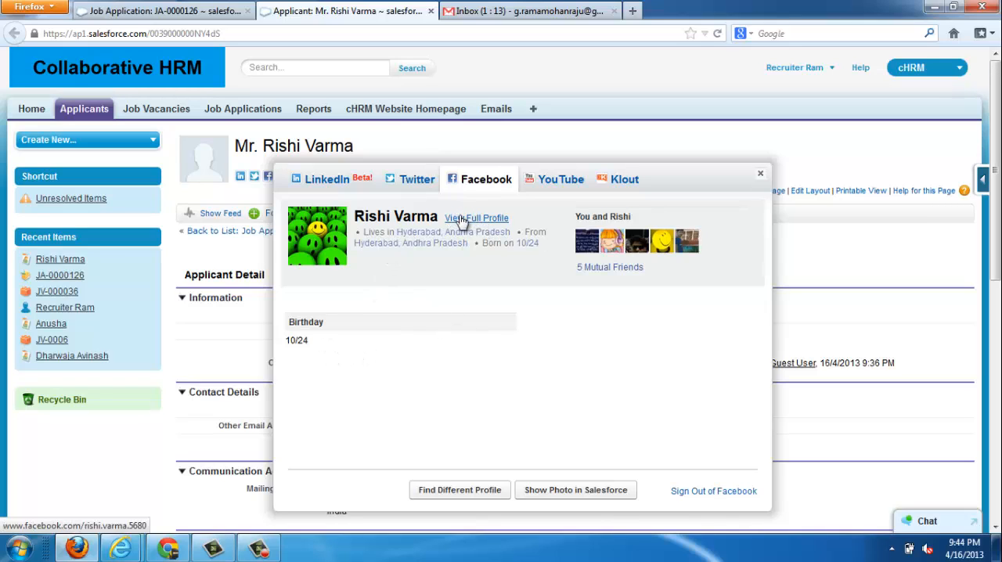
mouse_move(441, 241)
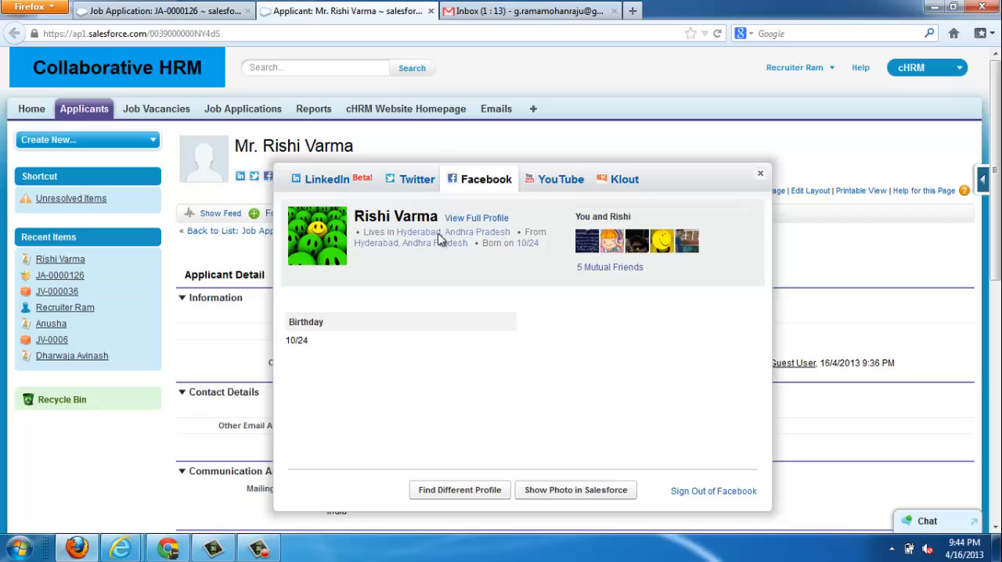
mouse_move(531, 257)
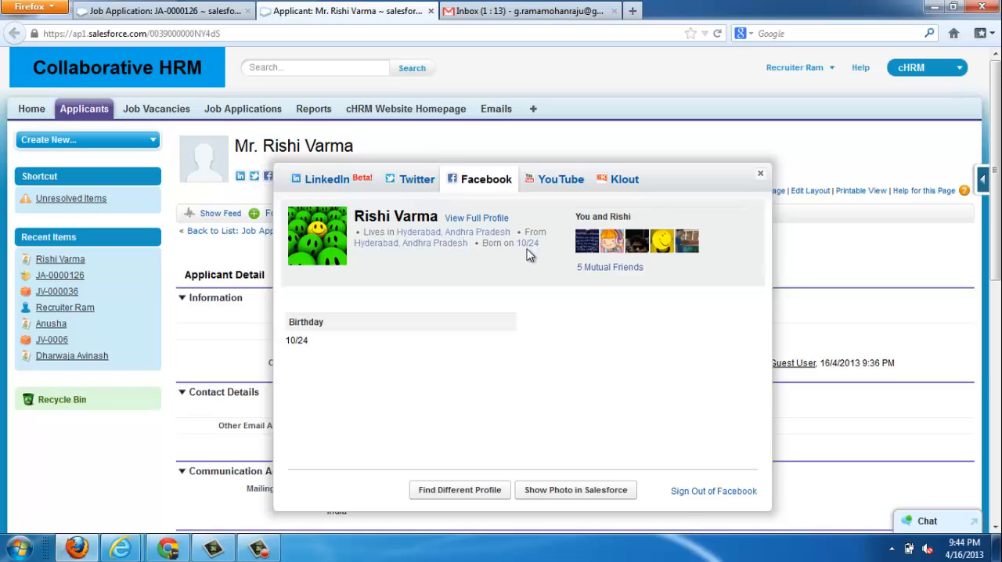
mouse_move(567, 494)
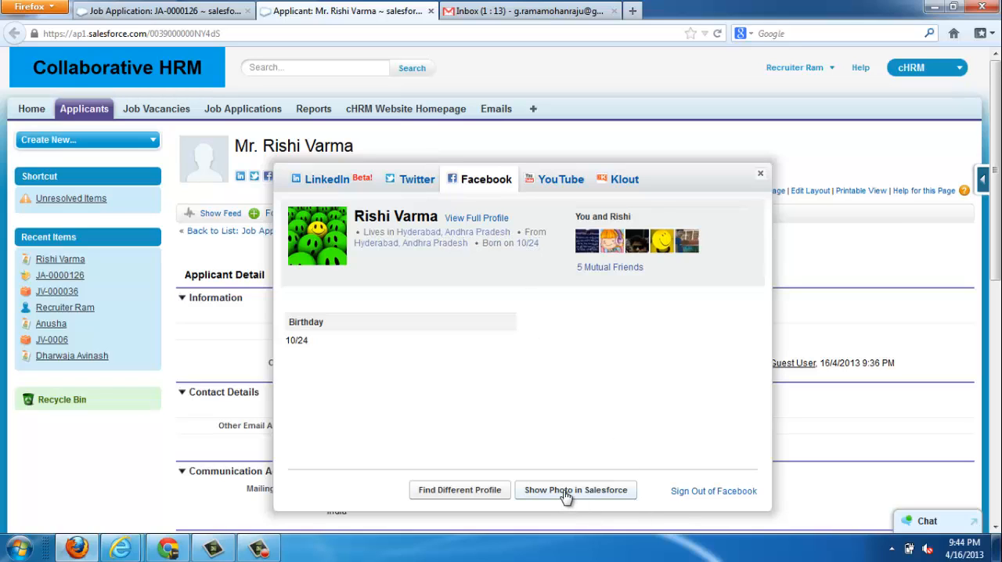
click(576, 490)
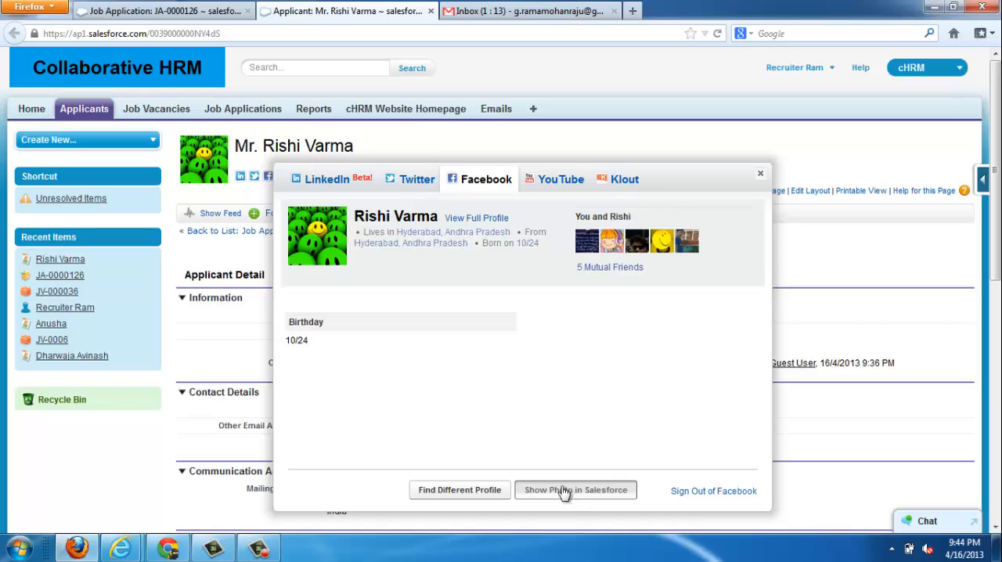
mouse_move(536, 191)
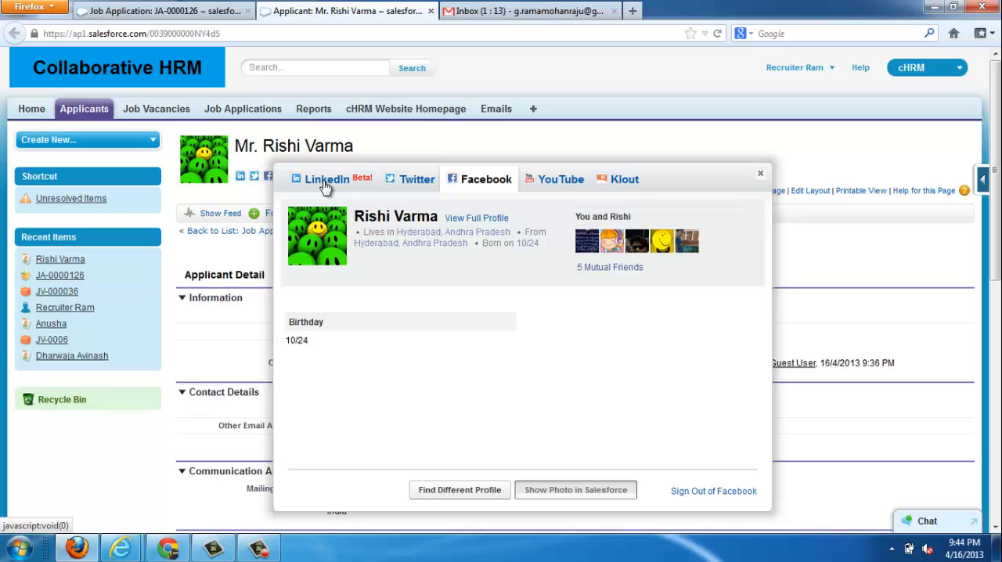
mouse_move(414, 172)
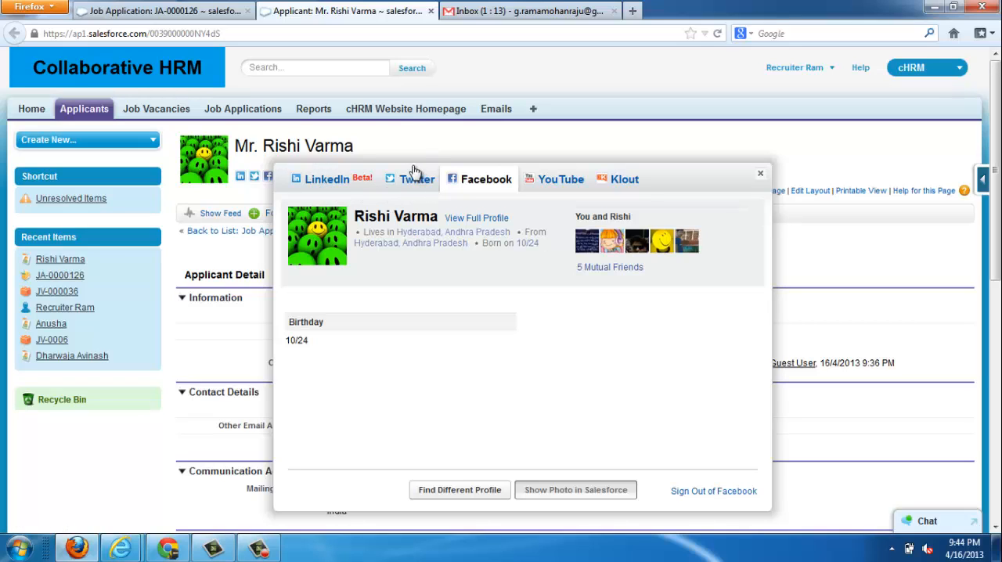
mouse_move(532, 178)
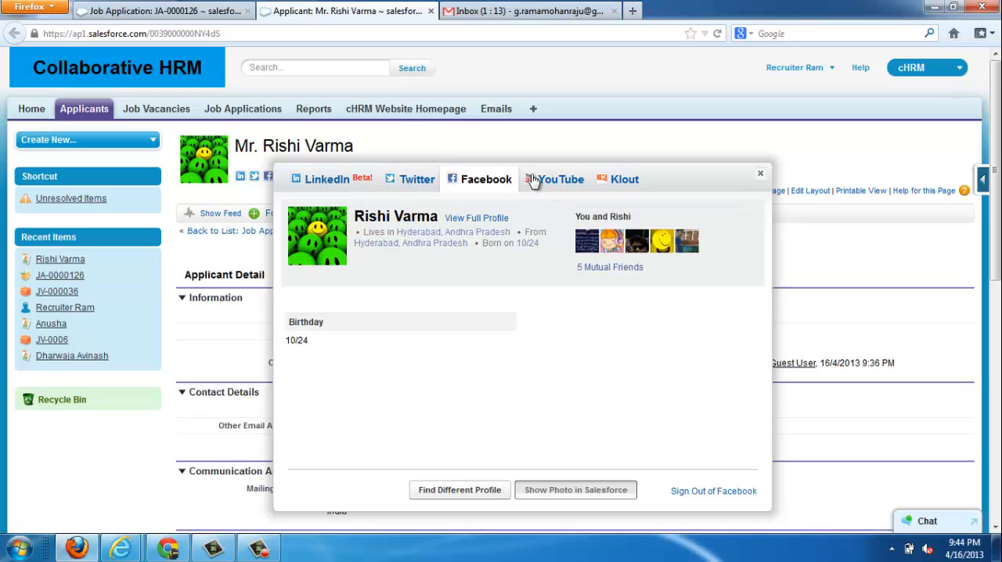
mouse_move(720, 280)
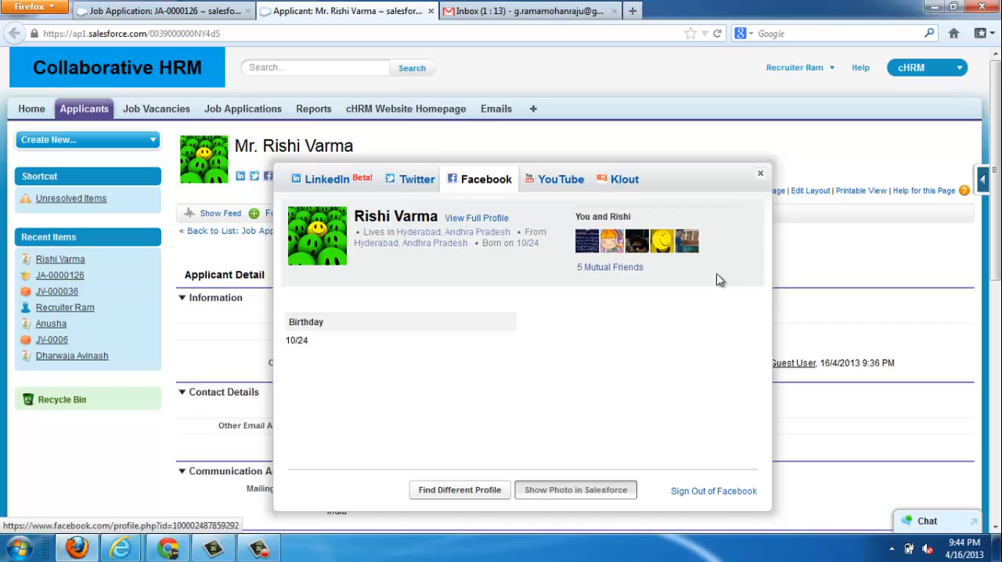
mouse_move(761, 173)
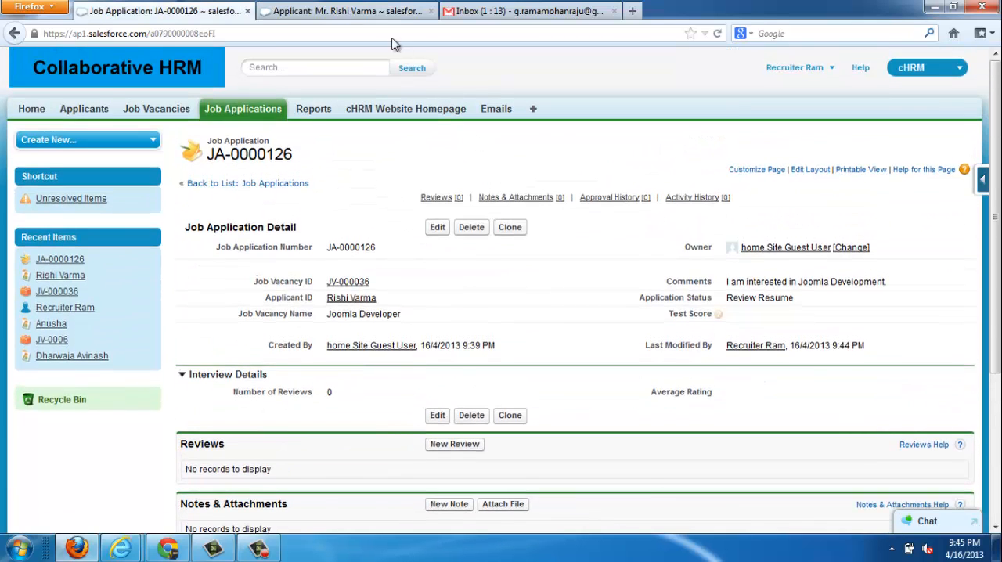
click(350, 298)
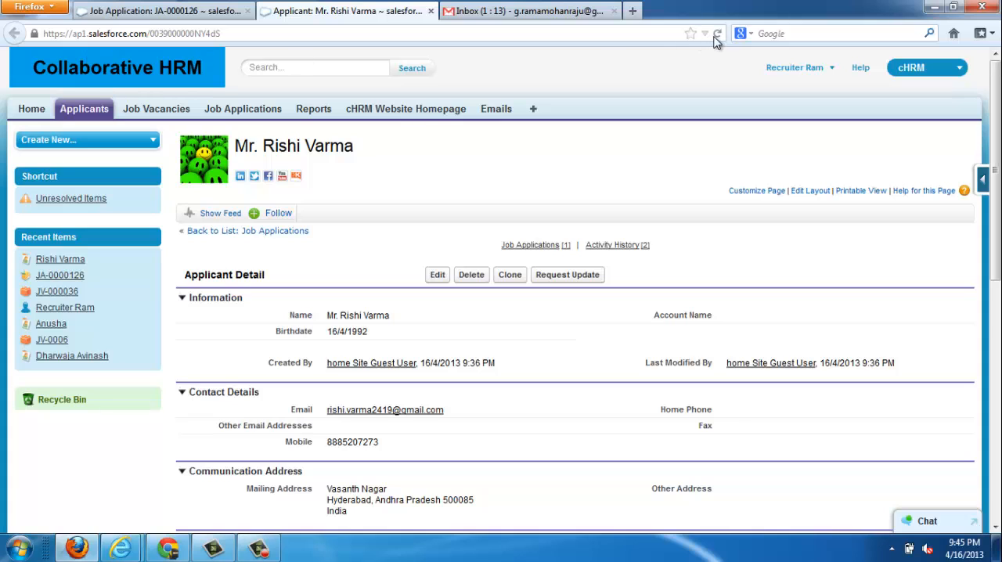
click(717, 33)
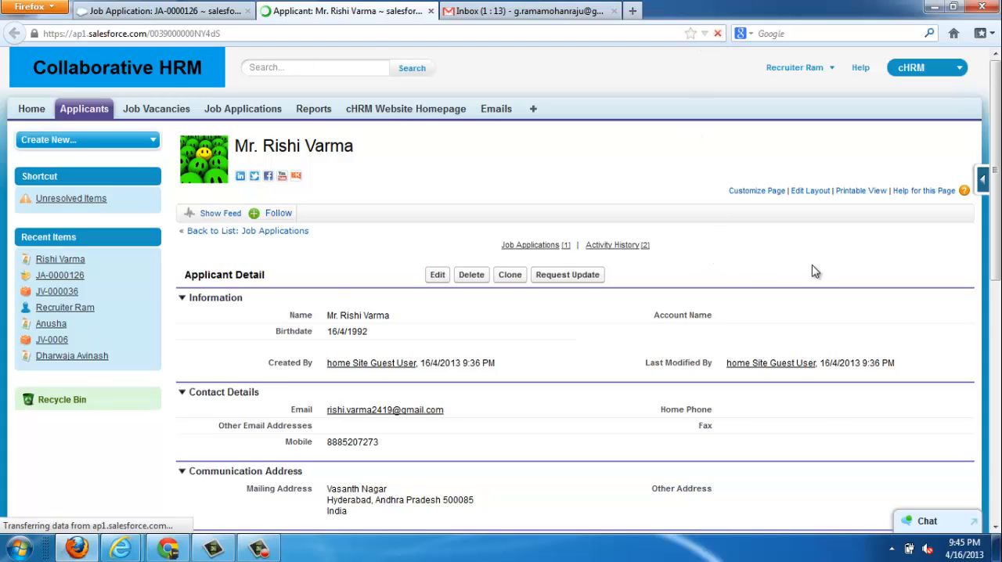
scroll(down, 3)
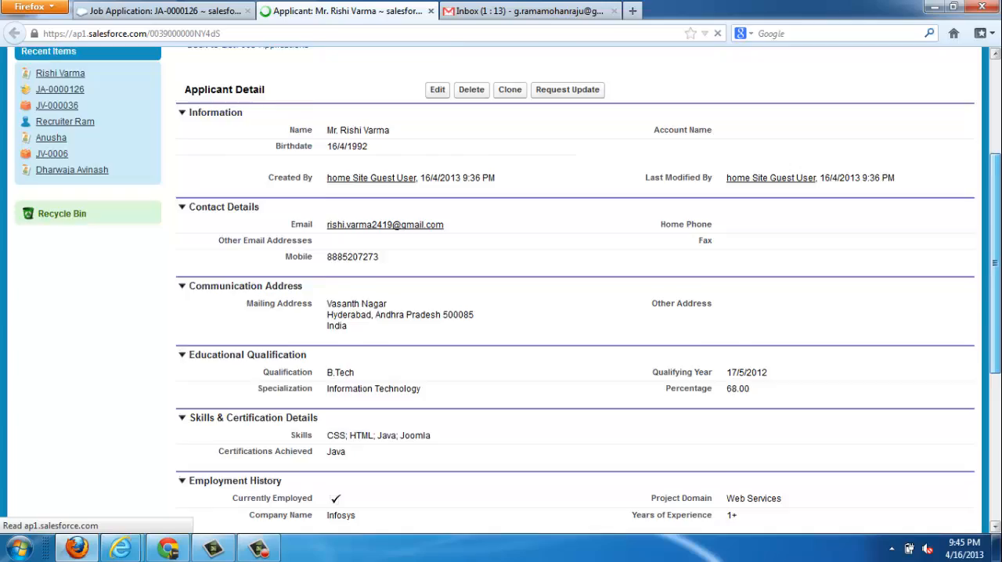
scroll(up, 3)
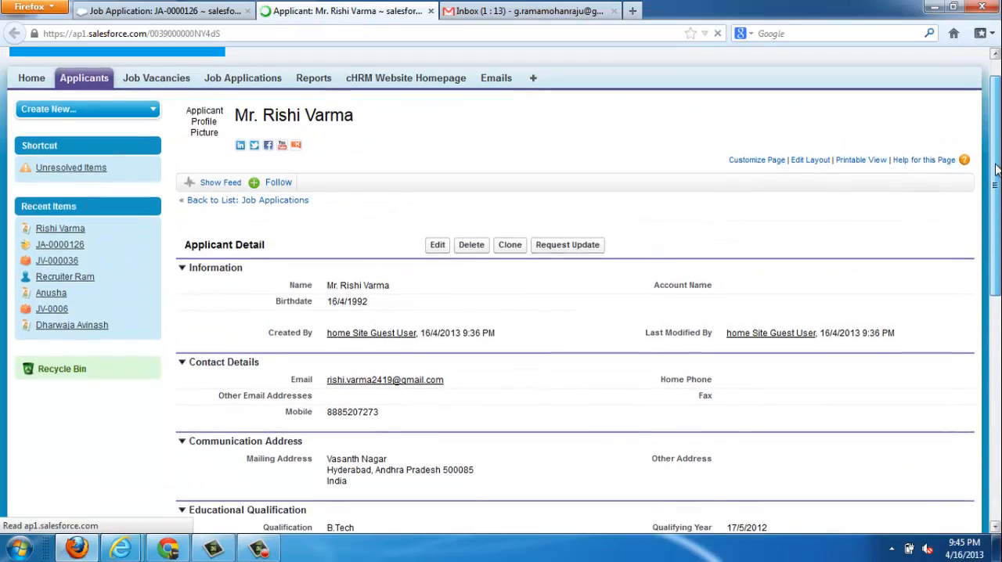
scroll(up, 3)
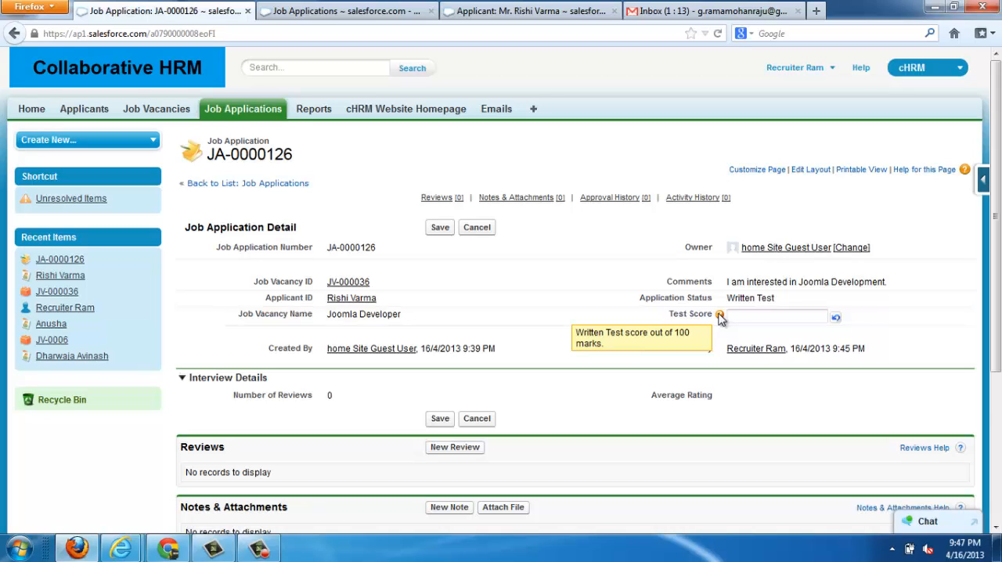
text(78)
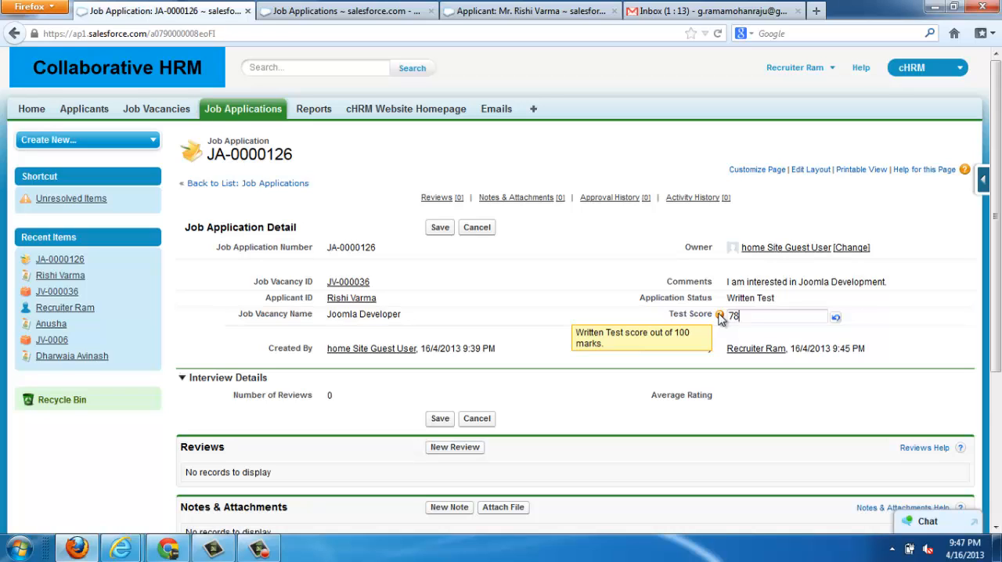
click(438, 227)
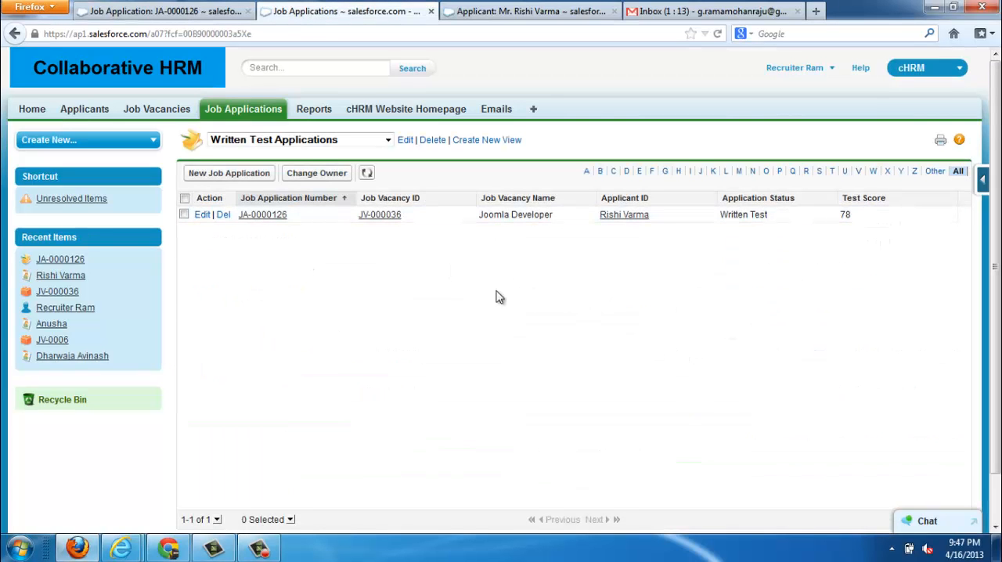
click(263, 215)
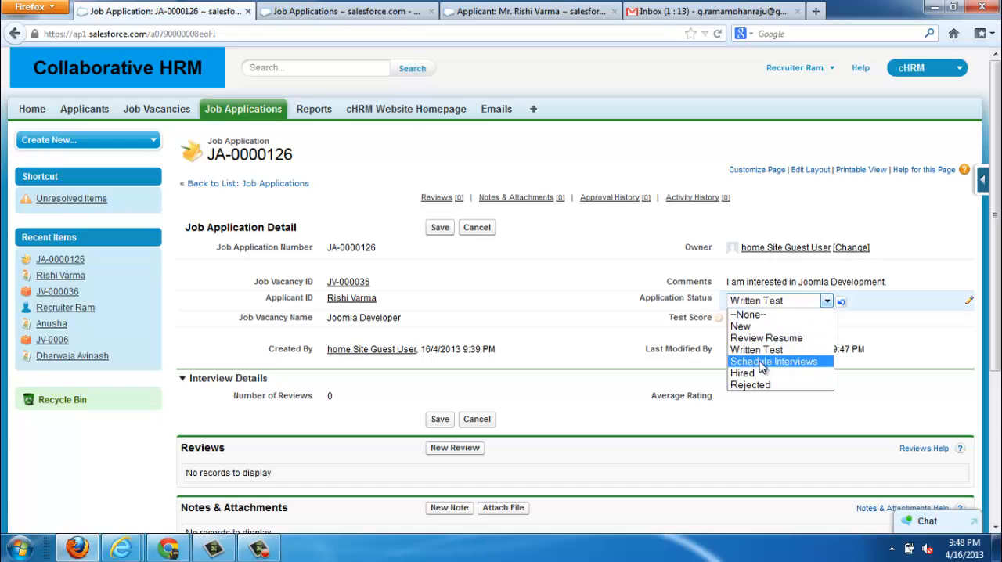
click(773, 360)
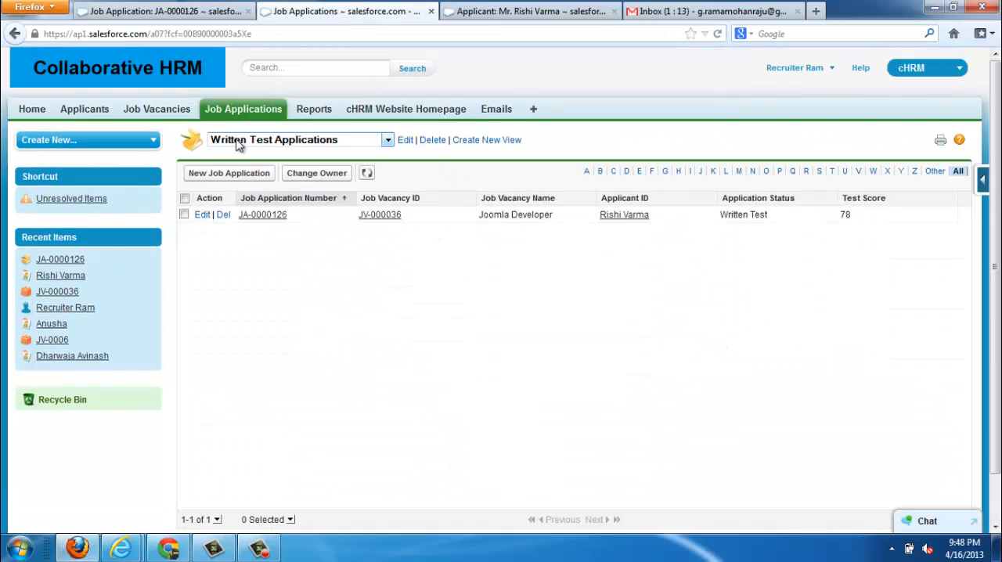
Refresh the Written Test list, switch to Scheduled Interview Applications, then move to the interviewer's session.
click(388, 139)
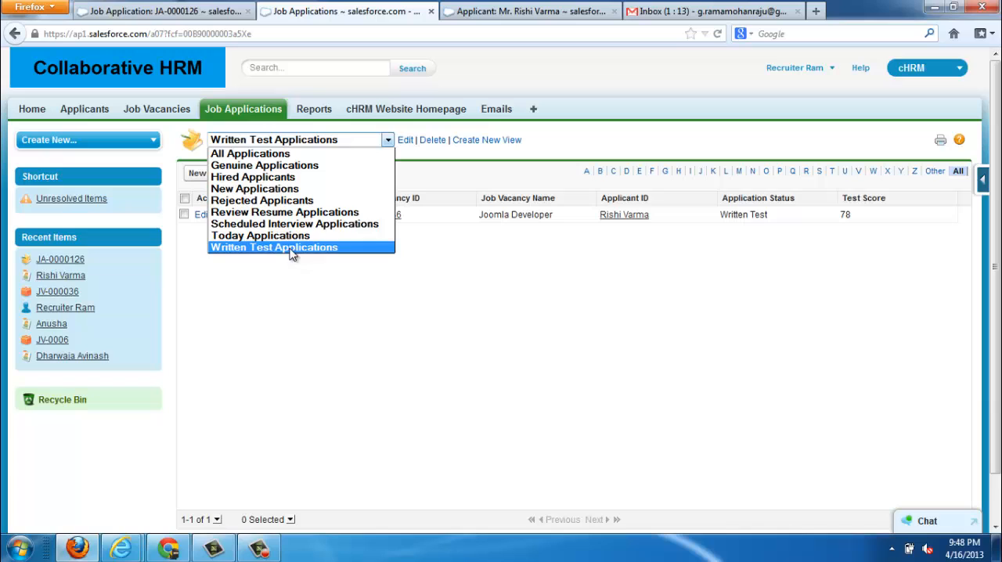
mouse_move(338, 250)
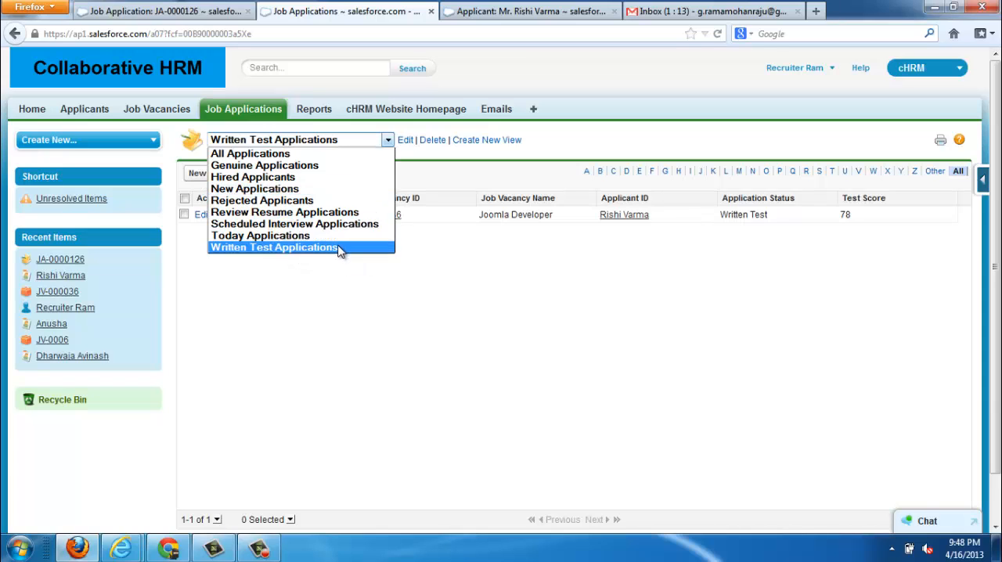
click(274, 248)
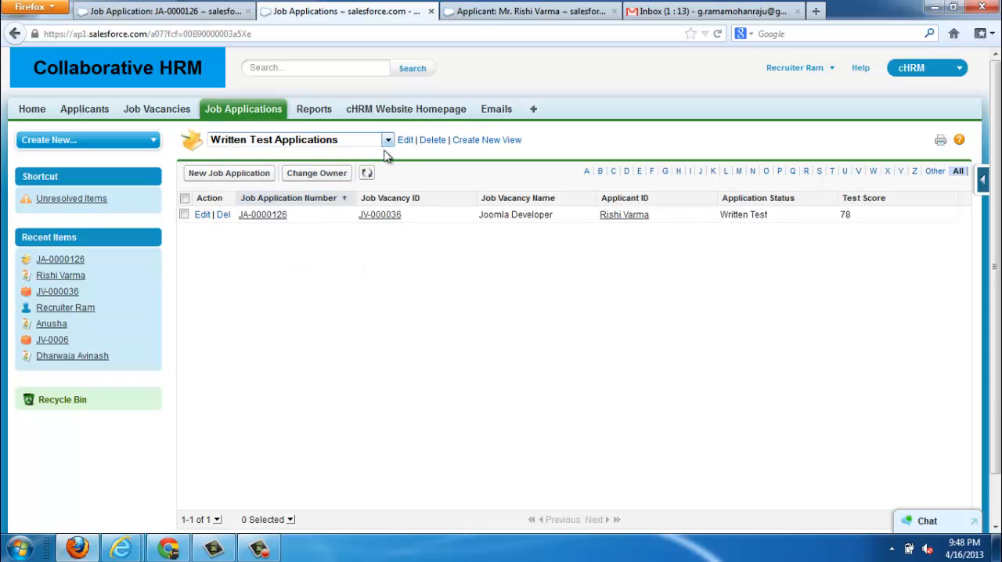
click(366, 172)
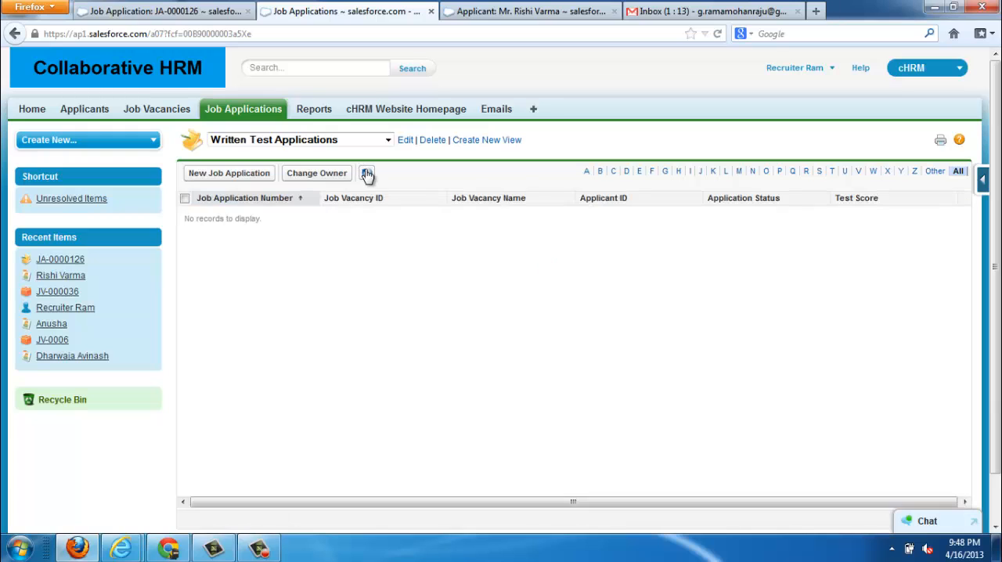
click(388, 139)
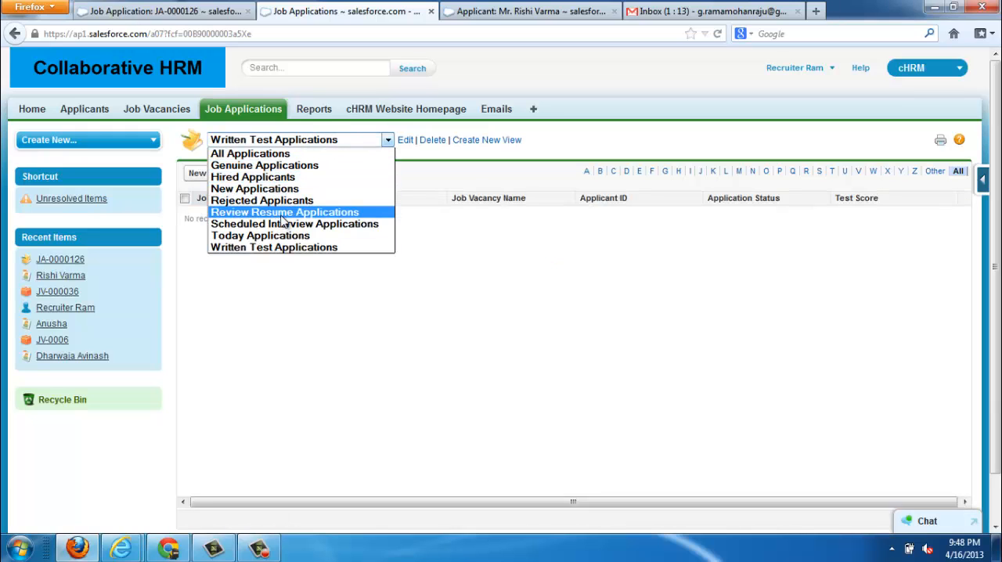
click(295, 222)
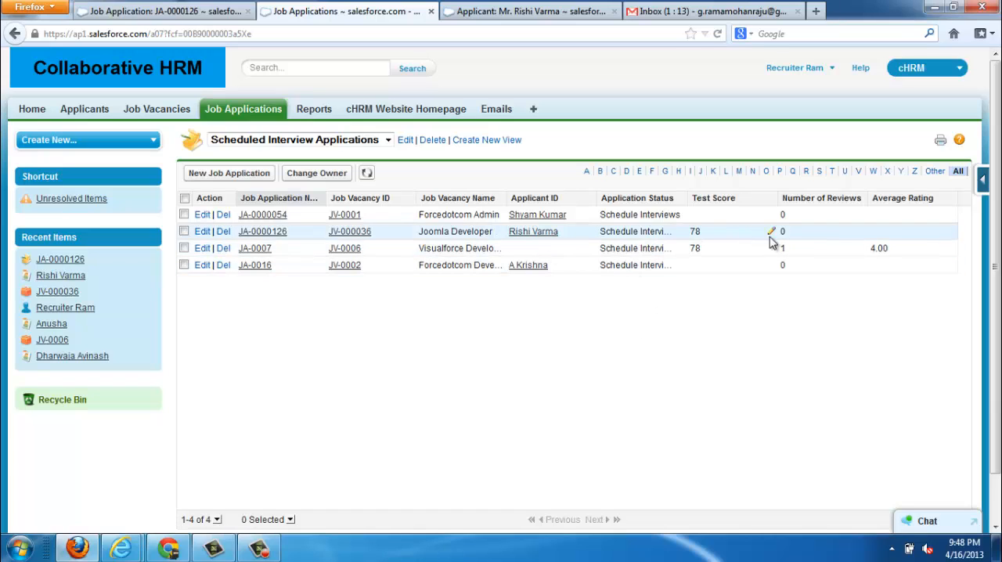
mouse_move(532, 232)
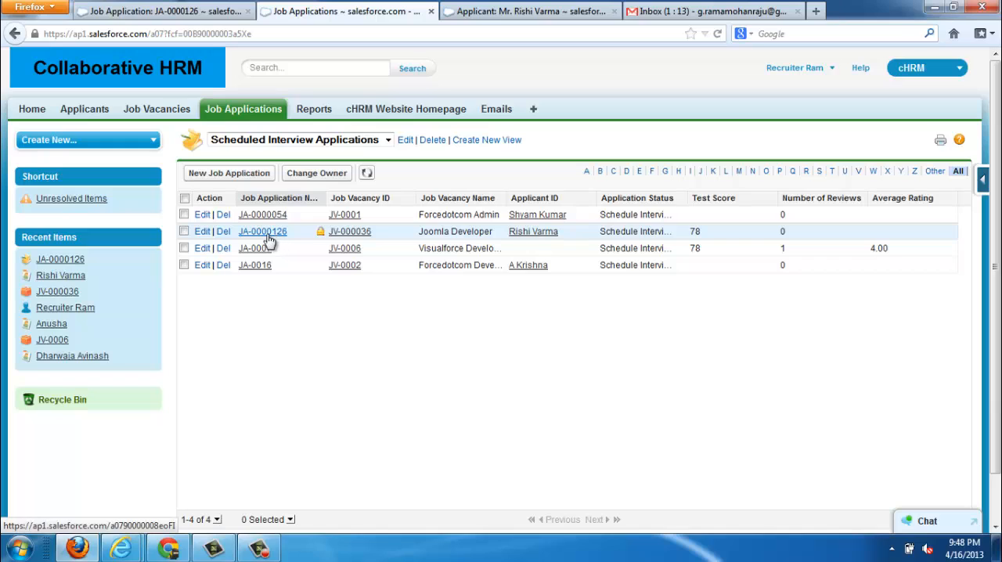
mouse_move(263, 247)
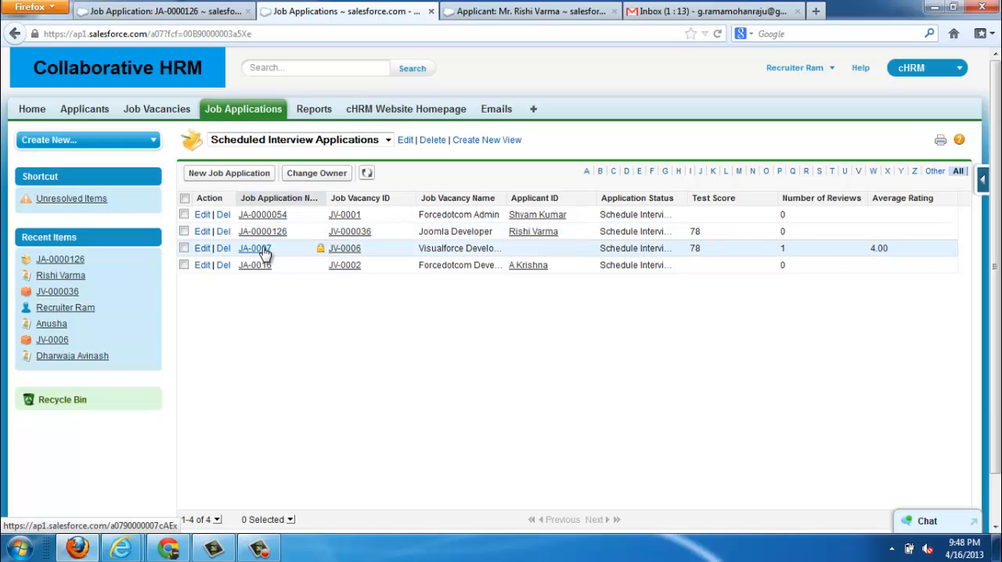
mouse_move(211, 514)
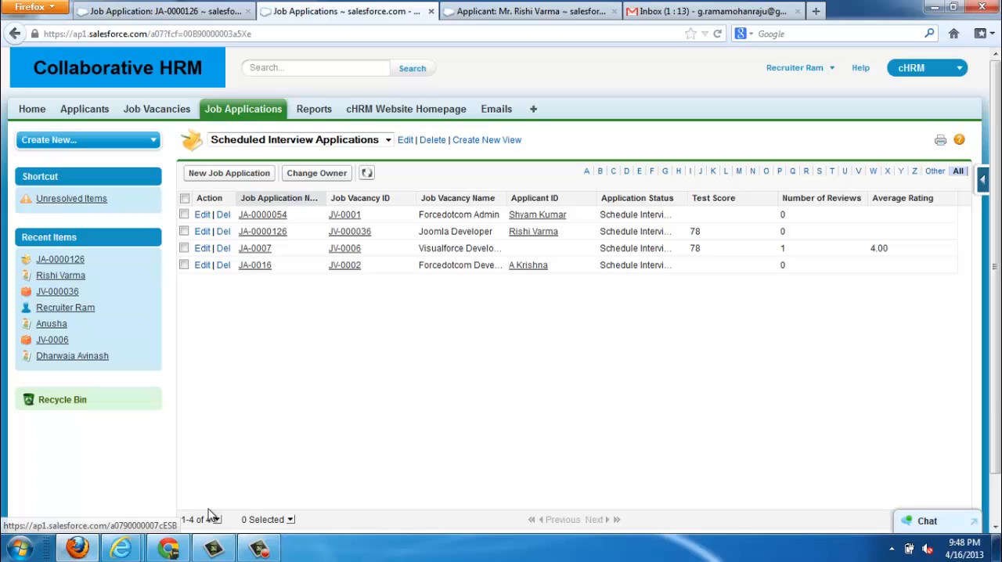
click(166, 548)
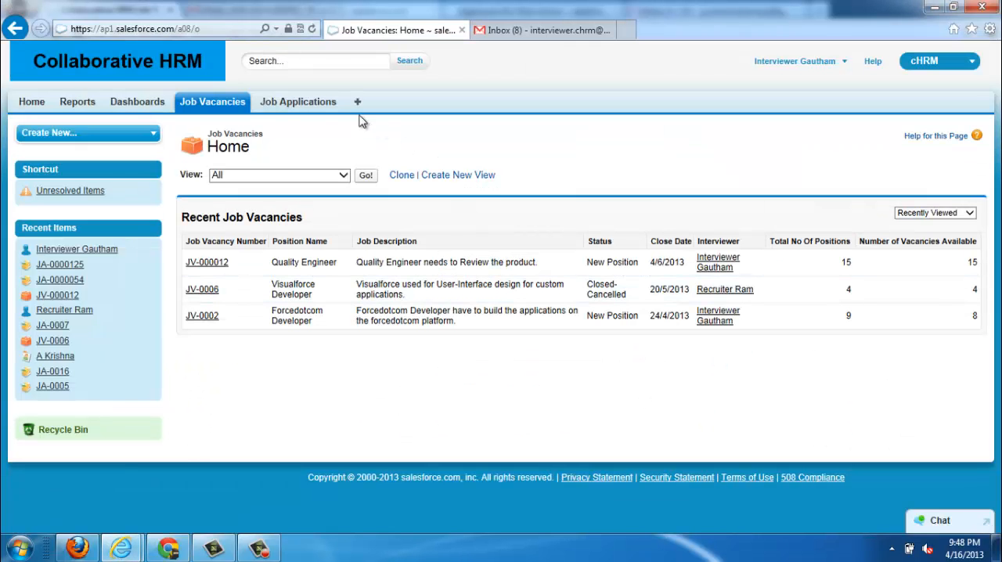
click(298, 102)
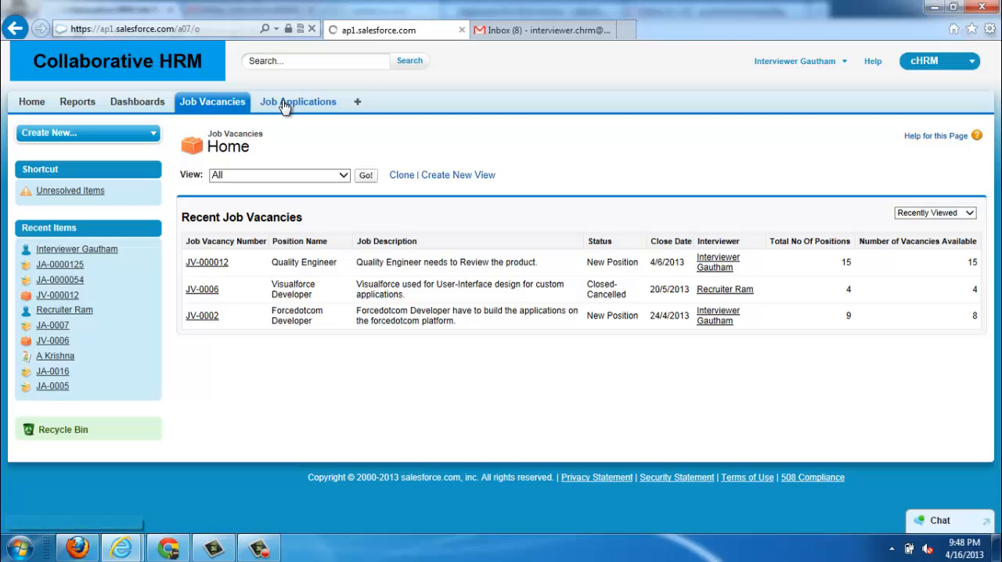
click(298, 102)
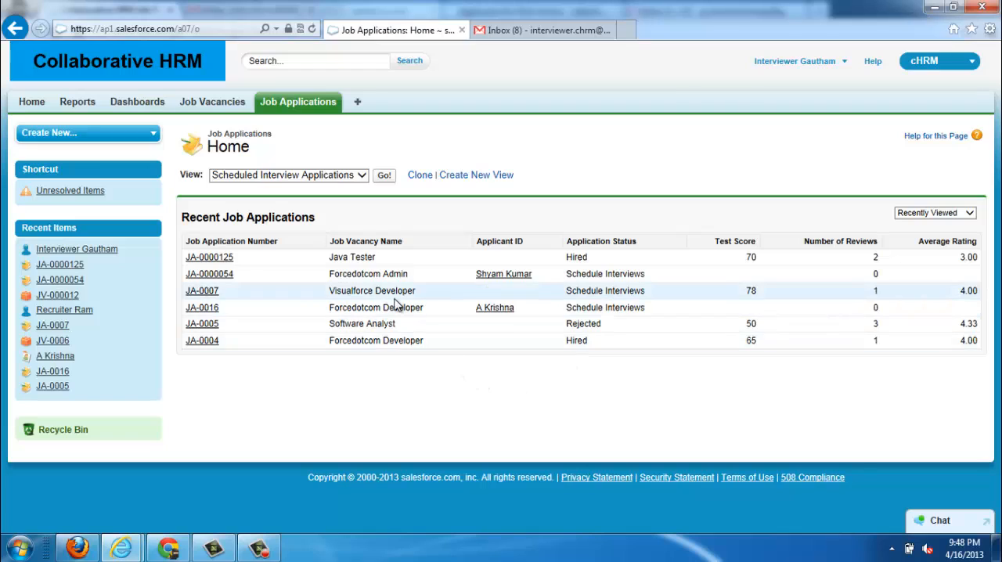
mouse_move(356, 257)
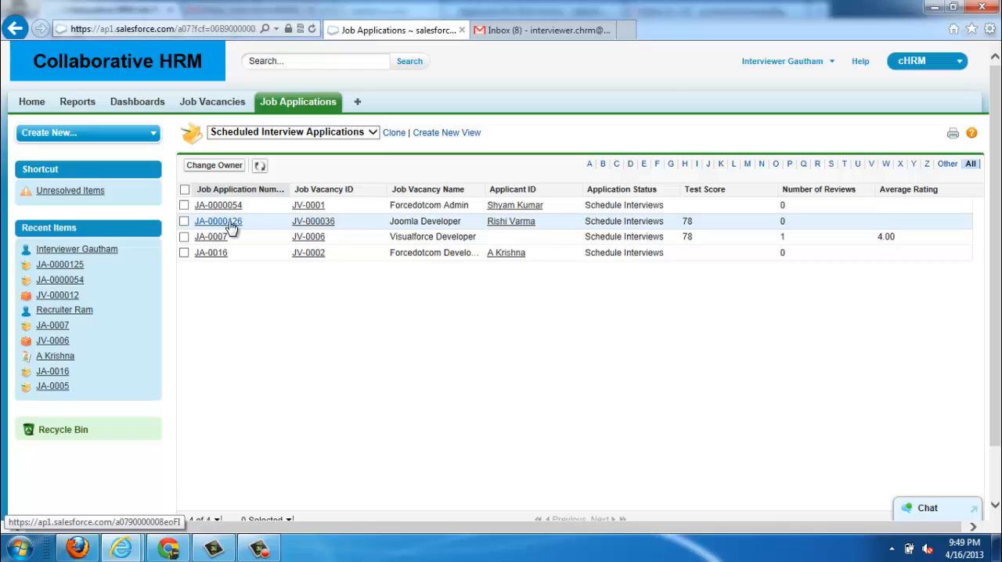
mouse_move(701, 220)
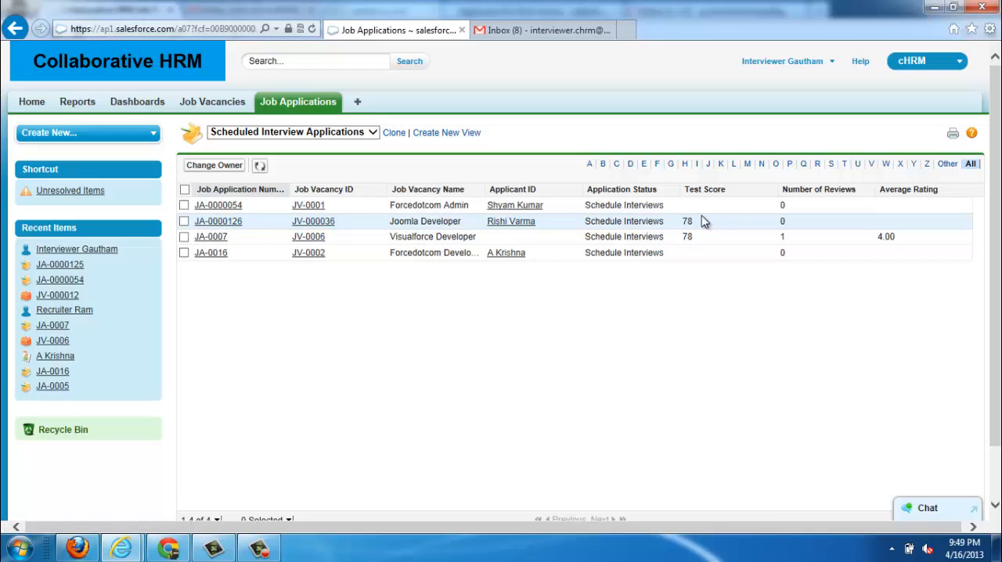
mouse_move(413, 227)
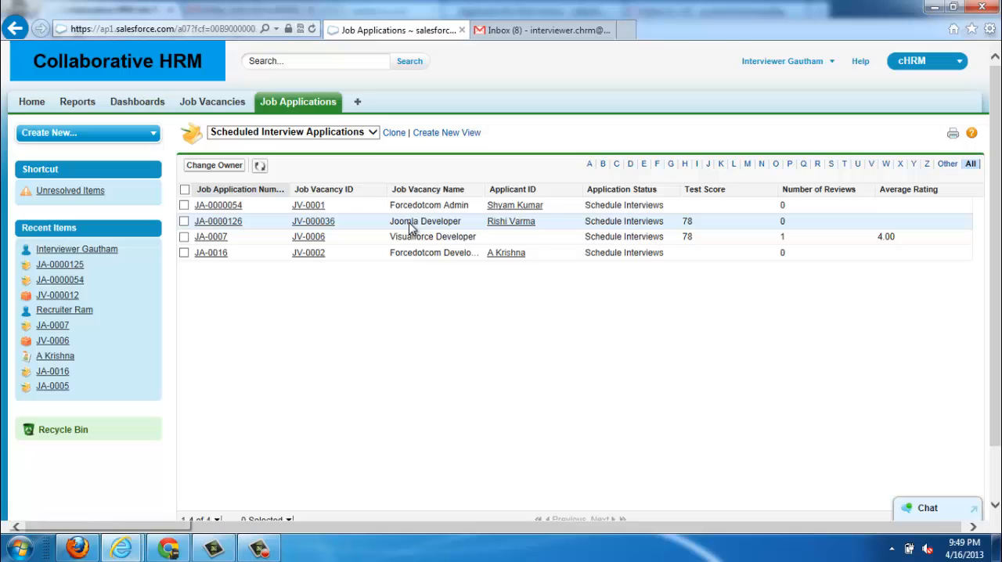
mouse_move(219, 220)
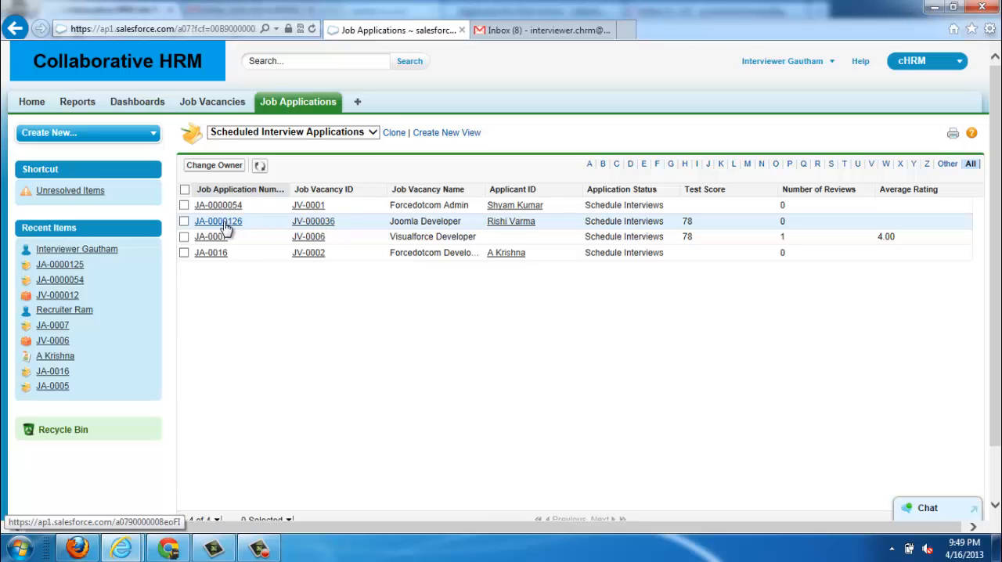
click(217, 221)
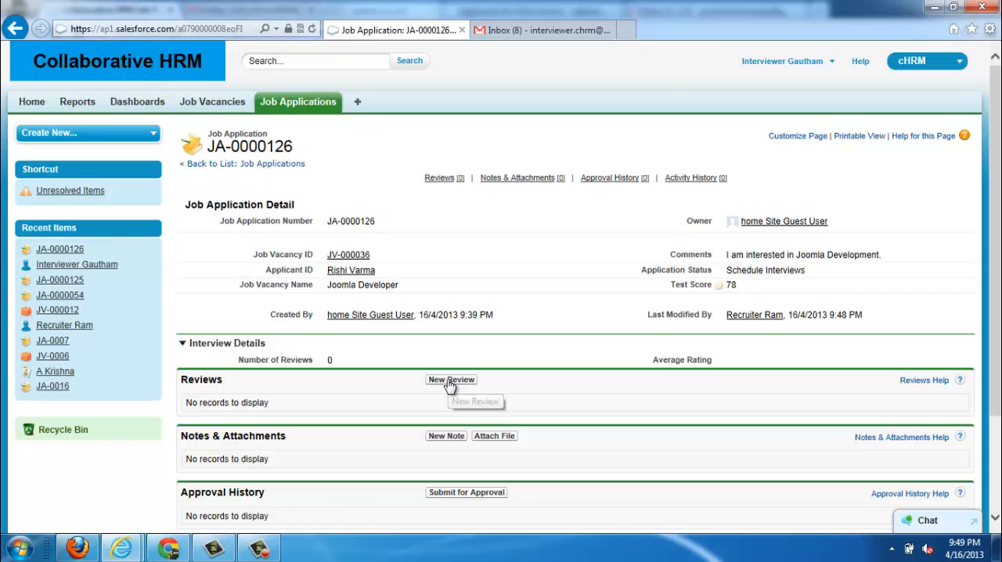
click(451, 379)
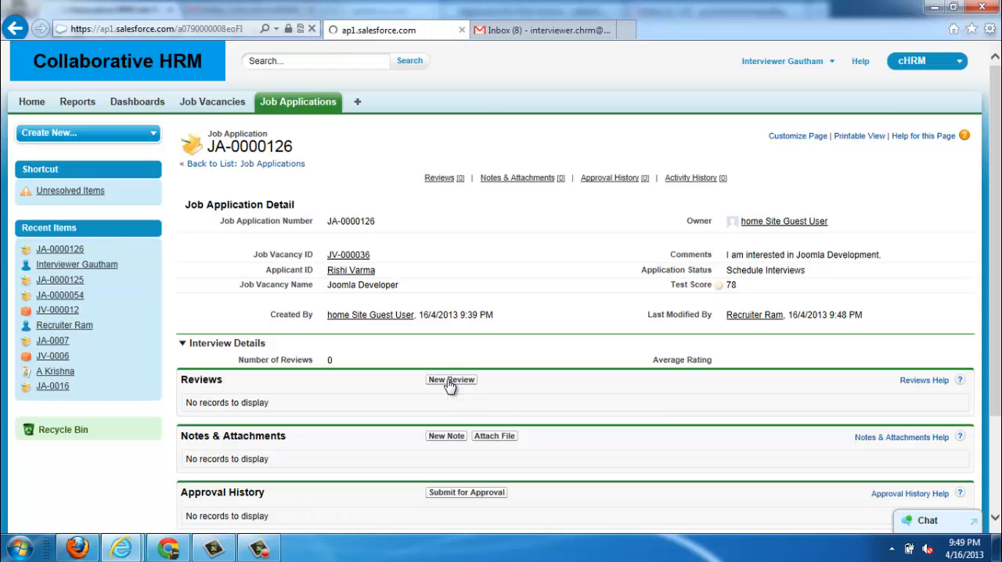
click(451, 379)
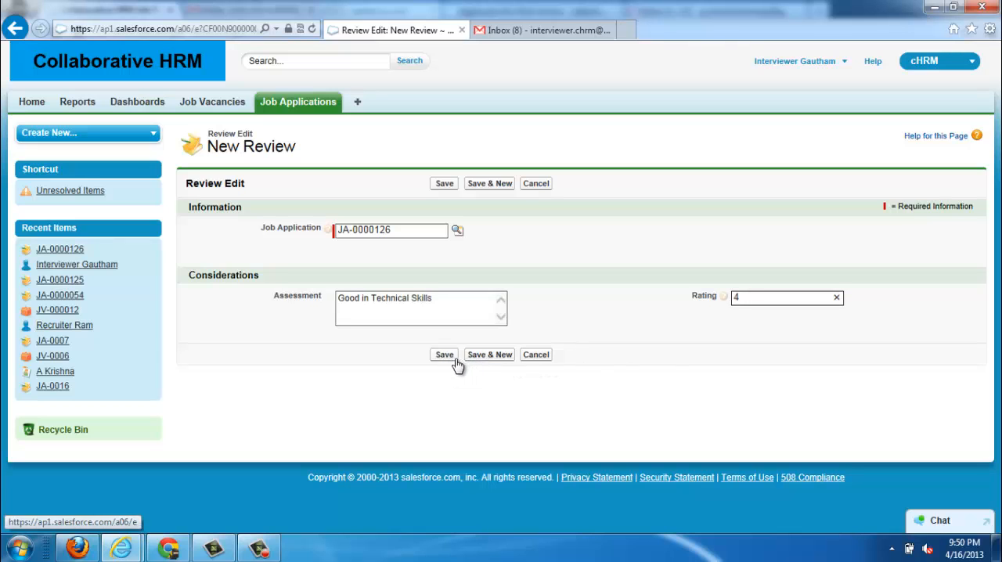
click(444, 354)
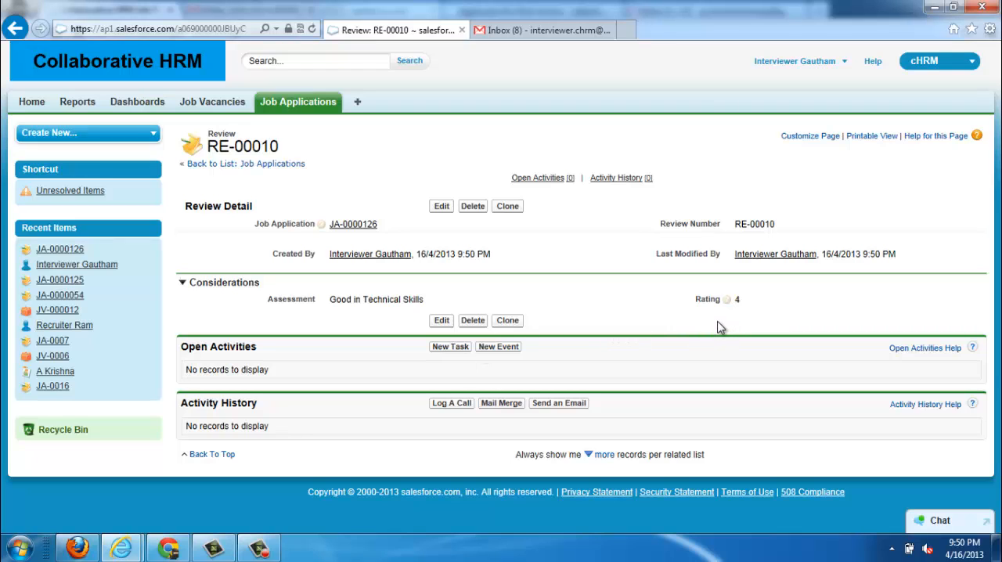
click(353, 224)
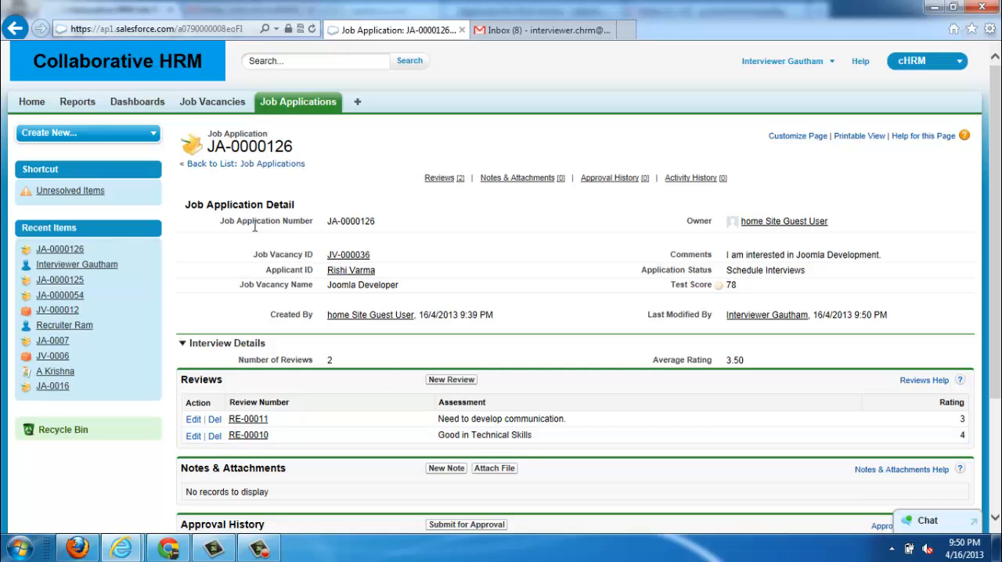
mouse_move(689, 288)
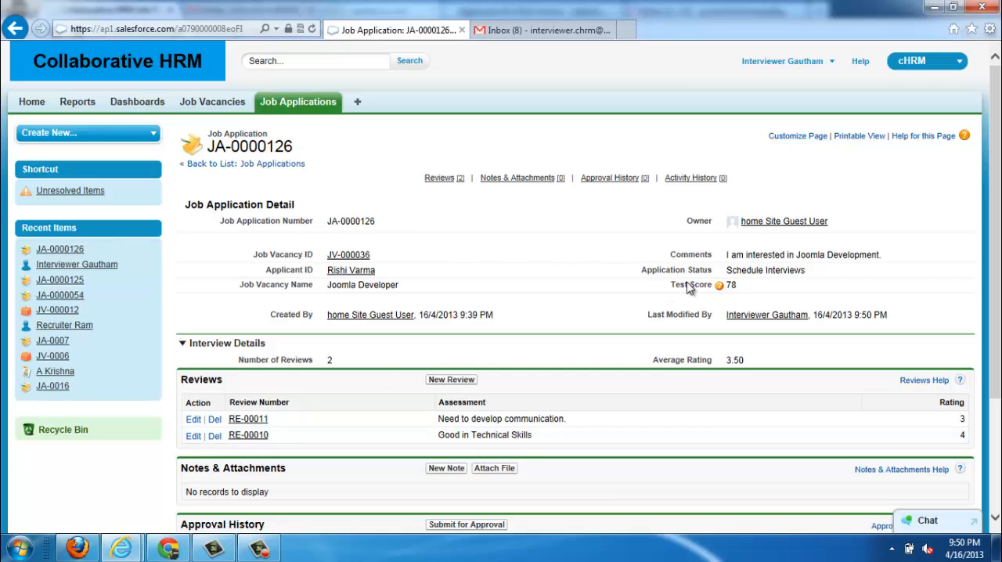
mouse_move(344, 188)
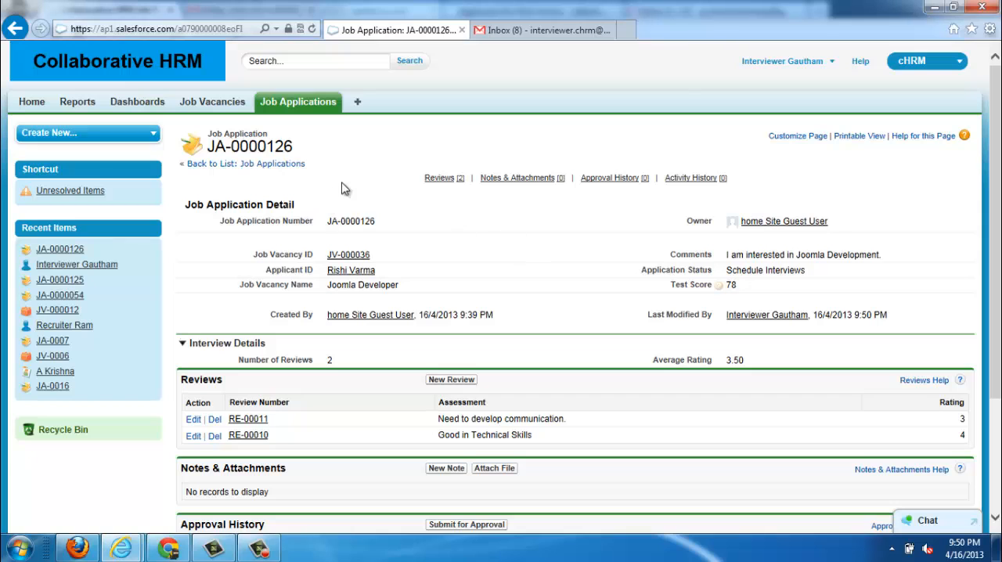
mouse_move(705, 316)
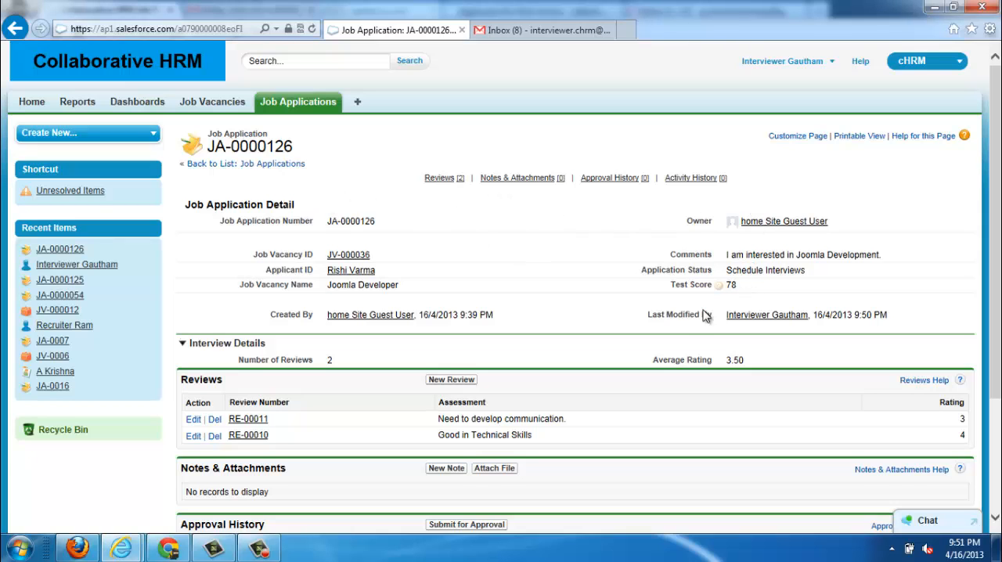
scroll(down, 3)
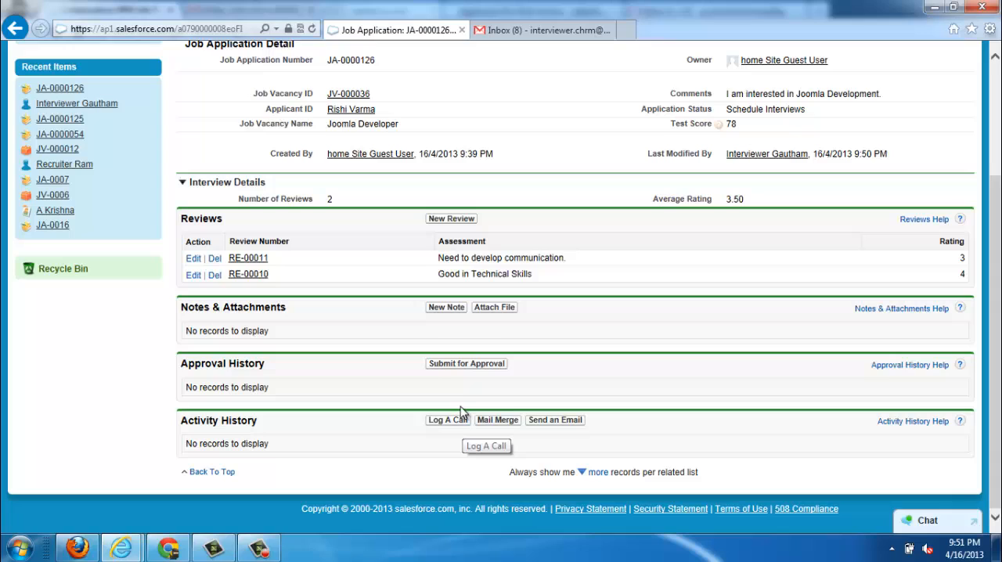
mouse_move(466, 363)
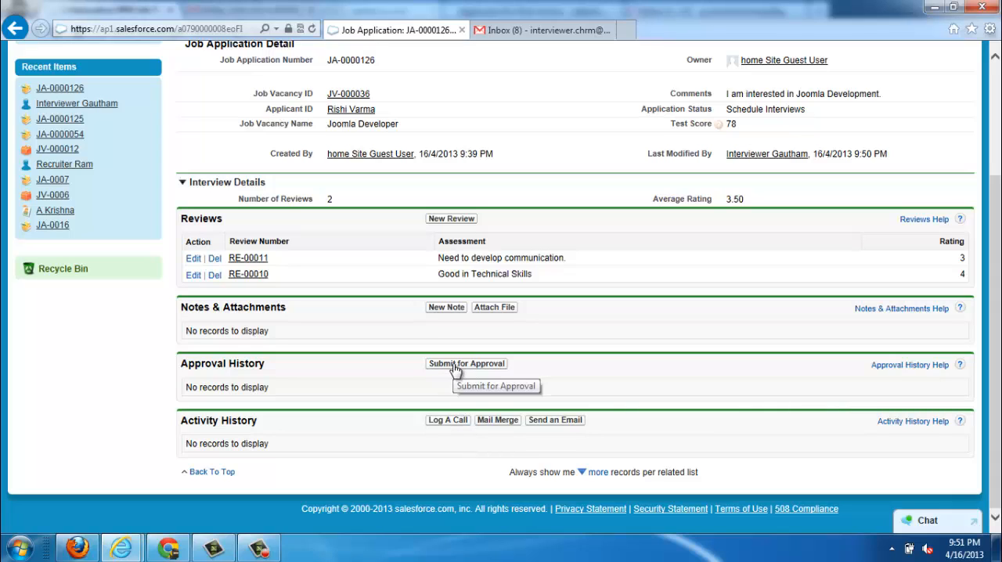
mouse_move(560, 413)
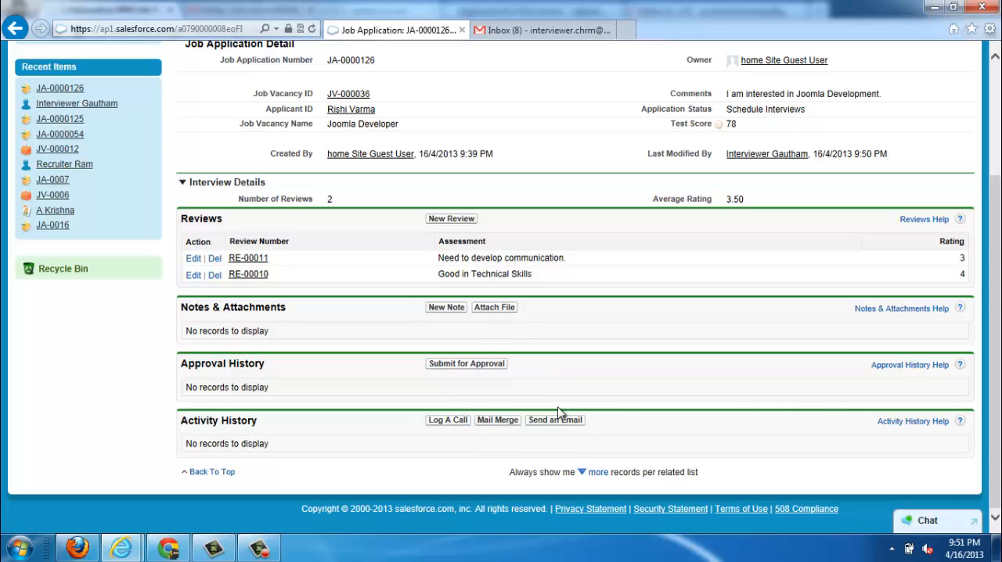
mouse_move(554, 420)
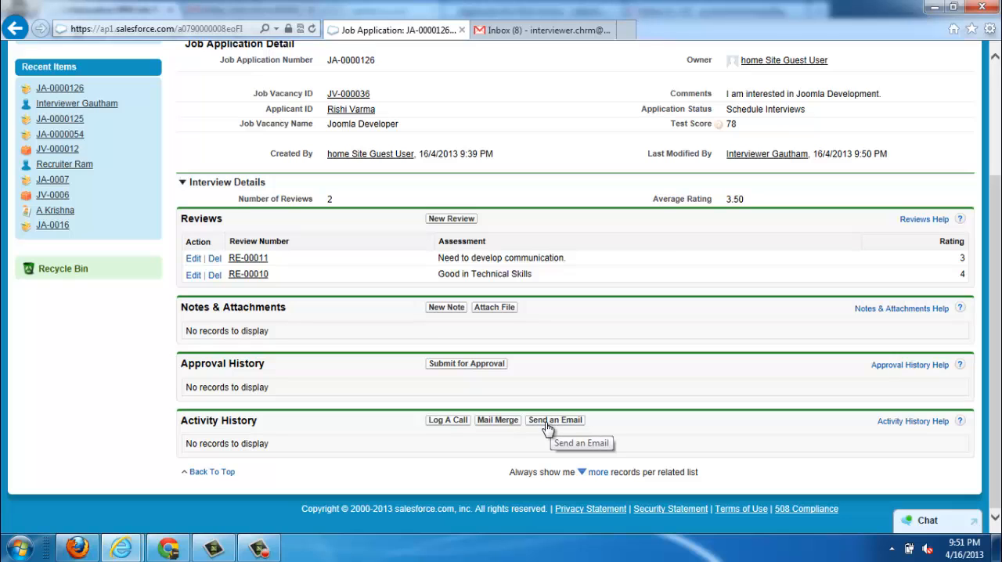
scroll(up, 3)
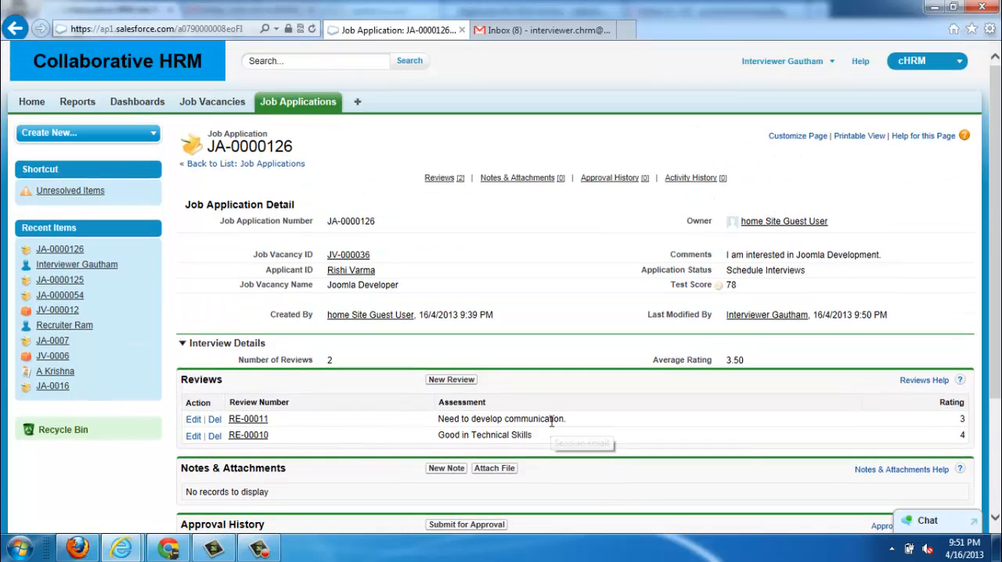
mouse_move(394, 307)
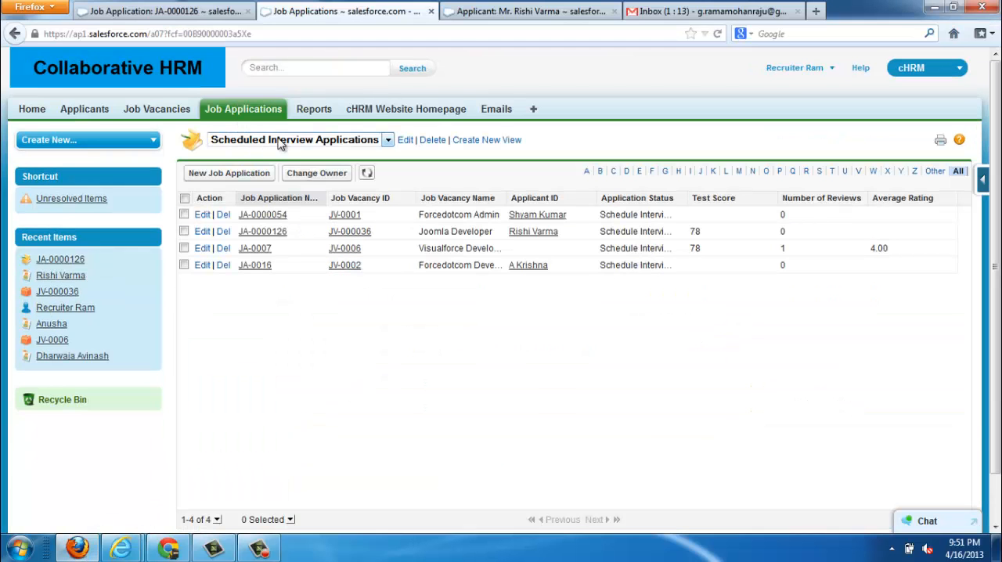
click(387, 139)
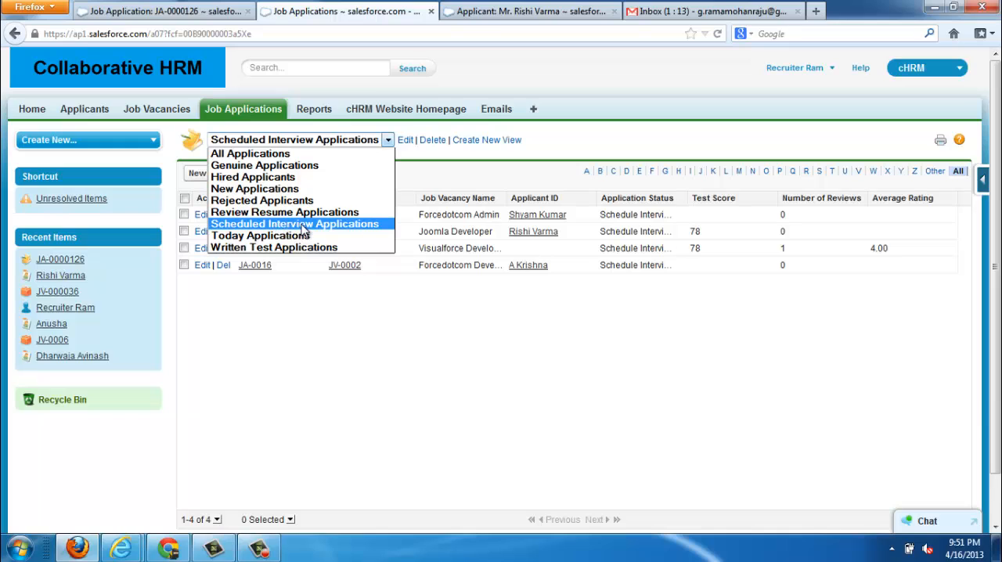
click(295, 222)
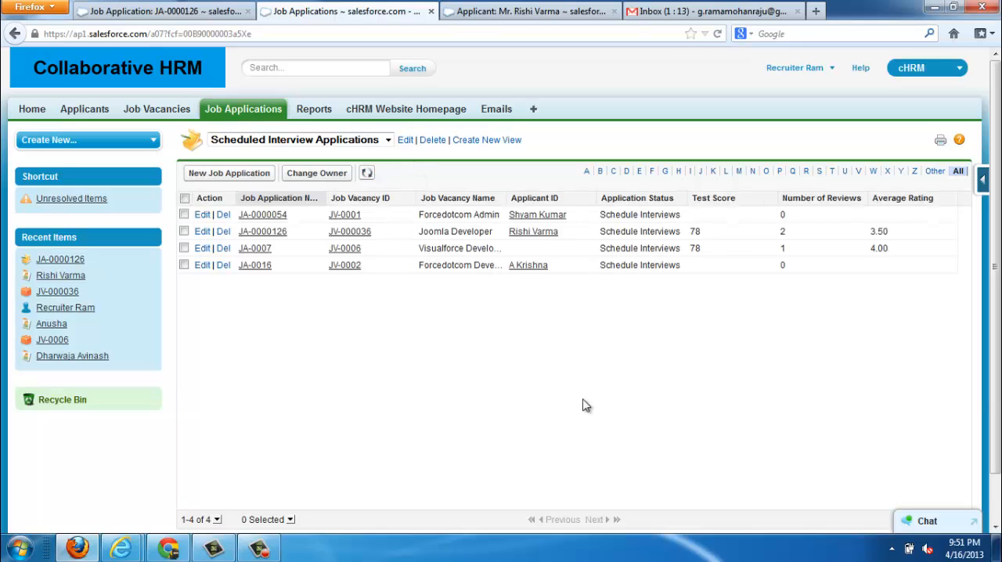
mouse_move(883, 237)
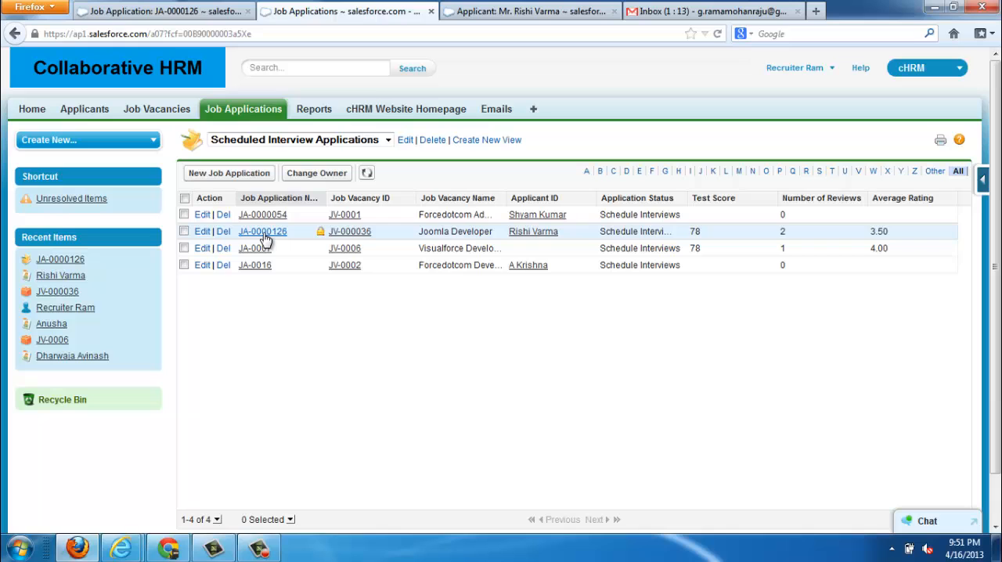
click(263, 232)
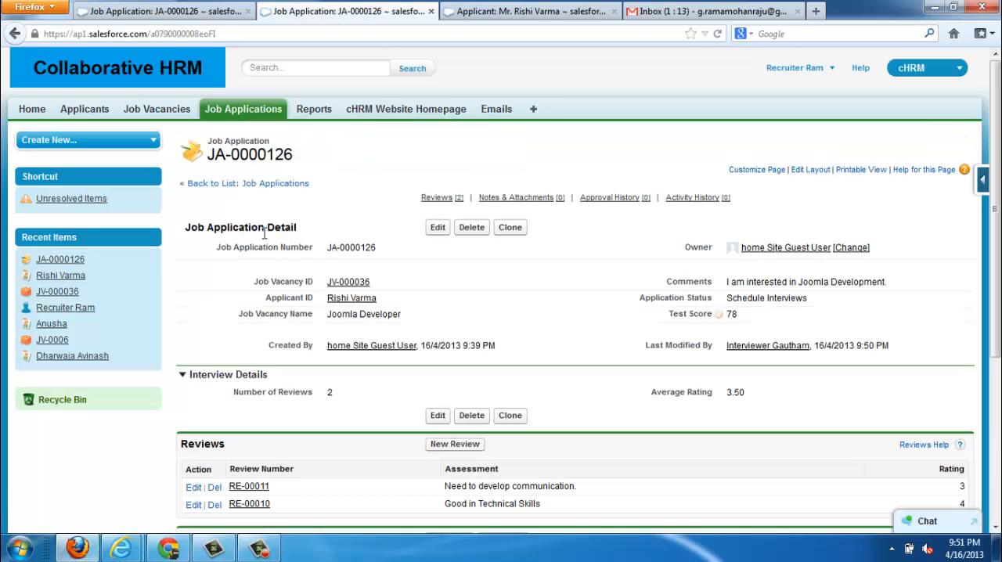
mouse_move(354, 340)
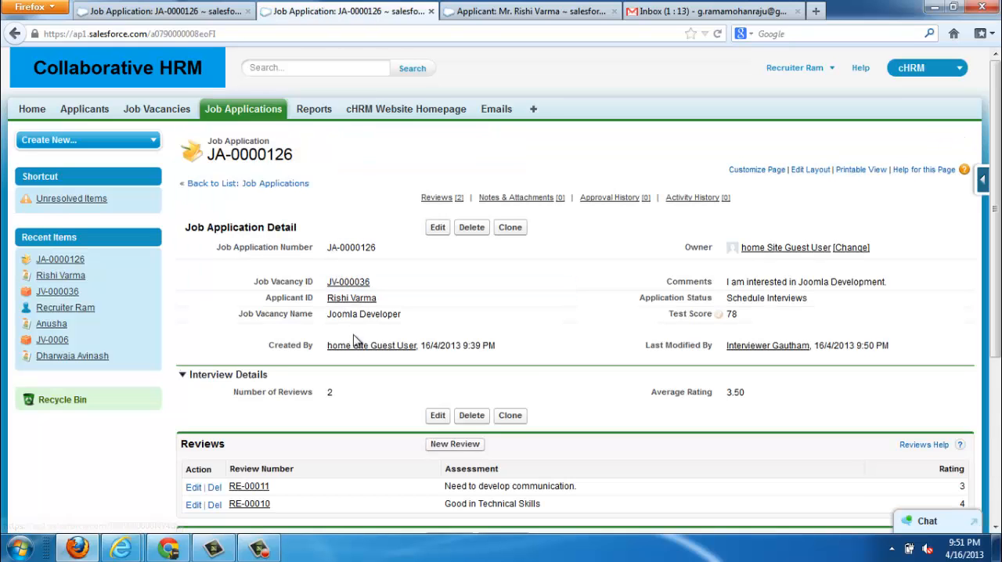
scroll(down, 3)
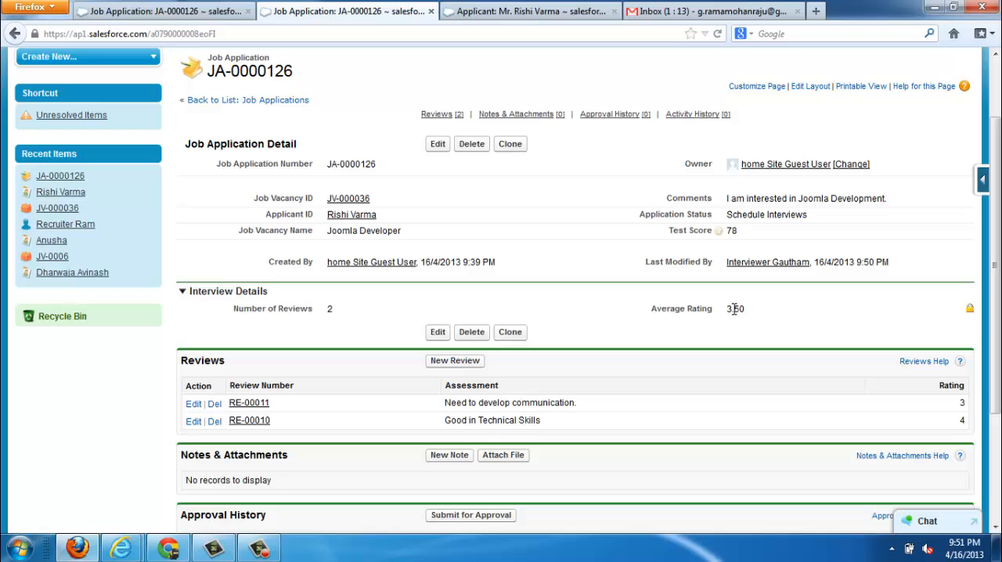
scroll(down, 3)
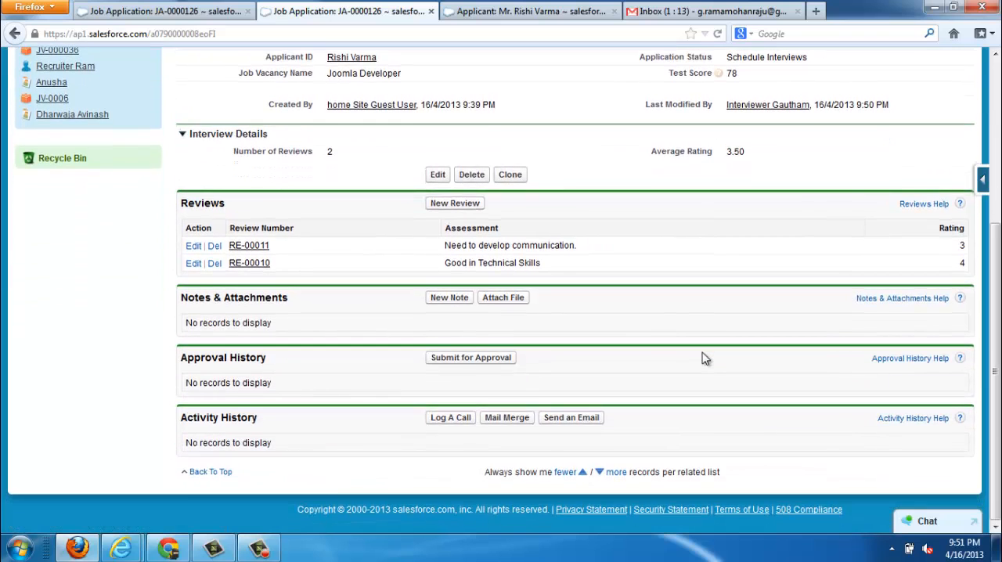
scroll(up, 3)
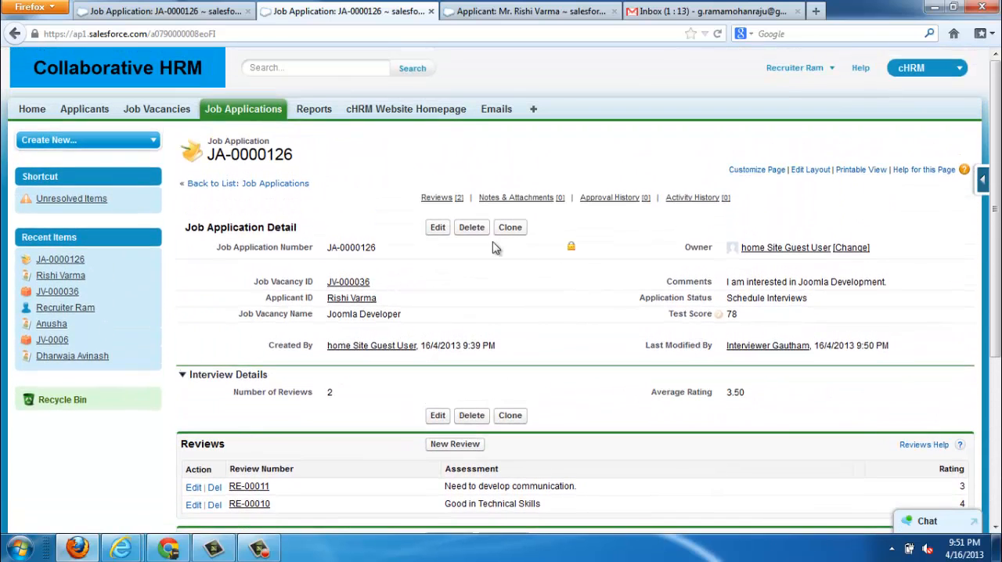
click(438, 227)
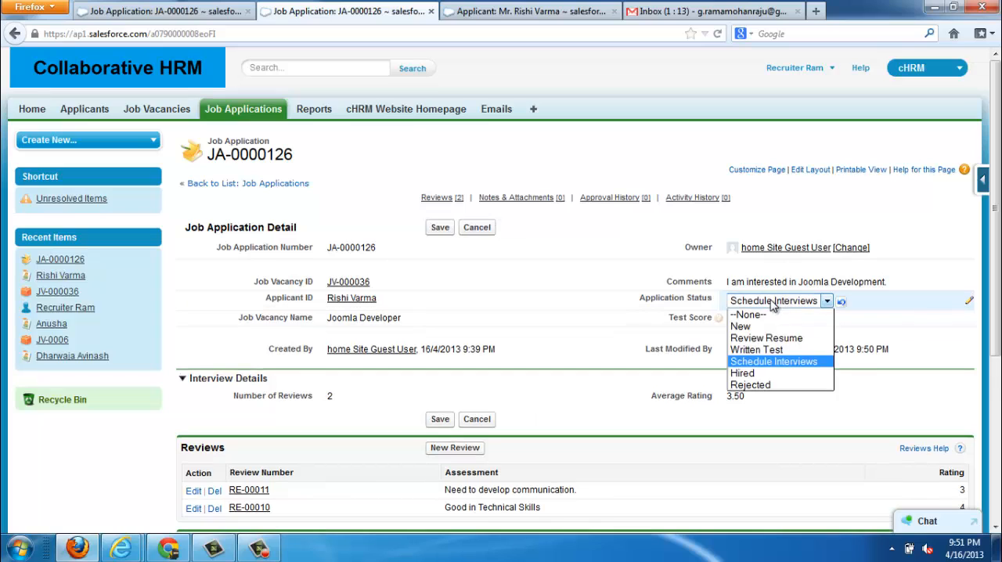
mouse_move(765, 373)
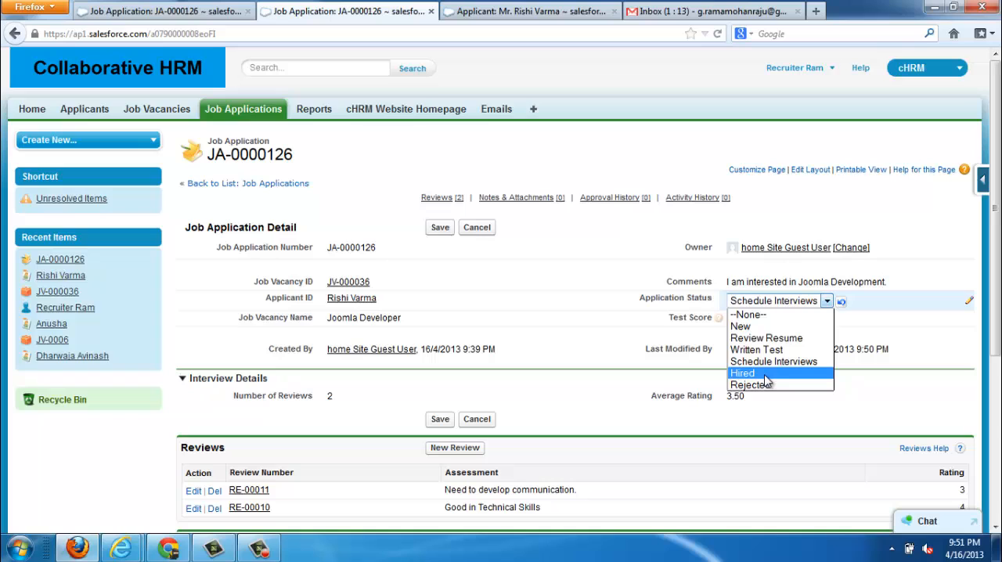
click(742, 373)
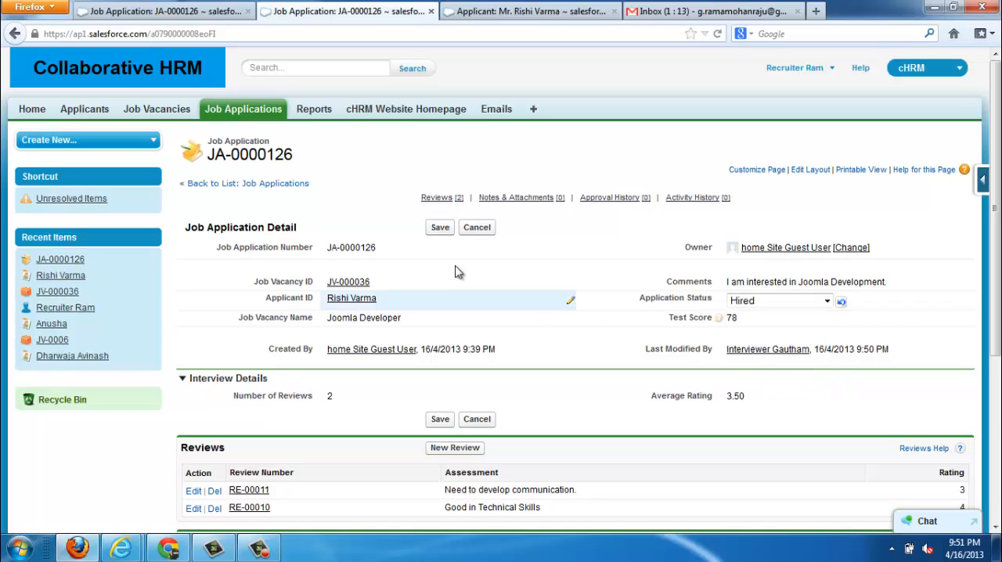
click(438, 227)
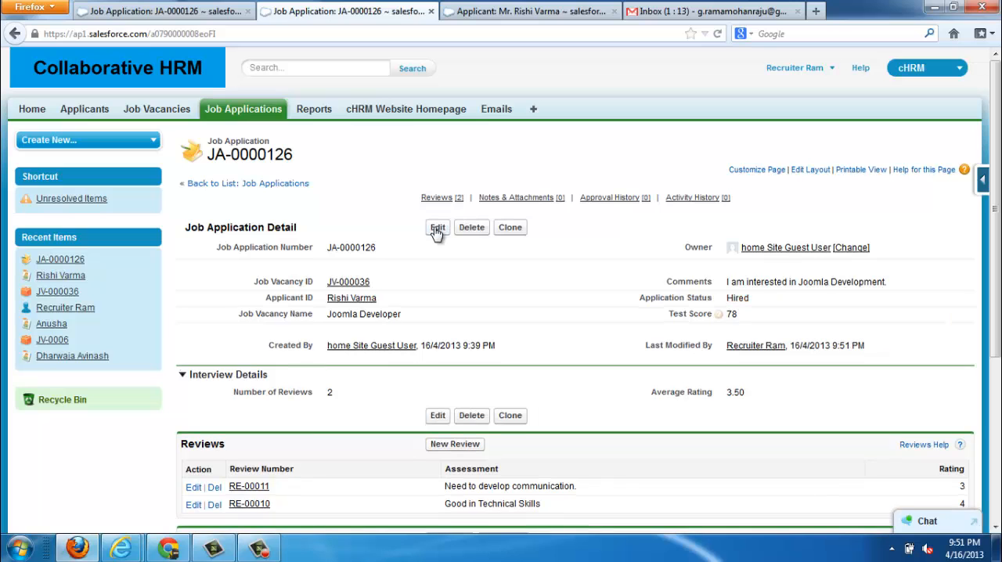
mouse_move(413, 376)
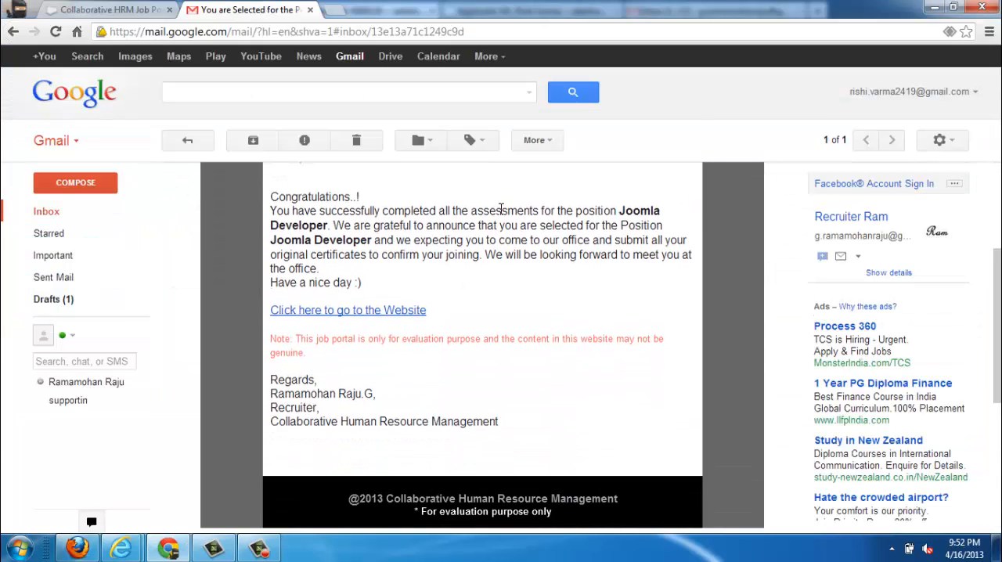
drag(404, 210, 610, 210)
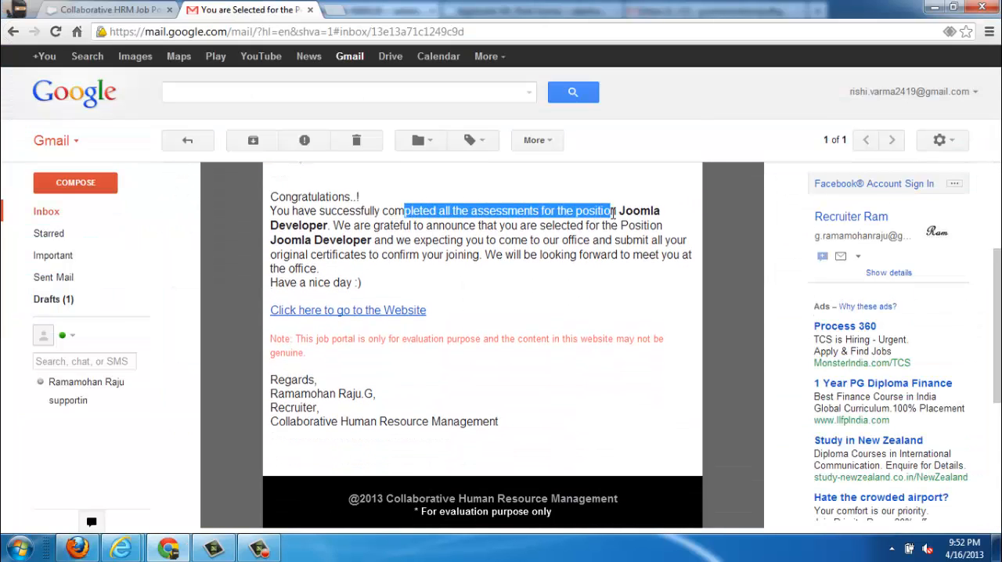
drag(404, 210, 508, 225)
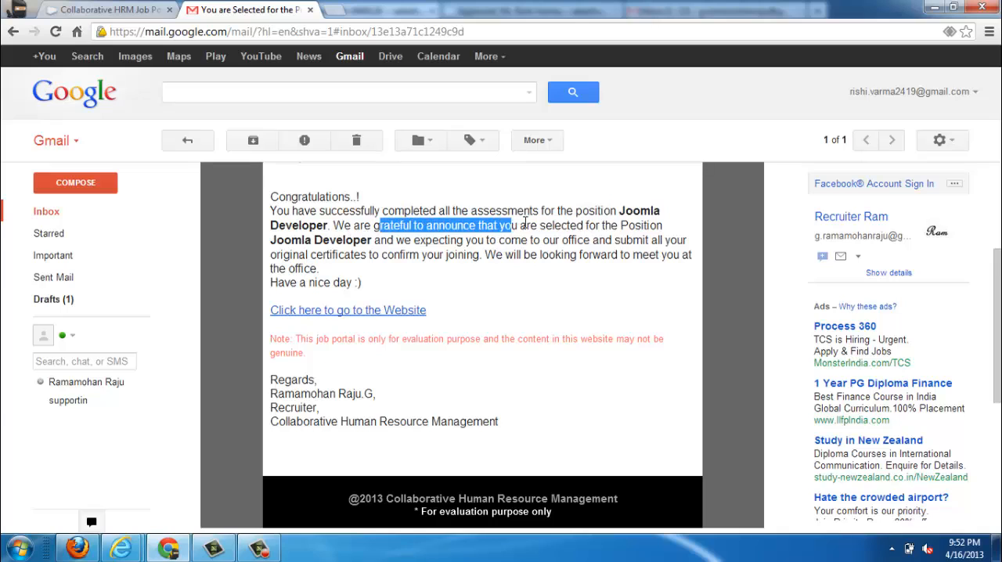
drag(513, 226, 620, 226)
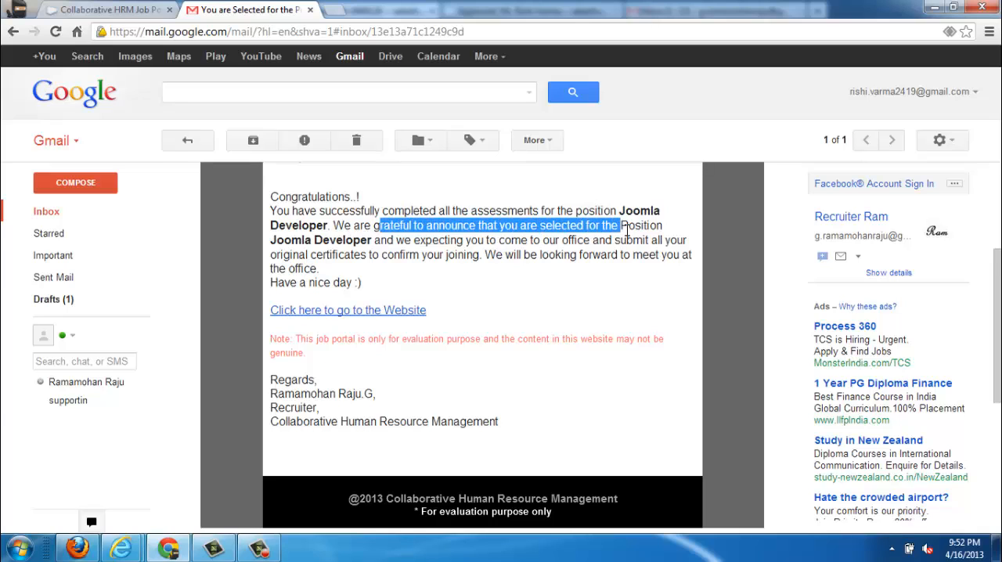
drag(626, 225, 305, 254)
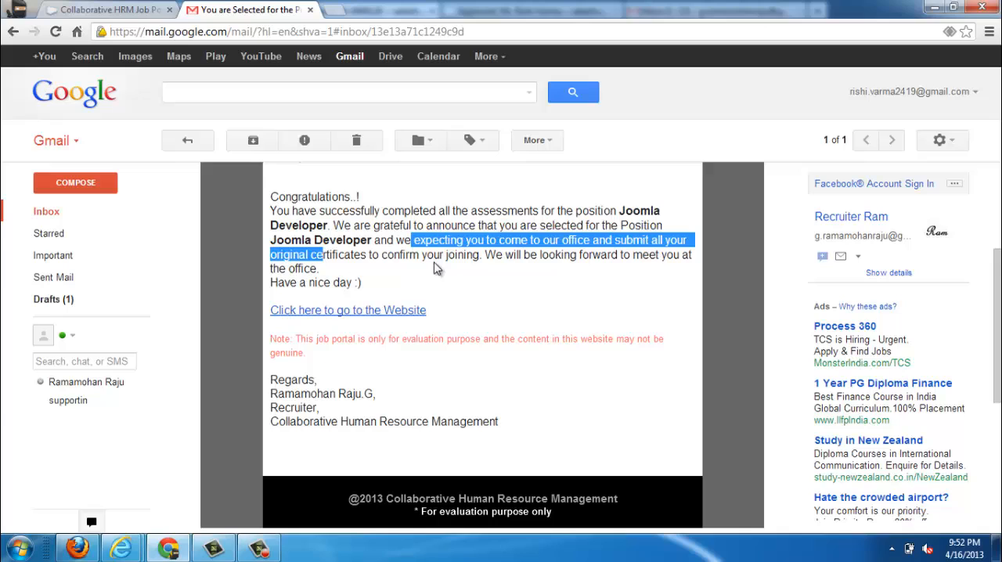
click(303, 288)
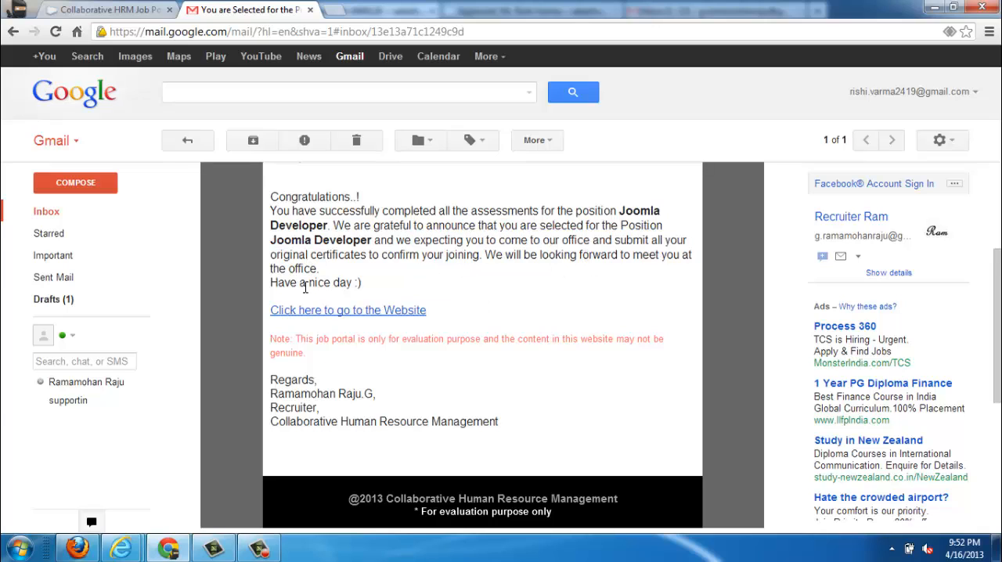
mouse_move(383, 310)
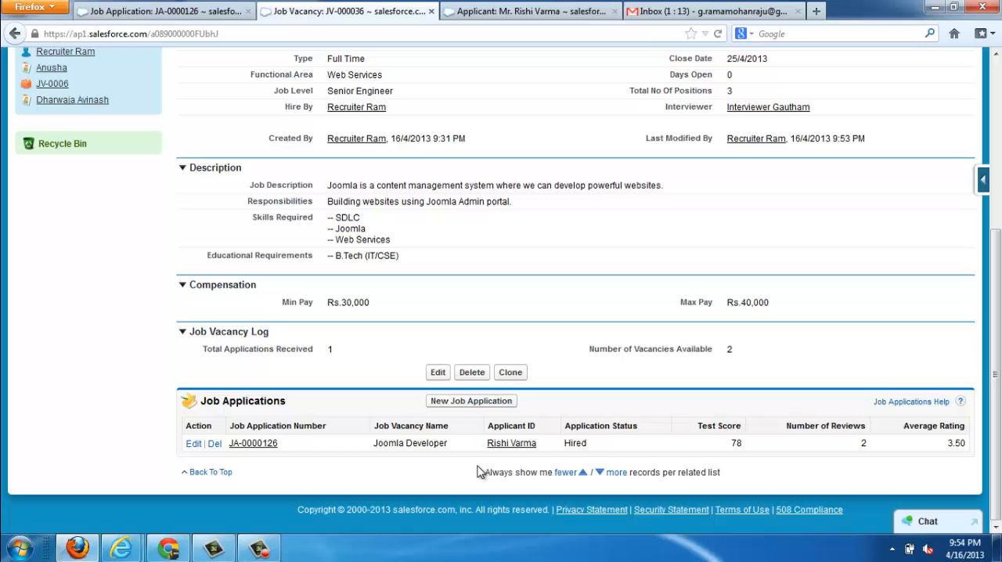
mouse_move(697, 442)
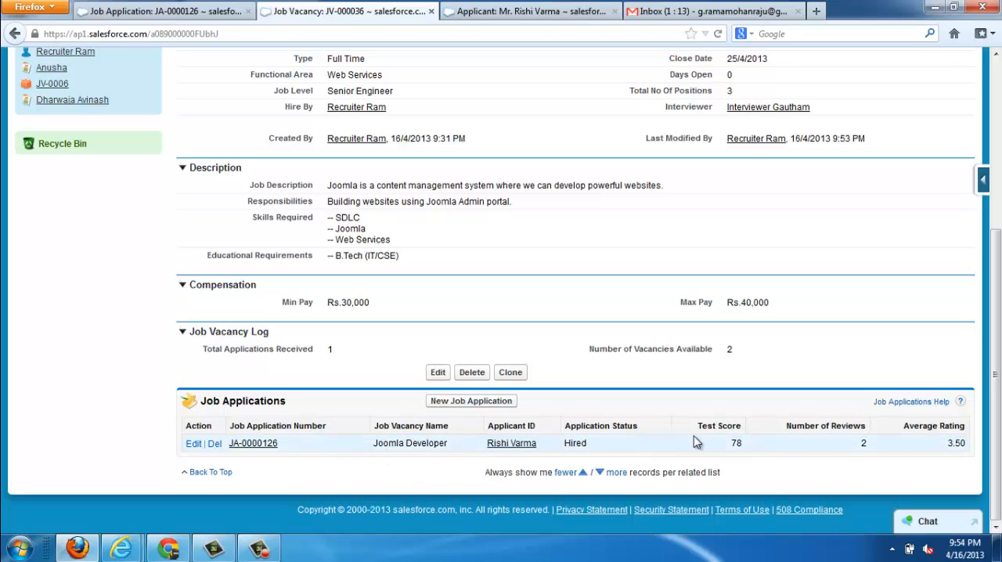
scroll(up, 3)
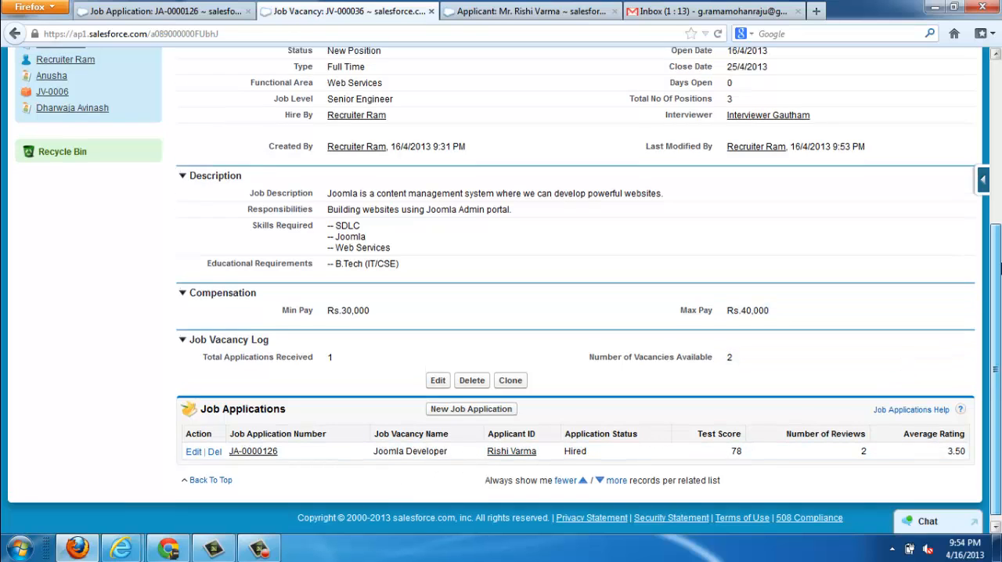
scroll(up, 3)
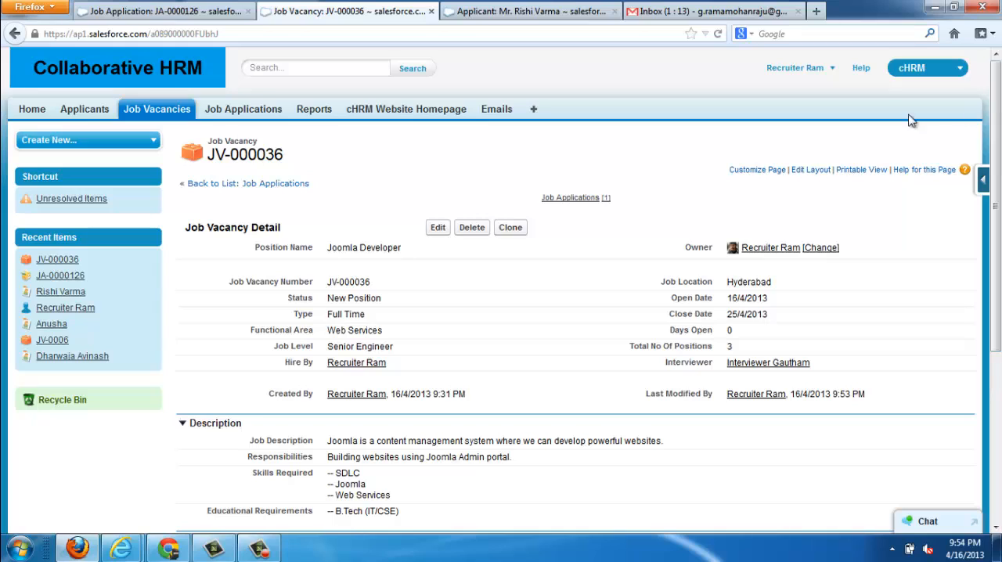
mouse_move(313, 109)
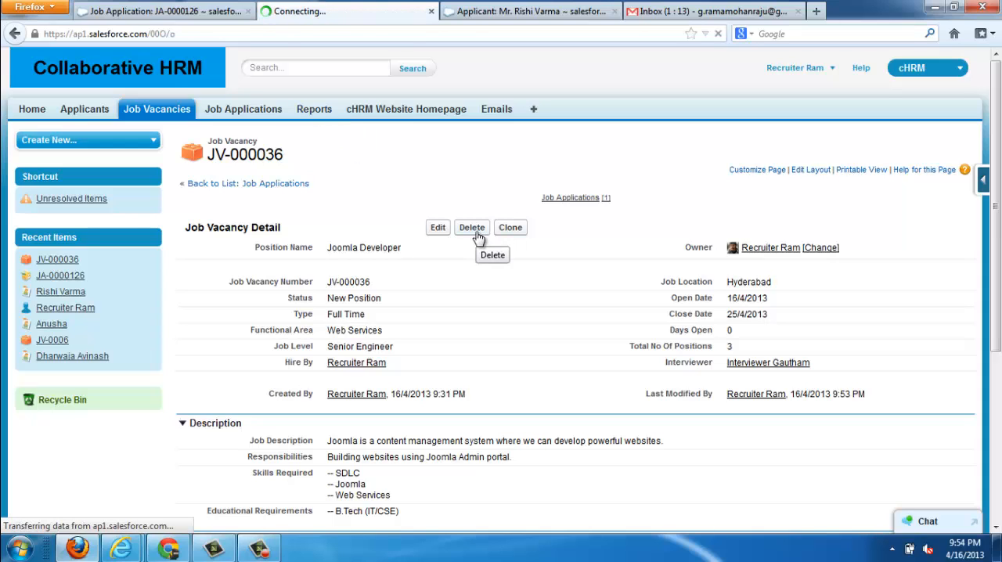
click(313, 109)
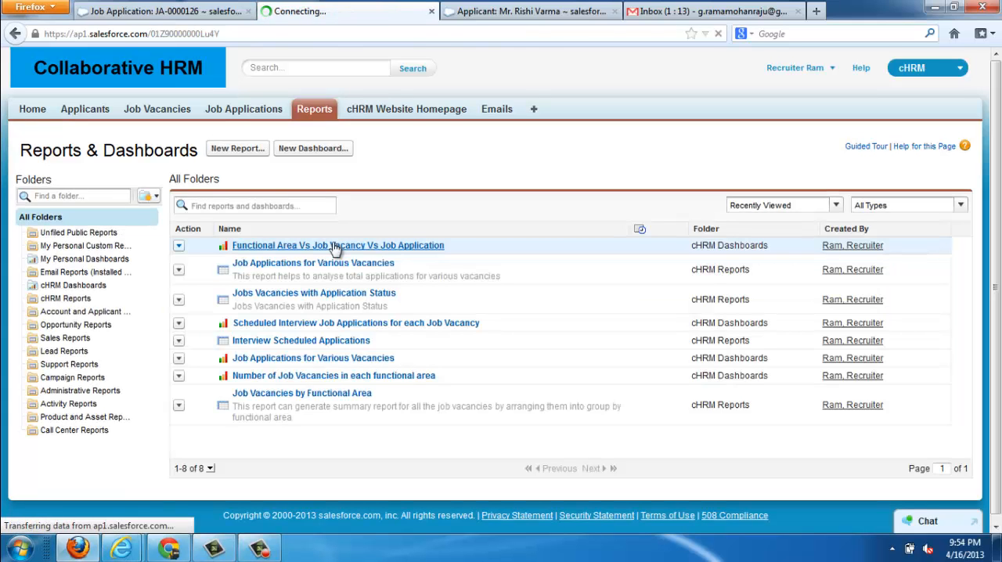
Refresh the Functional Area Vs Job Vacancy Vs Job Application dashboard's two pie charts.
click(338, 245)
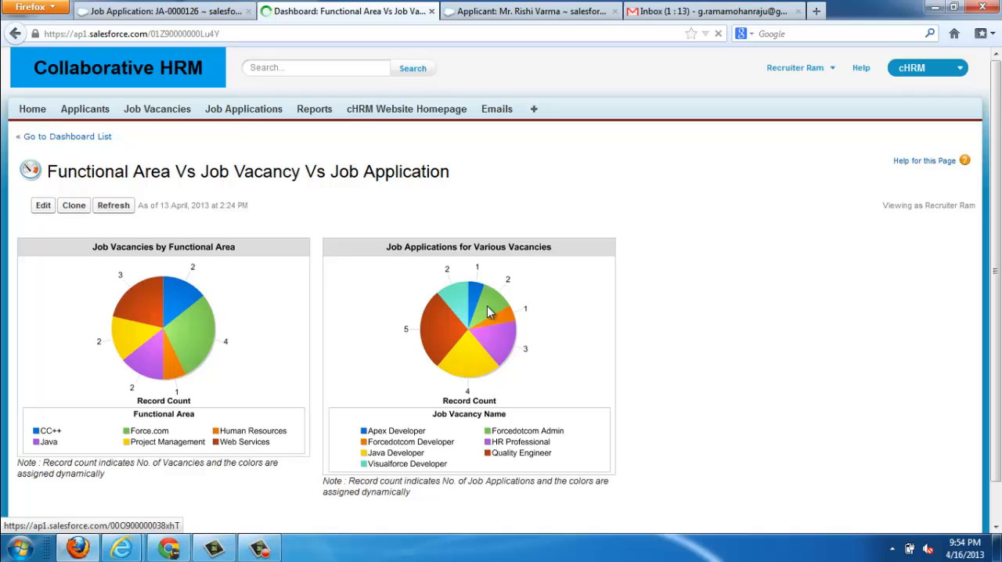
click(112, 203)
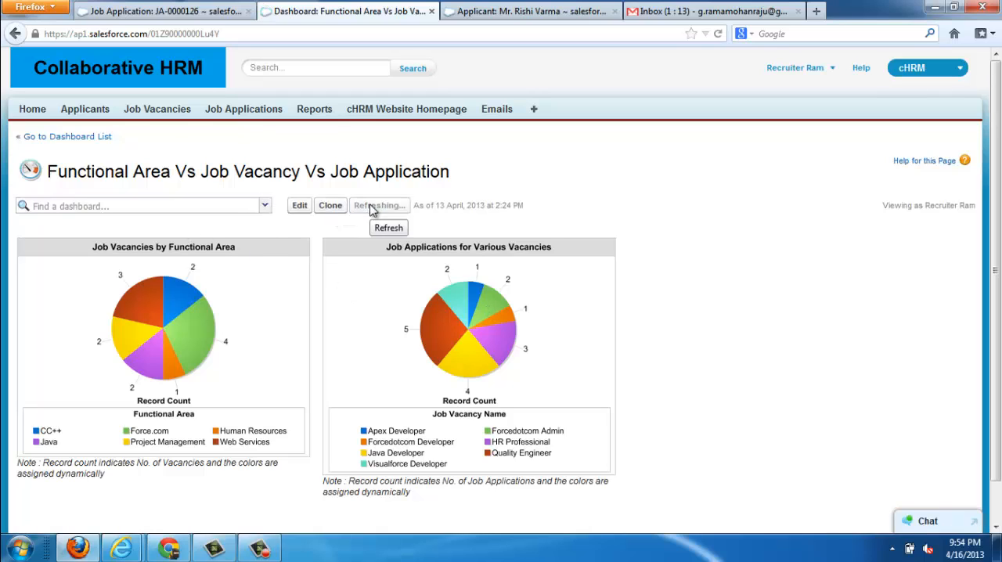